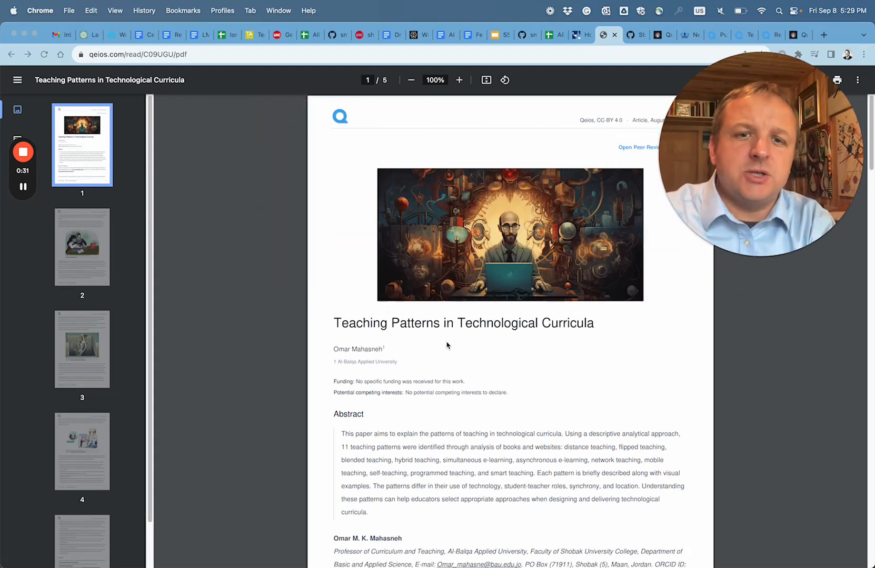
mouse_move(567, 329)
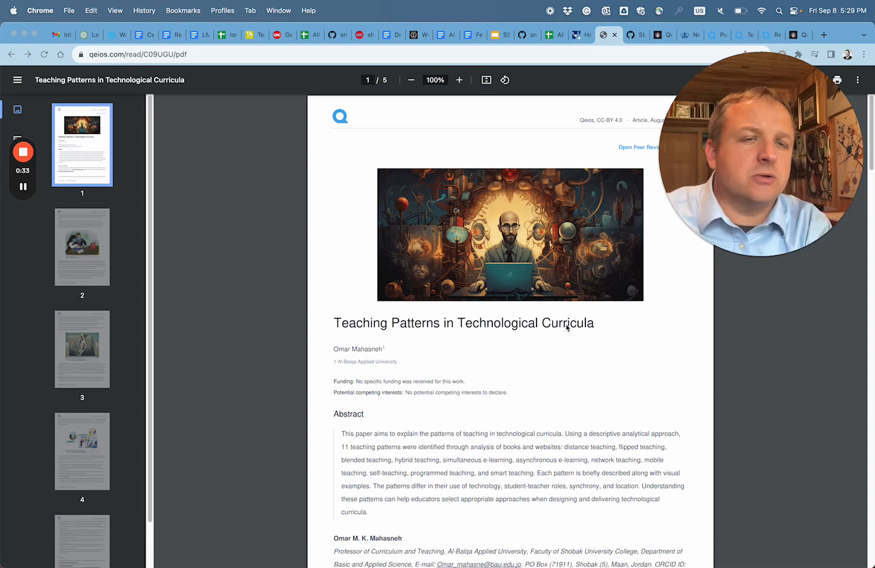
mouse_move(497, 290)
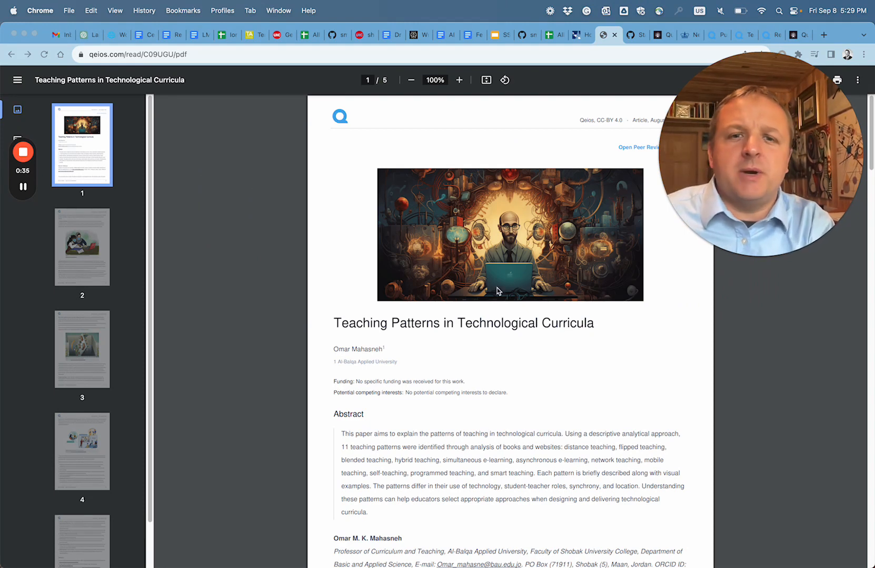
Step: Bring up the Columbia Public Health news story on the new journal reducing bias in scientific publishing
scroll("down", 3)
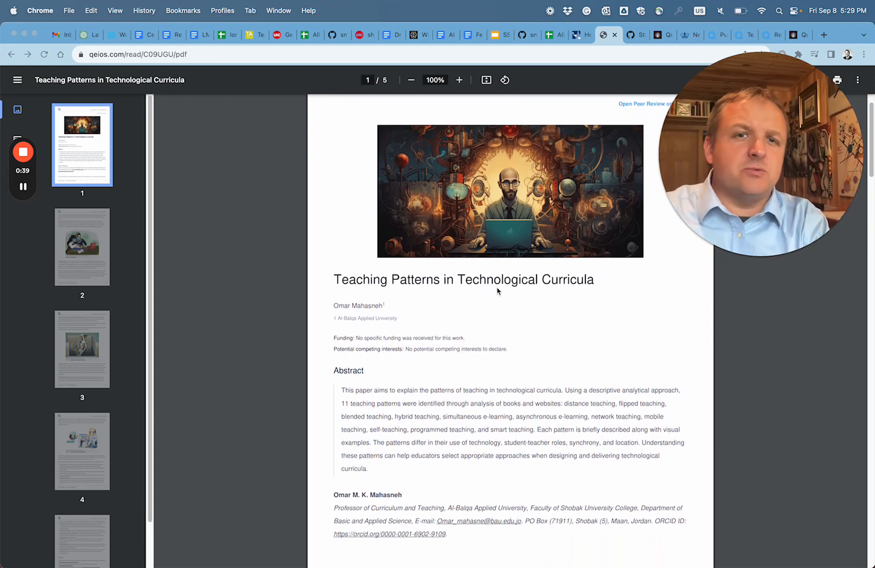
scroll("up", 3)
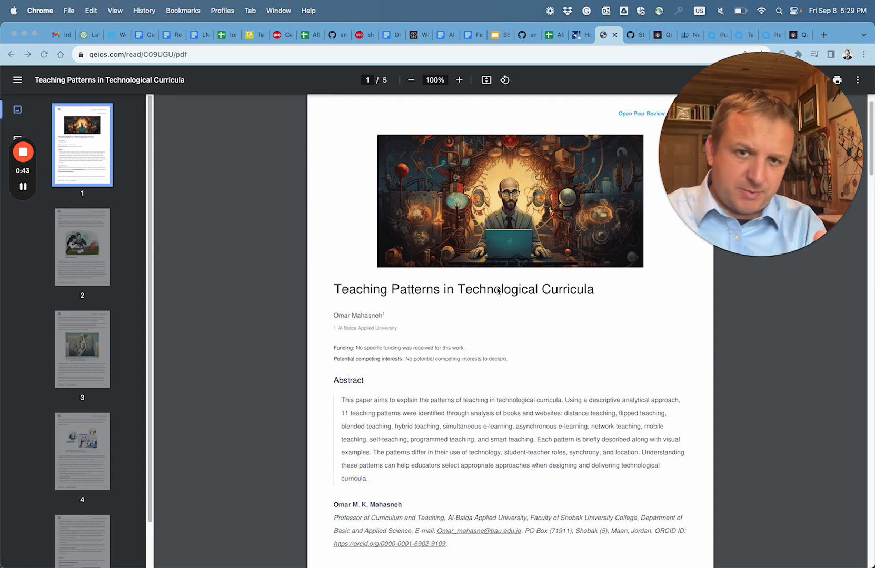
mouse_move(393, 240)
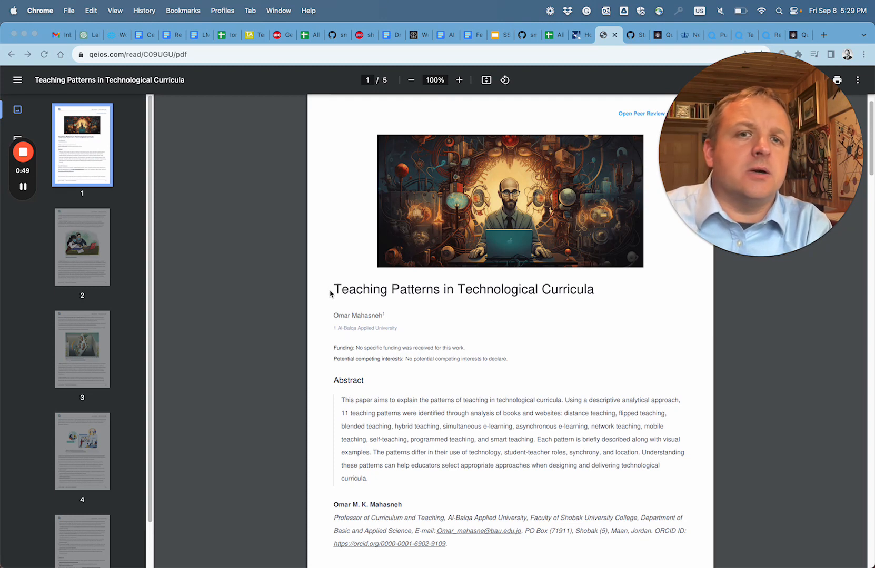
mouse_move(254, 217)
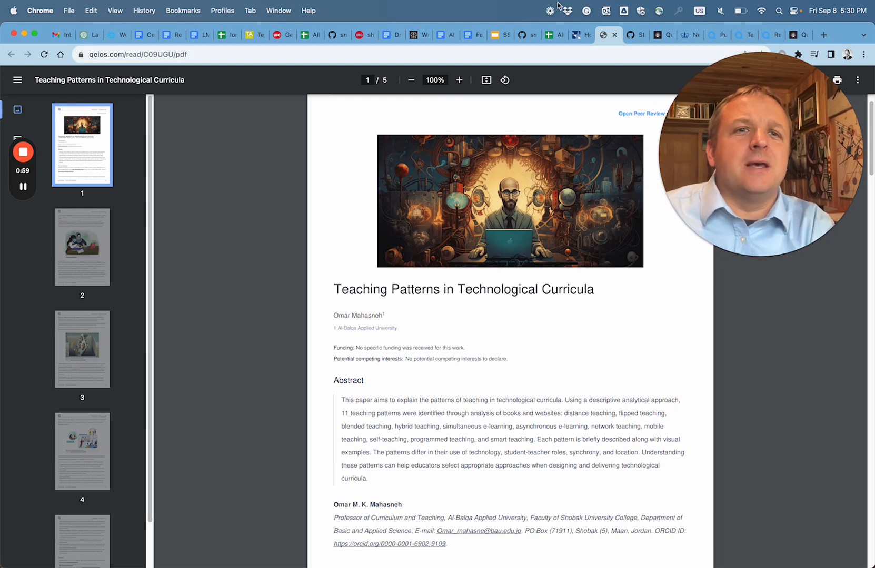
mouse_move(634, 35)
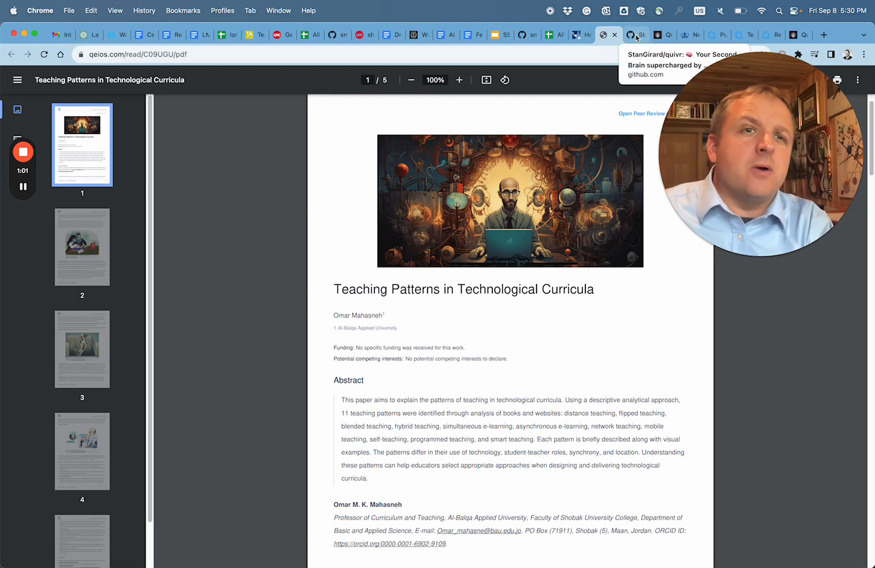
mouse_move(690, 34)
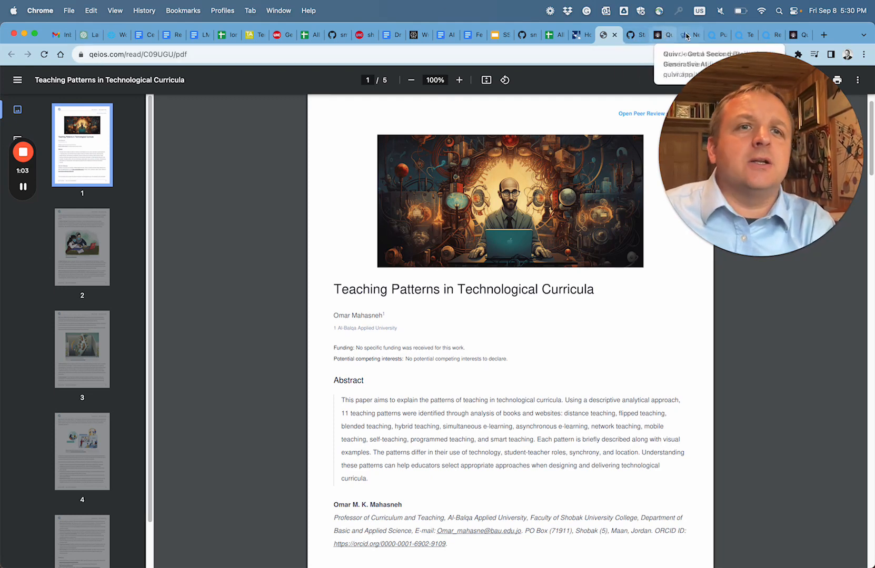
left_click(687, 35)
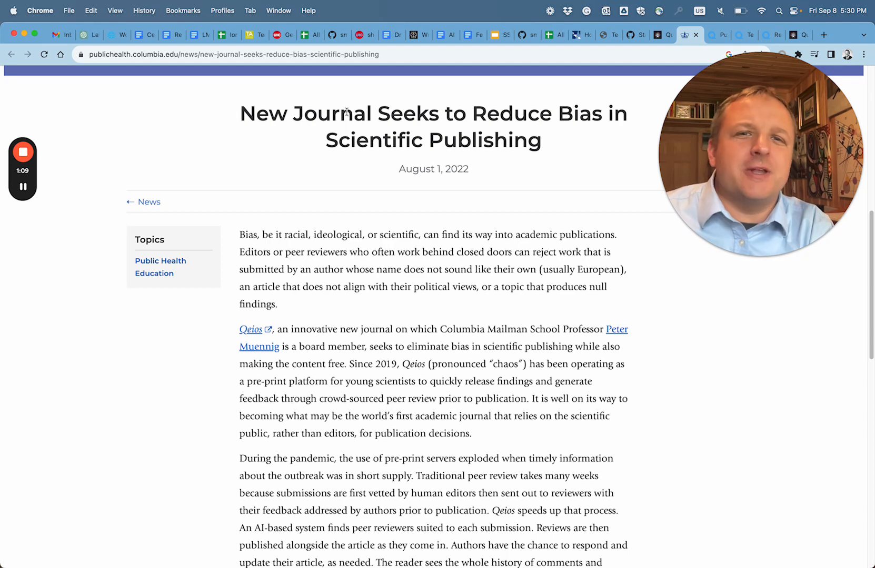
mouse_move(501, 222)
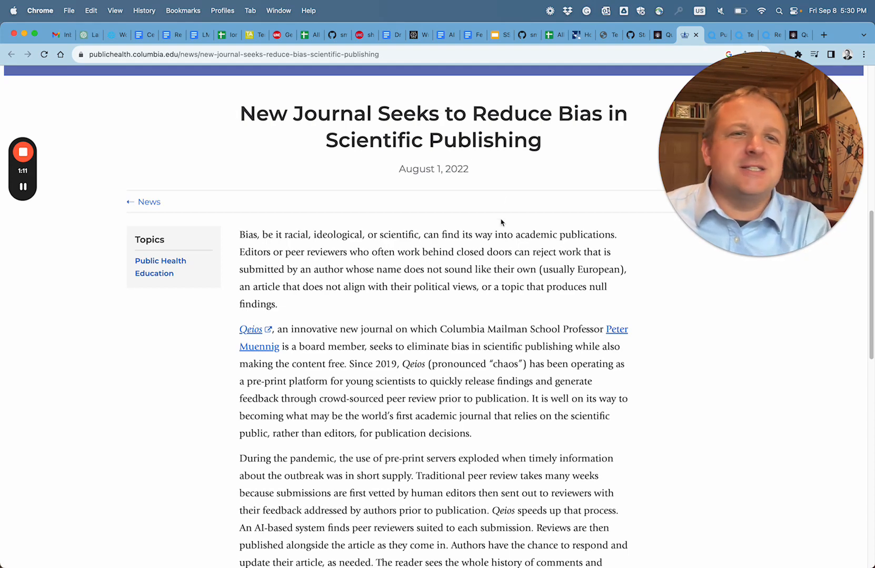
Step: Read down through the Qeios bias article to its end and return toward the headline
scroll("down", 3)
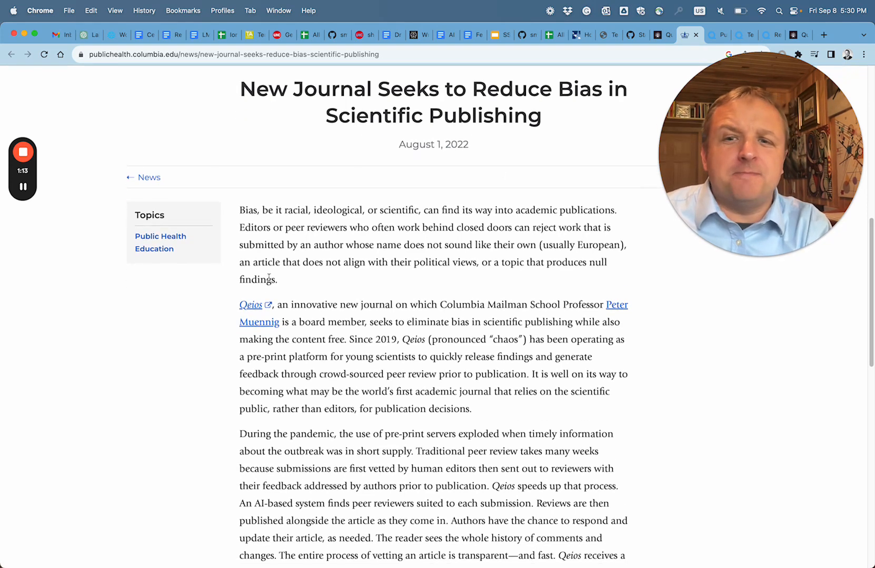
scroll("down", 3)
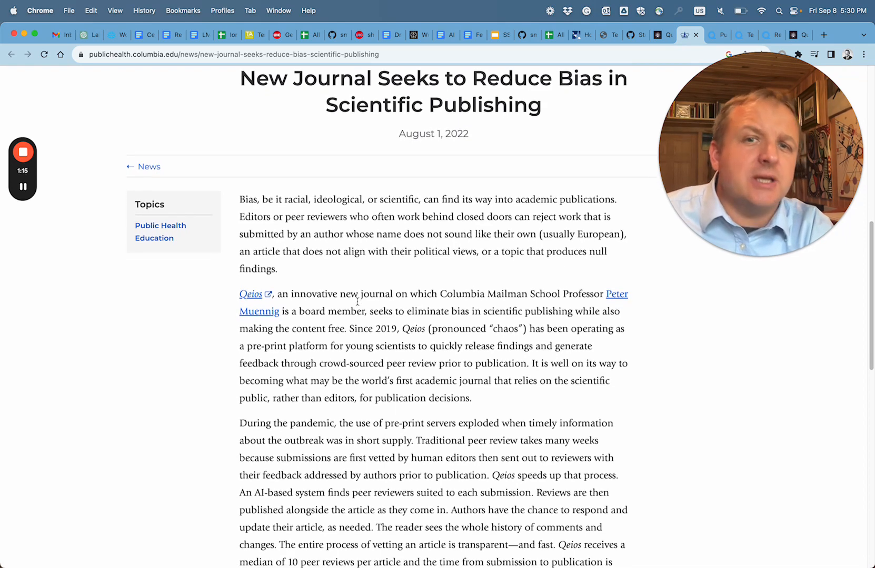
scroll("down", 3)
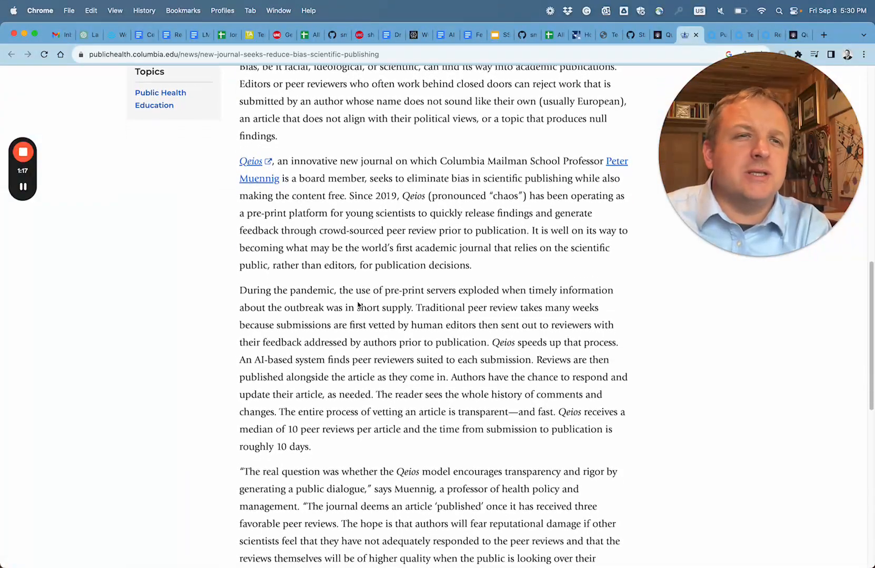
scroll("down", 3)
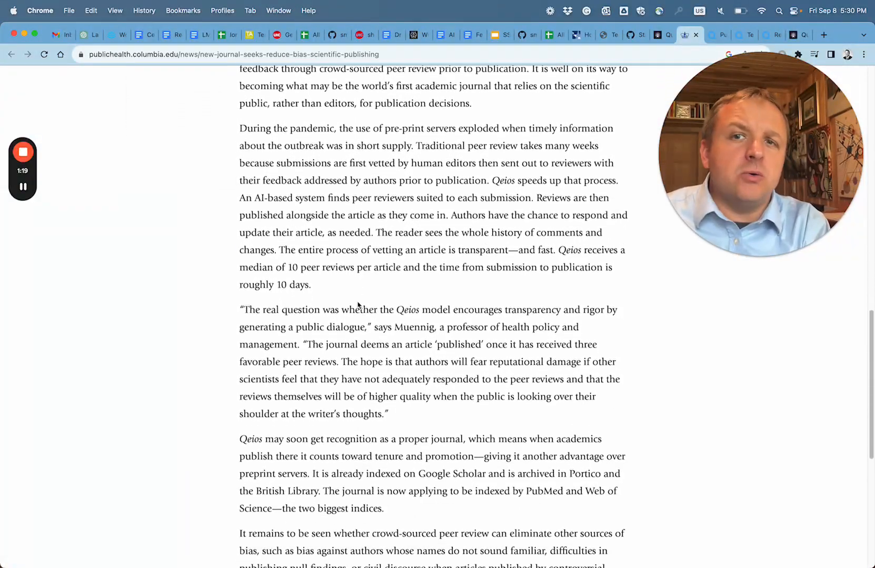
scroll("down", 3)
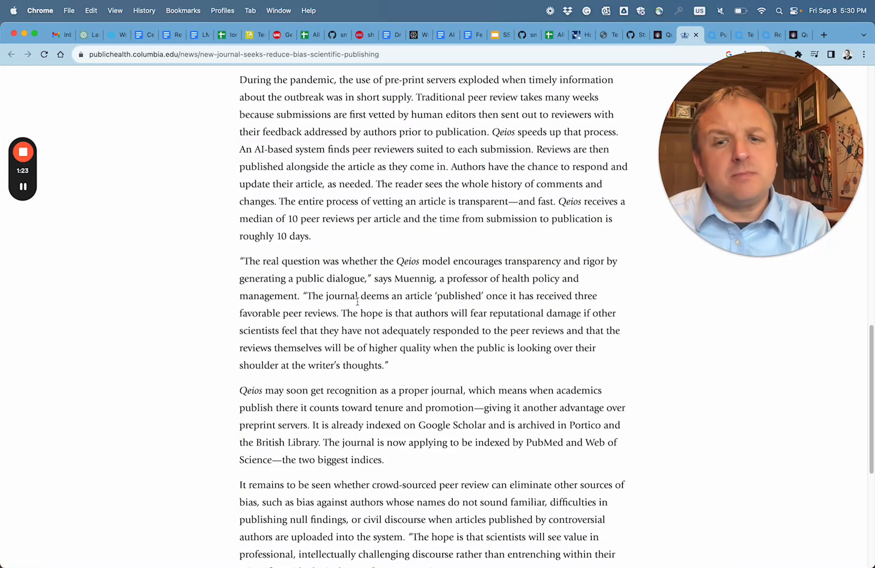
scroll("down", 3)
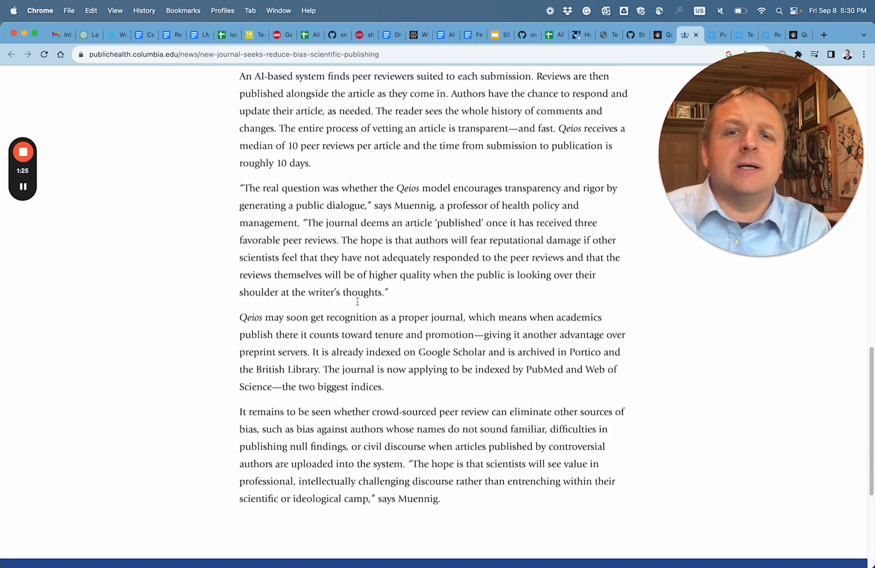
scroll("down", 3)
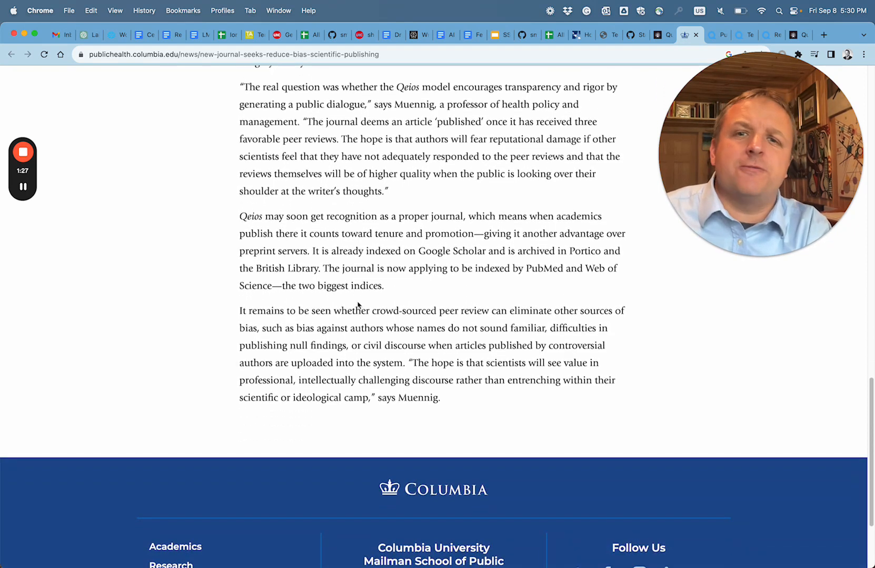
scroll("up", 3)
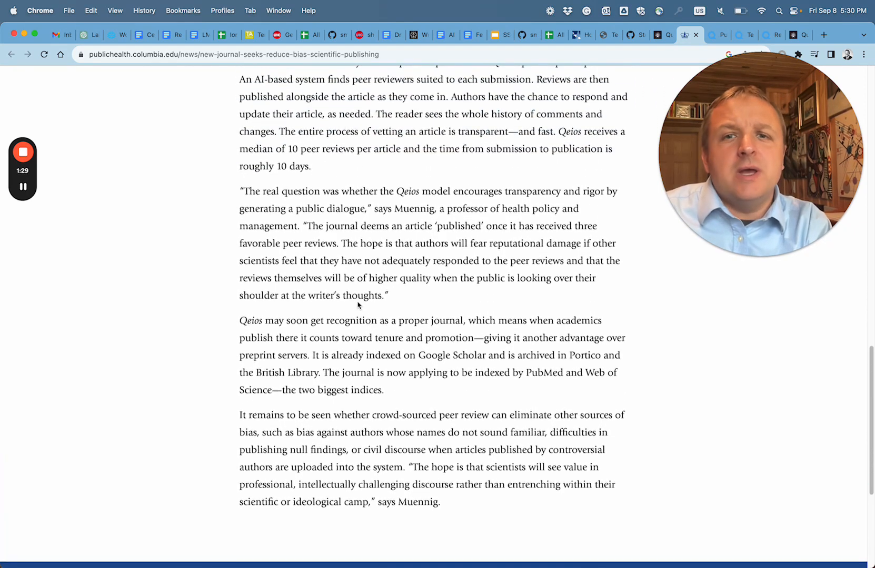
scroll("up", 3)
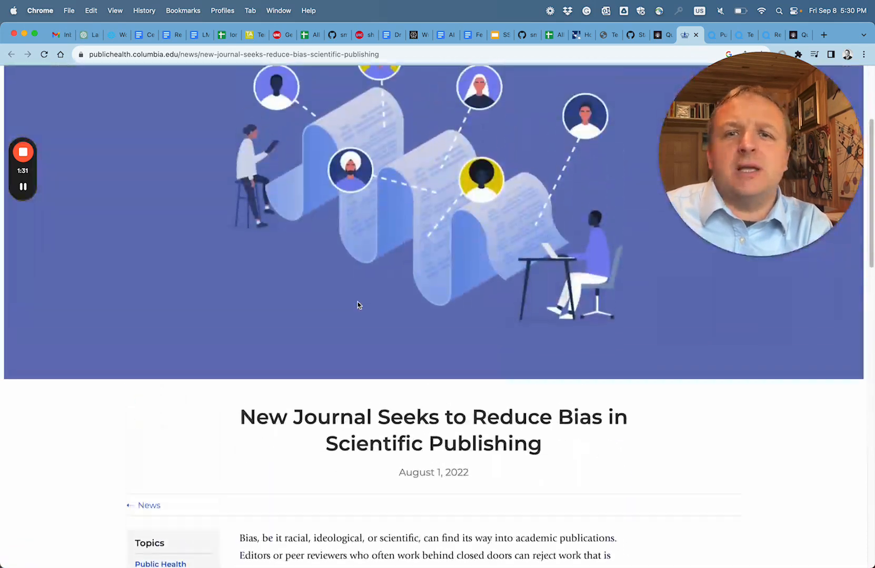
scroll("down", 3)
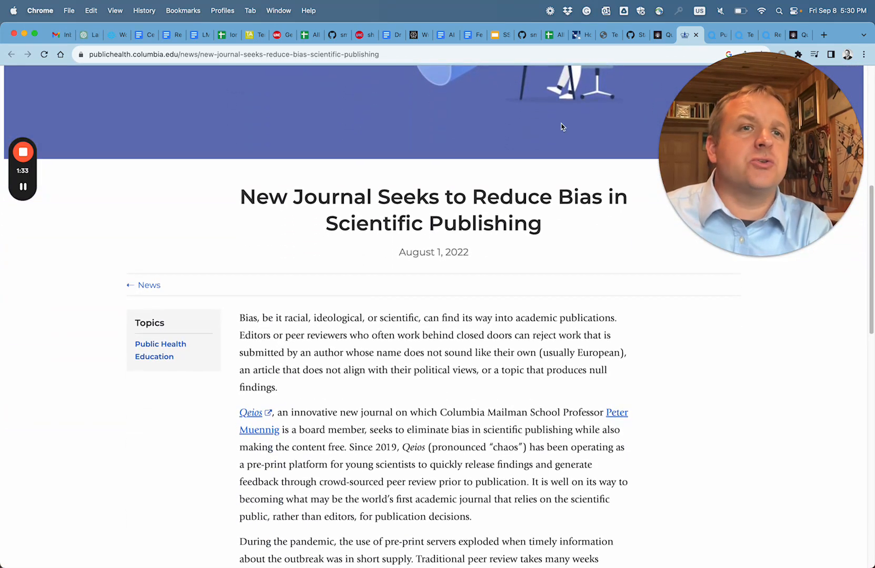
Step: Go to the Qeios Publishing Policy page and read down through its opening sections
left_click(249, 413)
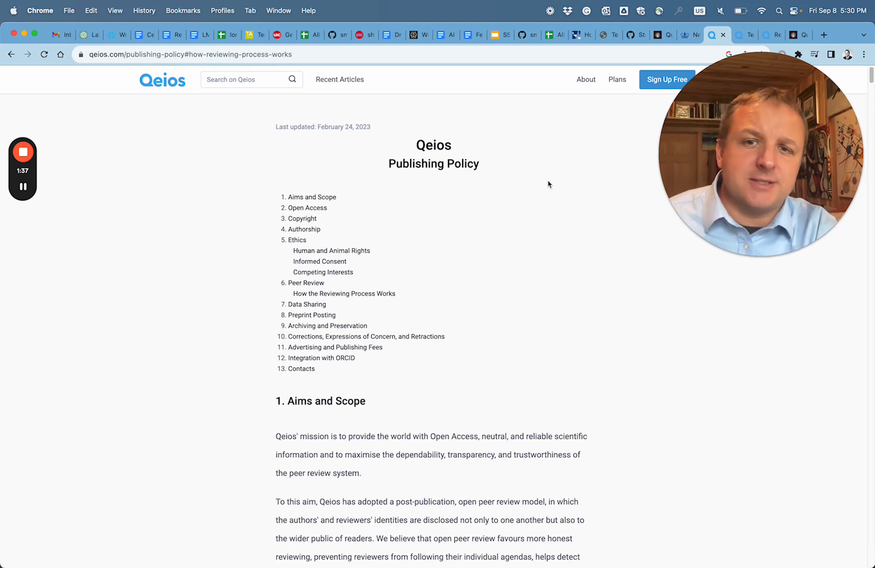
scroll("down", 3)
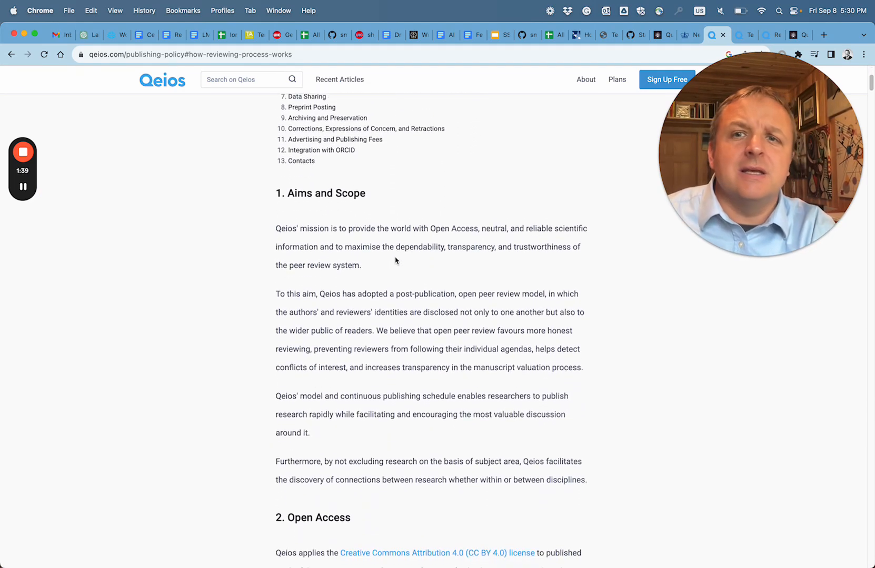
scroll("down", 3)
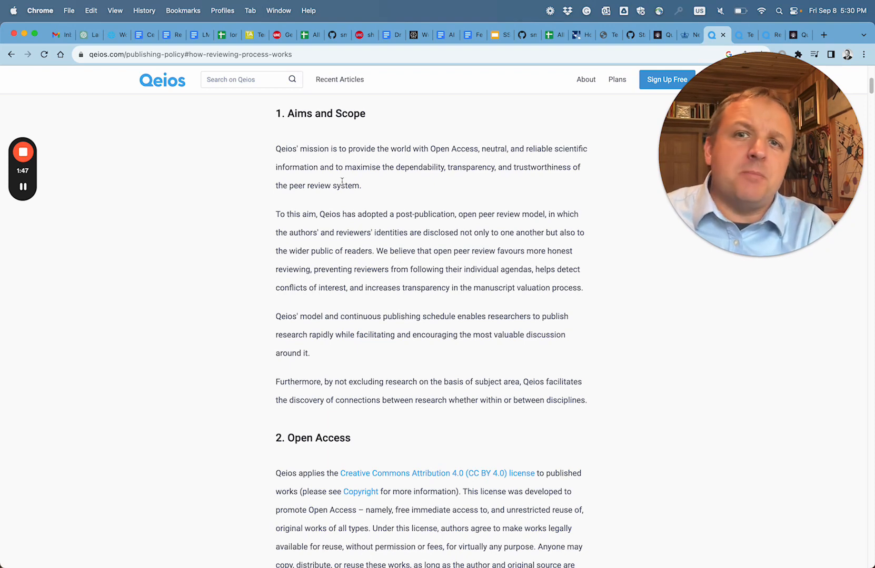
scroll("down", 3)
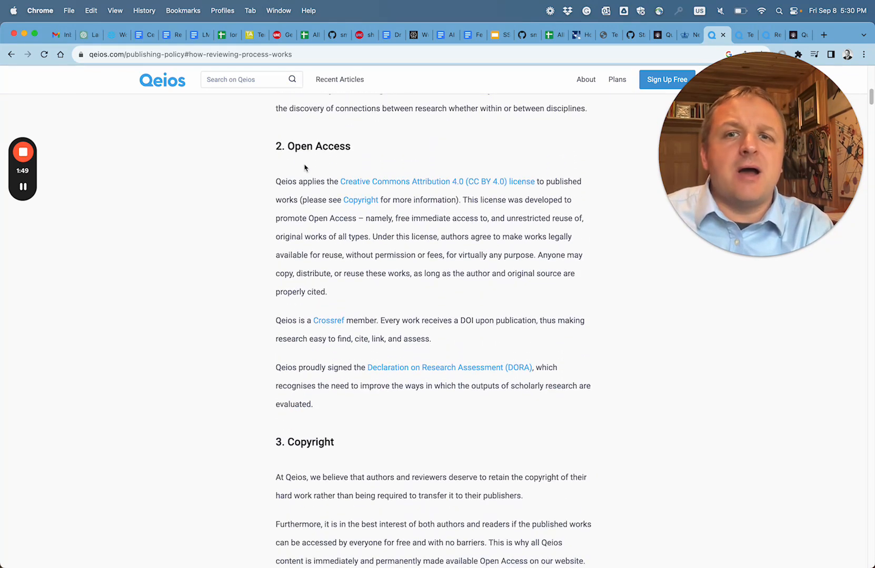
mouse_move(362, 160)
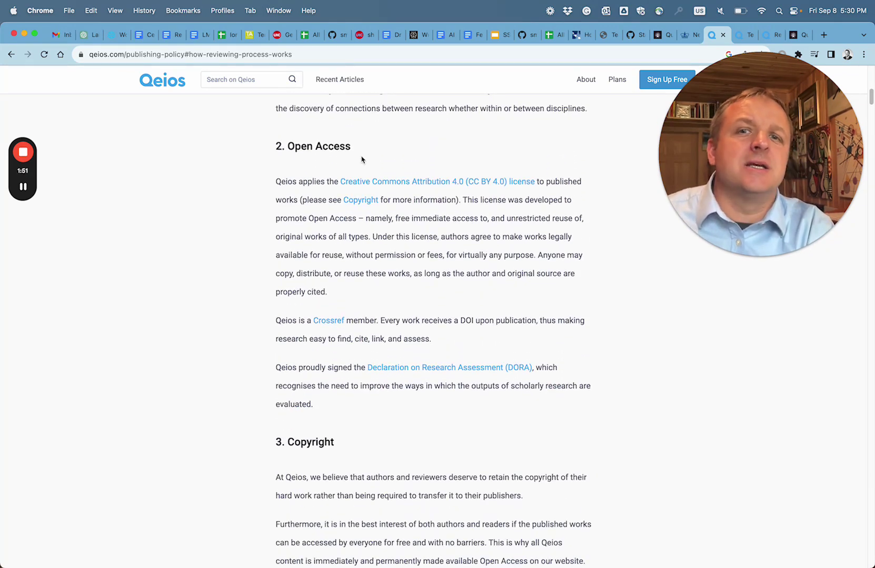
scroll("down", 3)
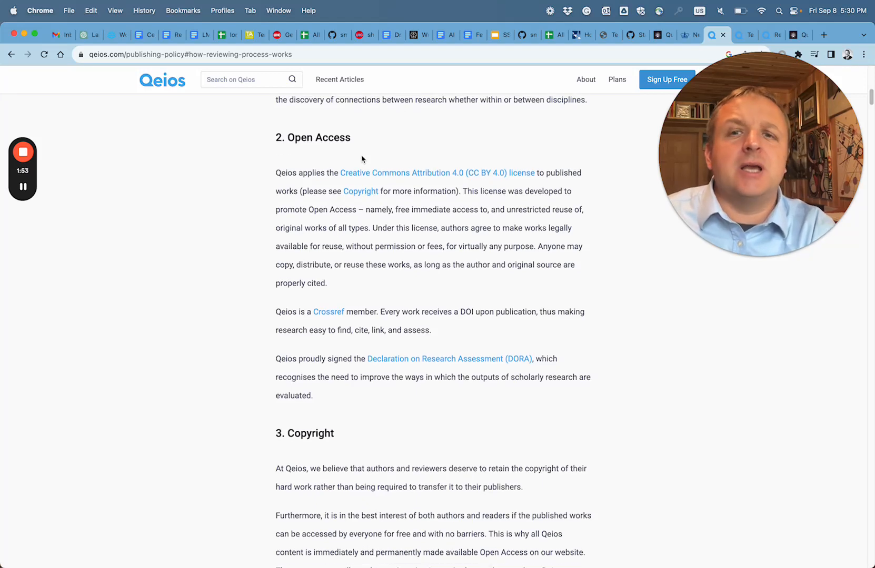
scroll("down", 3)
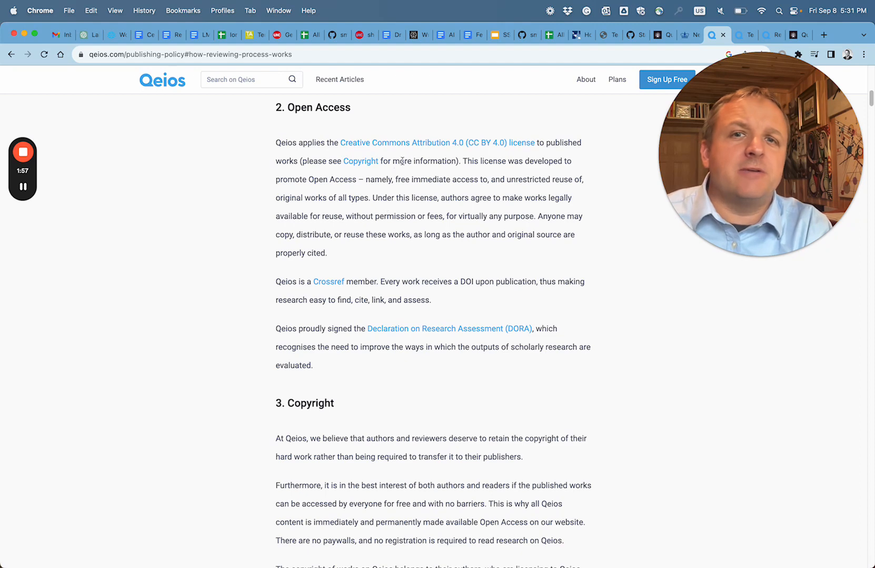
Step: Continue through Open Access, Copyright and Authorship, then return to the table of contents
scroll("down", 3)
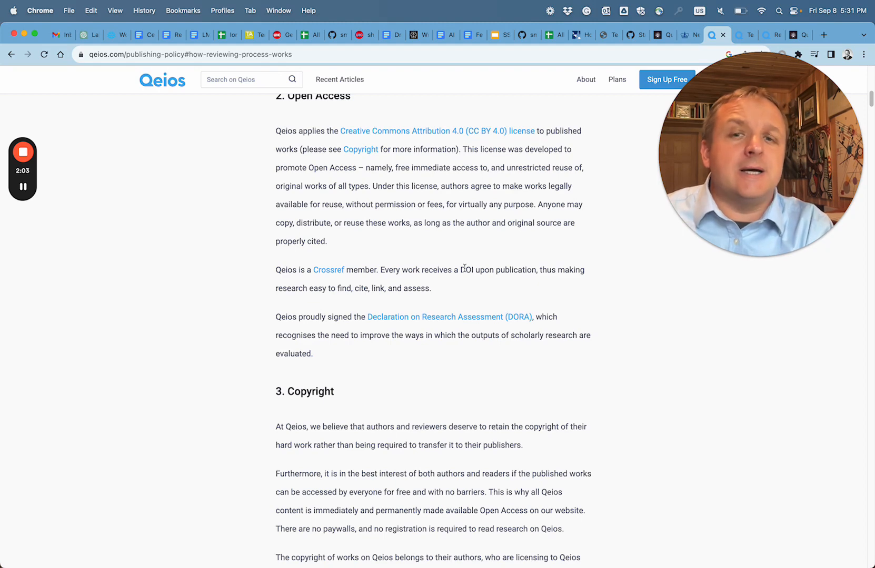
scroll("down", 3)
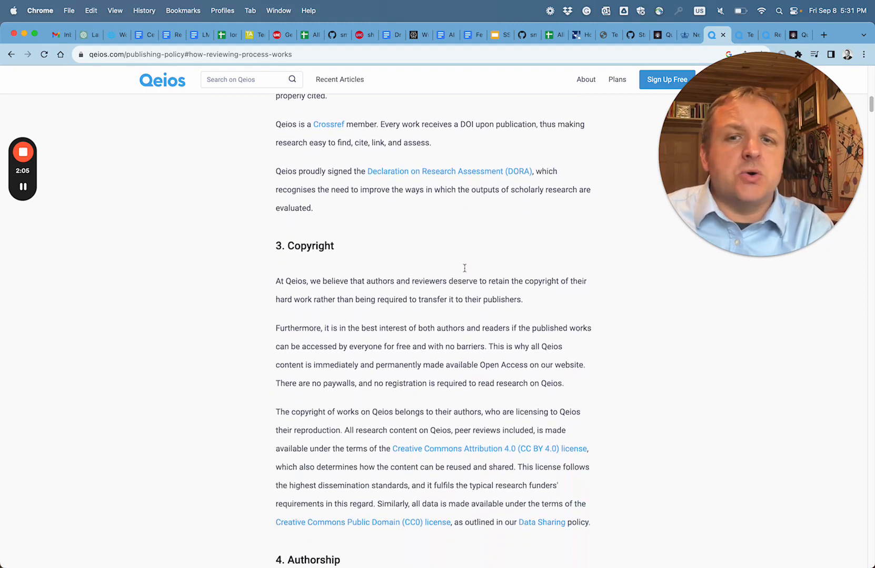
scroll("down", 3)
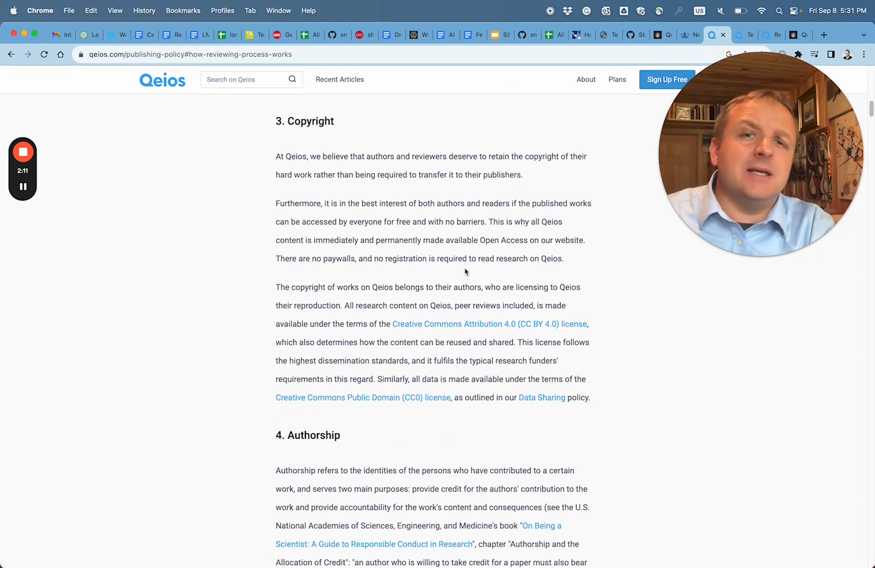
scroll("down", 3)
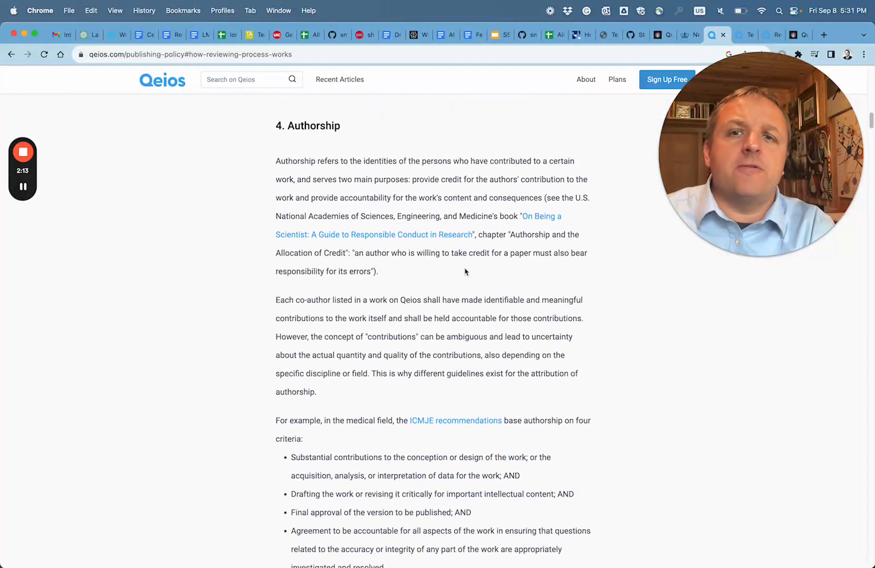
scroll("up", 3)
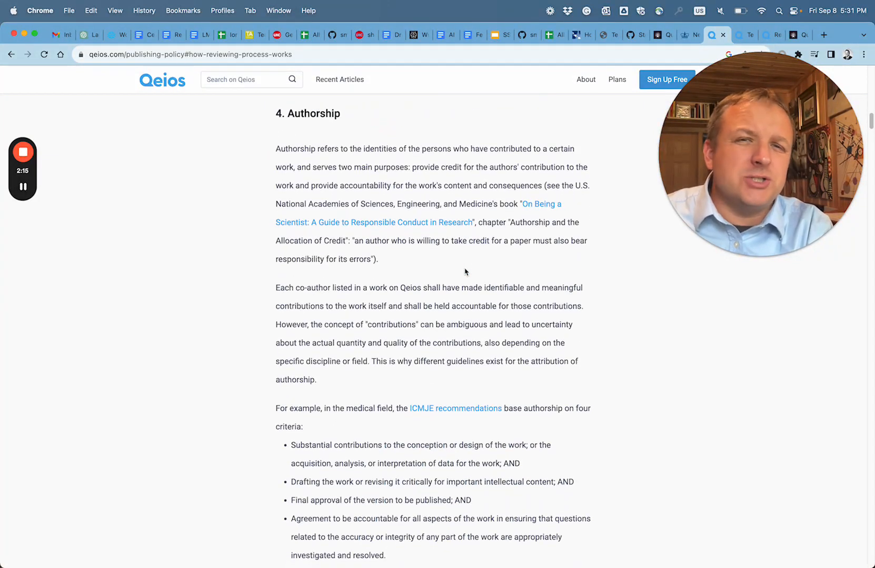
scroll("up", 3)
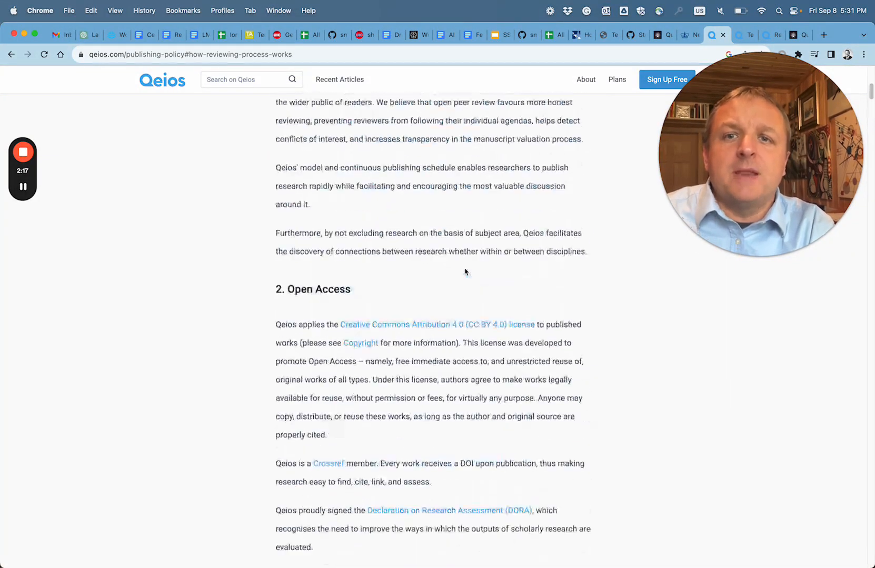
scroll("up", 3)
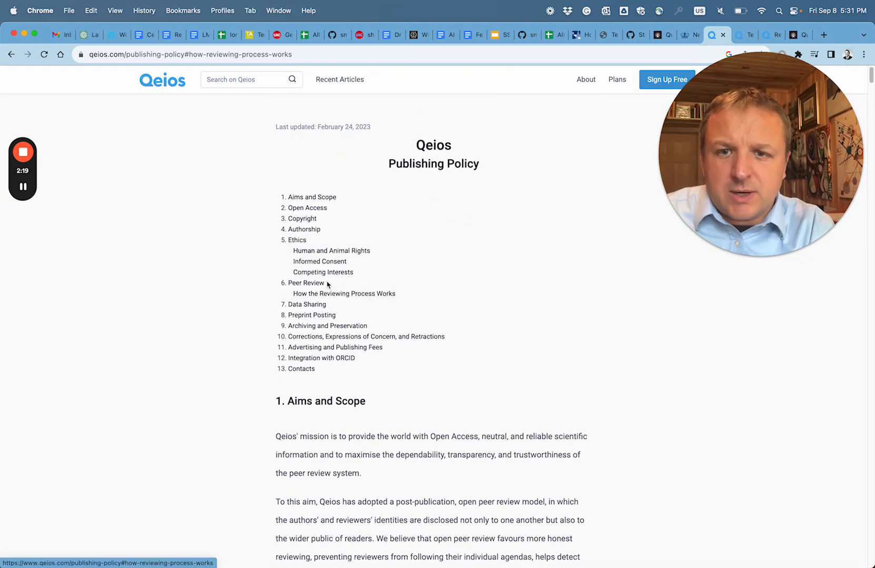
mouse_move(344, 294)
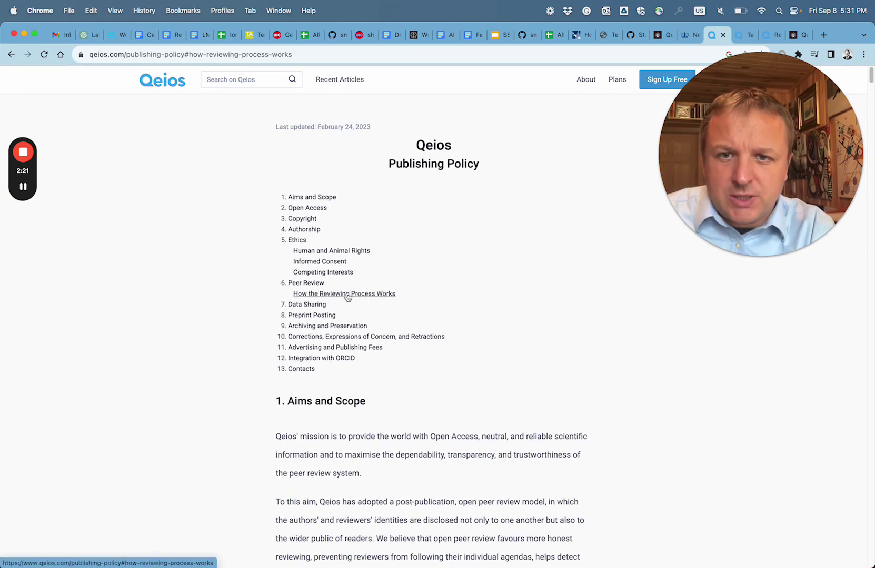
Step: Jump to the How the Reviewing Process Works section and read through its description
left_click(344, 293)
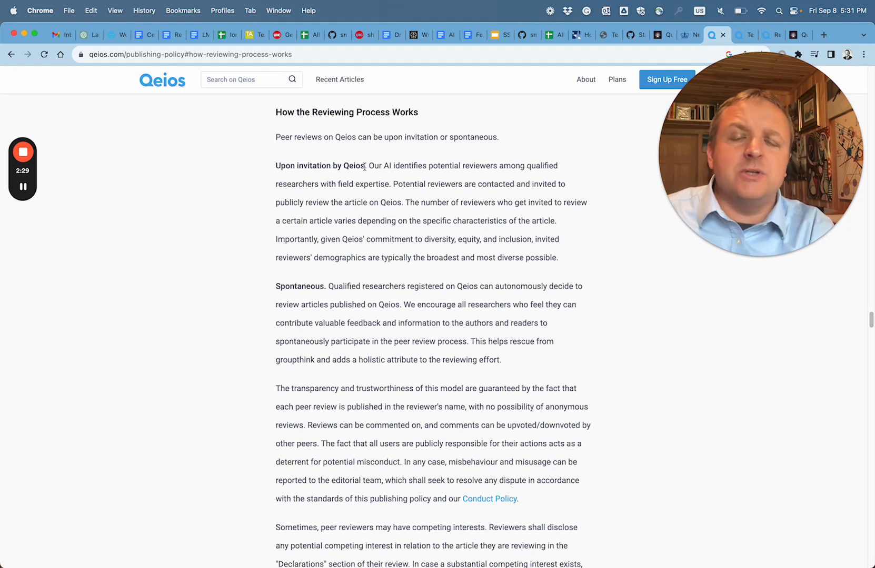
scroll("down", 3)
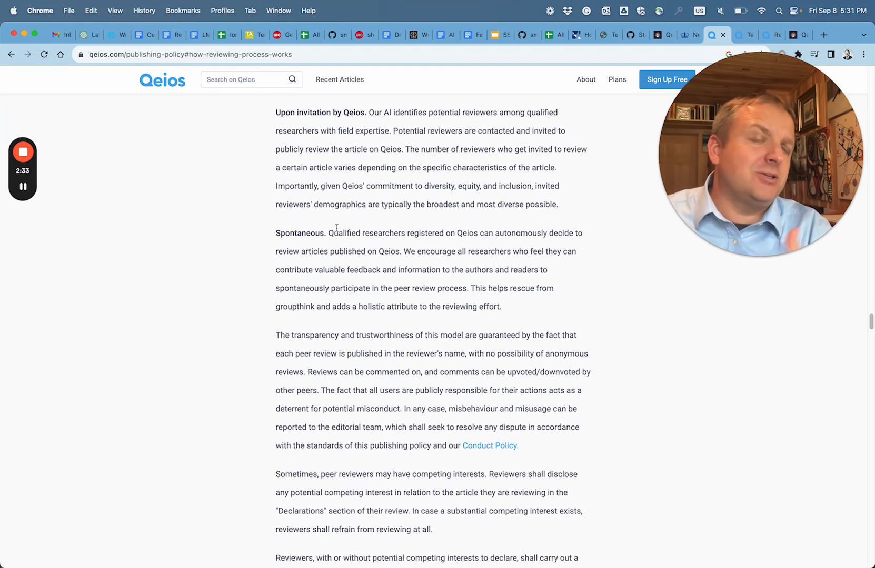
scroll("down", 3)
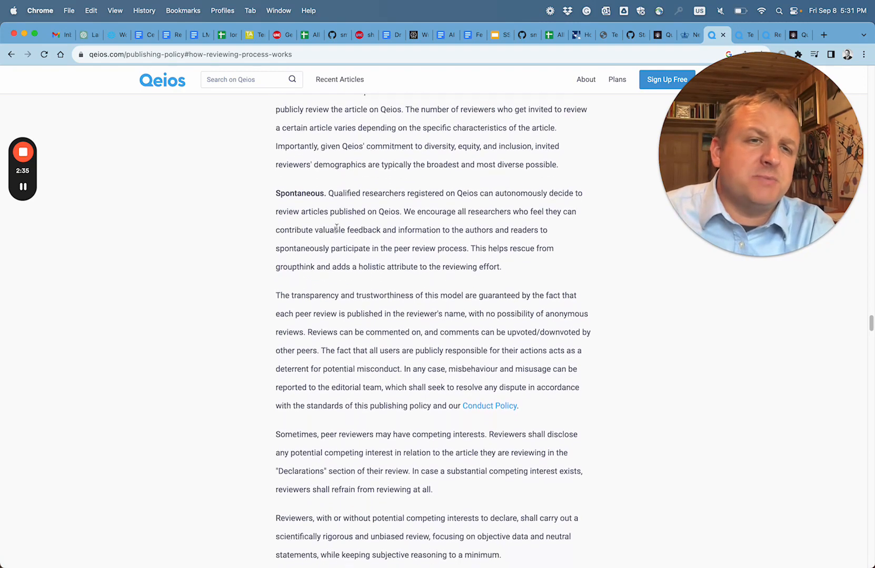
scroll("down", 3)
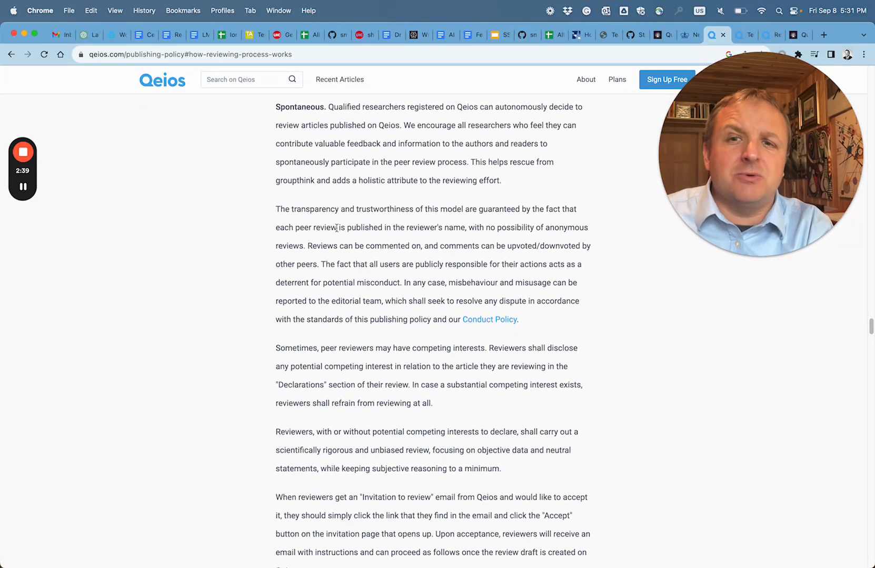
scroll("down", 3)
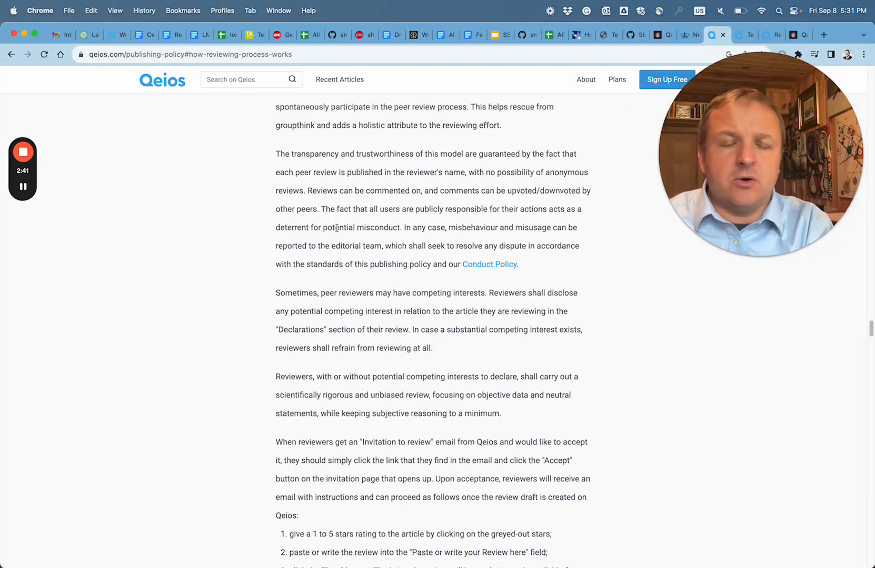
scroll("down", 3)
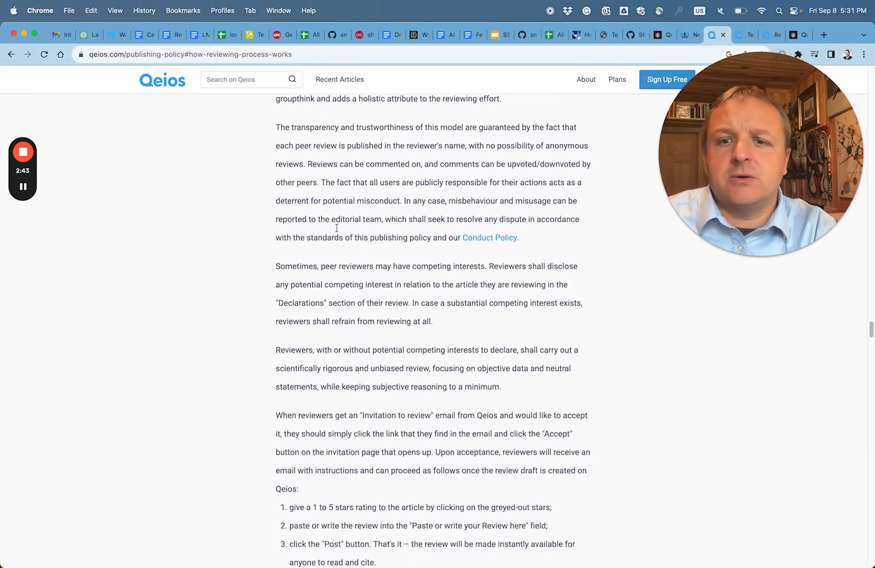
scroll("down", 3)
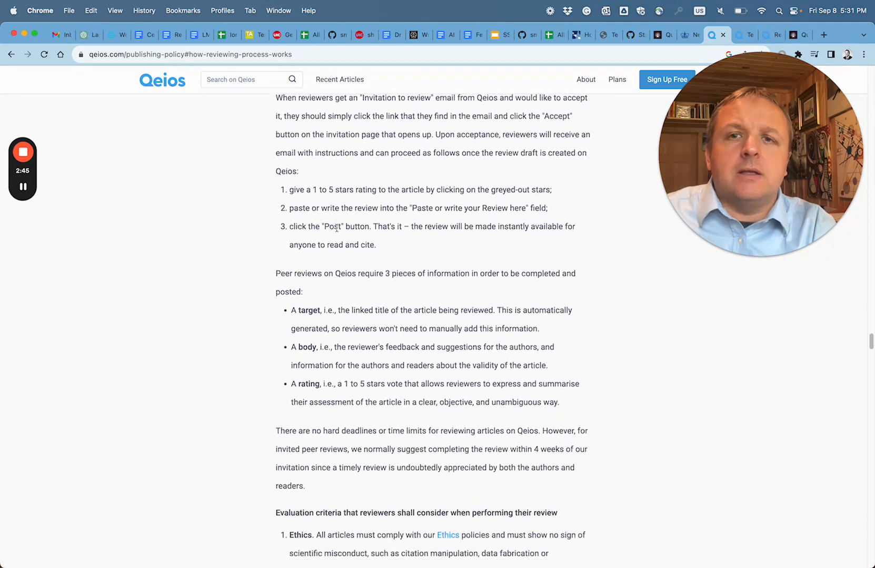
scroll("up", 3)
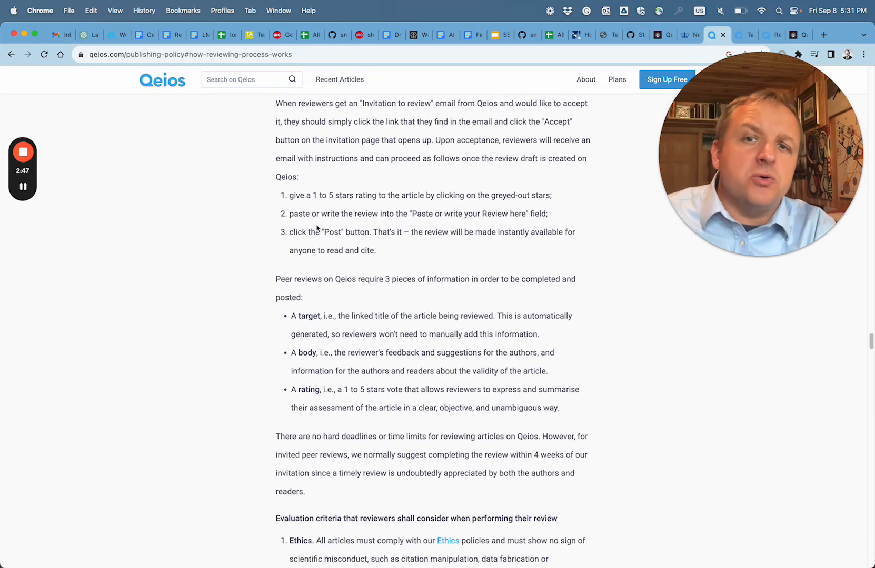
mouse_move(378, 257)
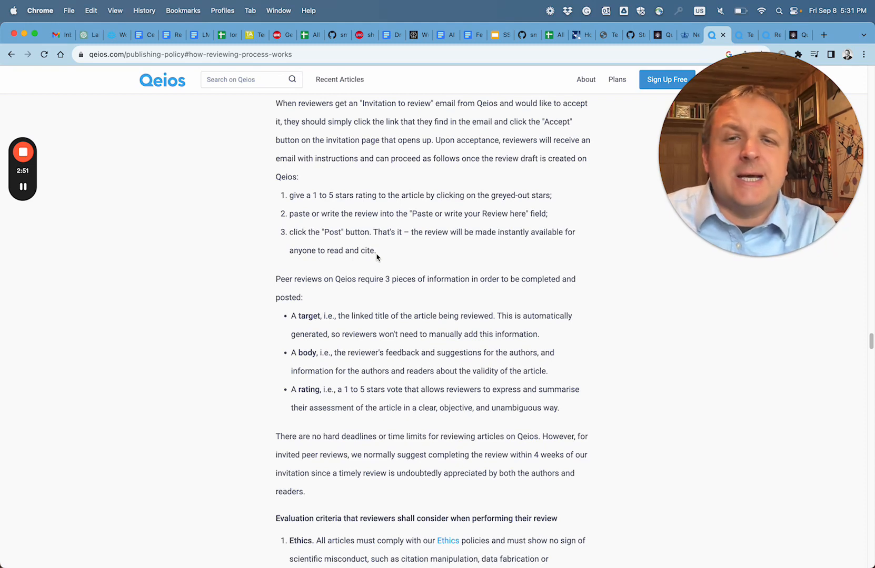
Step: Continue down to the reviewer evaluation criteria on ethics, quality and impact
scroll("down", 3)
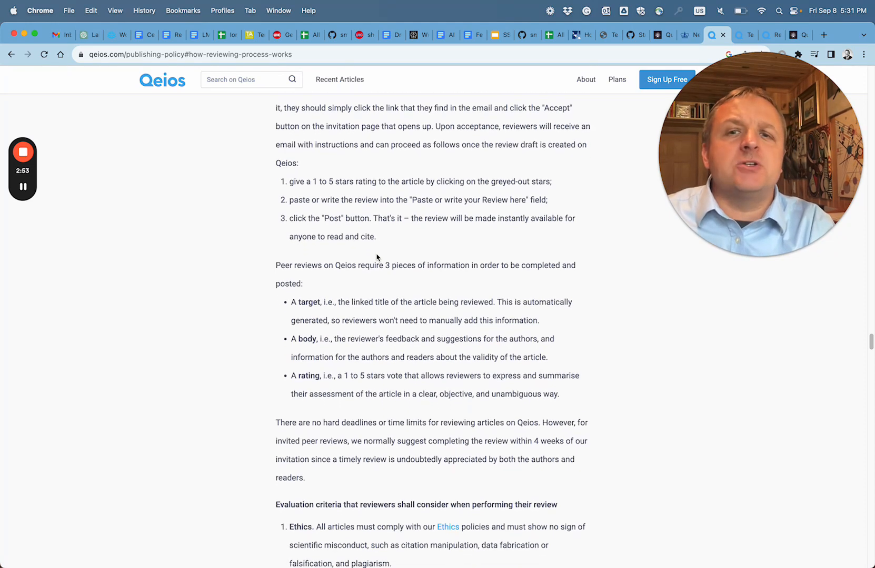
scroll("down", 3)
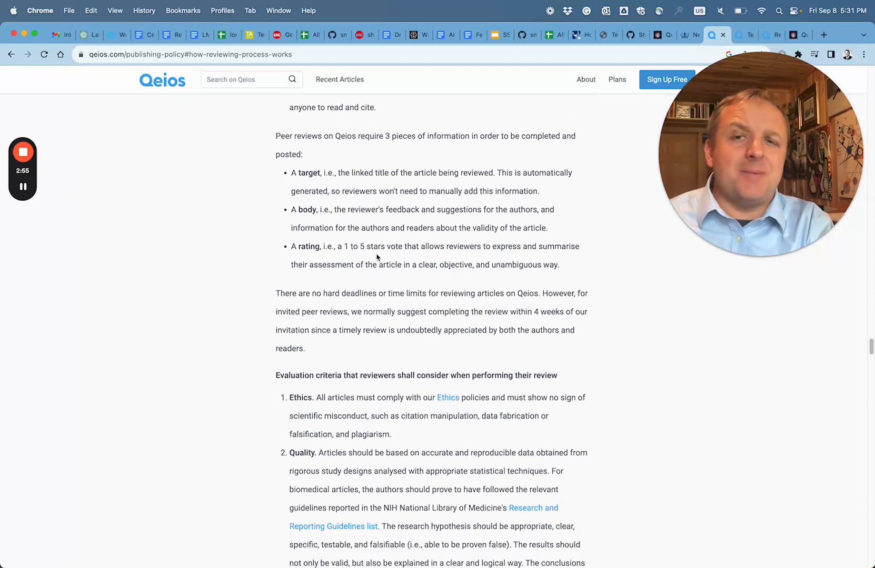
scroll("down", 3)
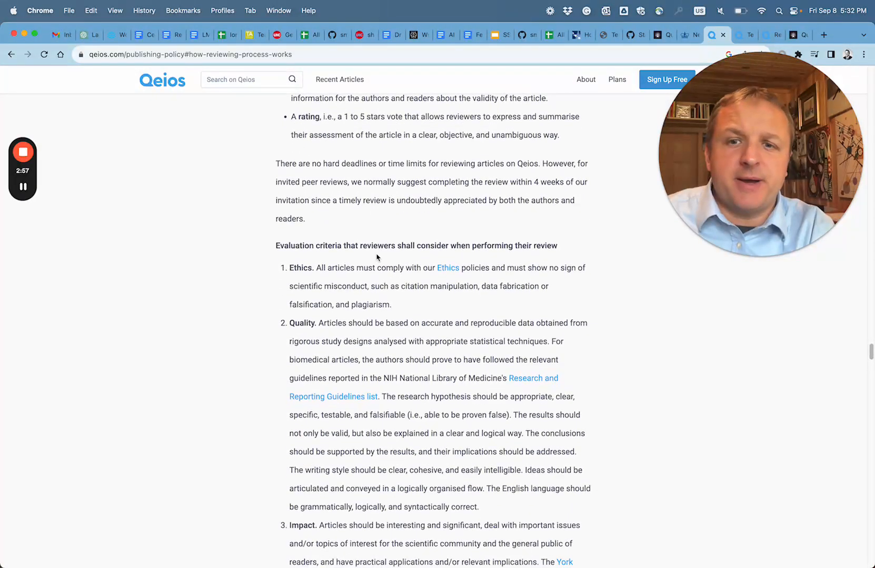
scroll("down", 3)
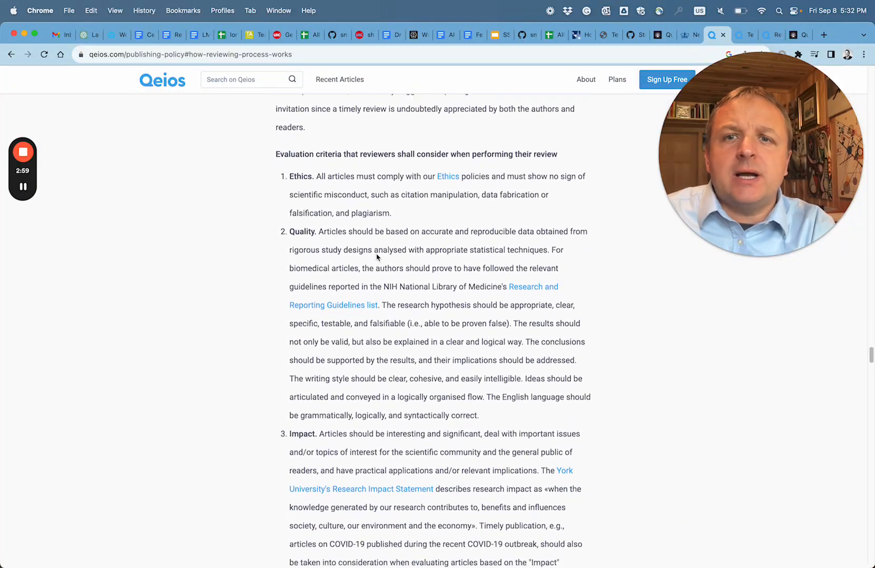
scroll("down", 3)
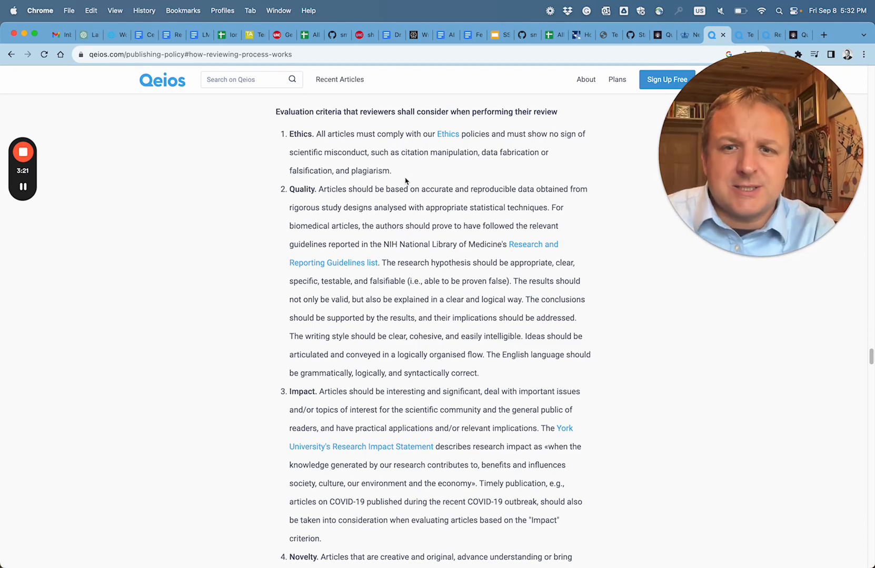
Step: Highlight the Quality criterion and look over the surrounding evaluation criteria list
double_click(303, 190)
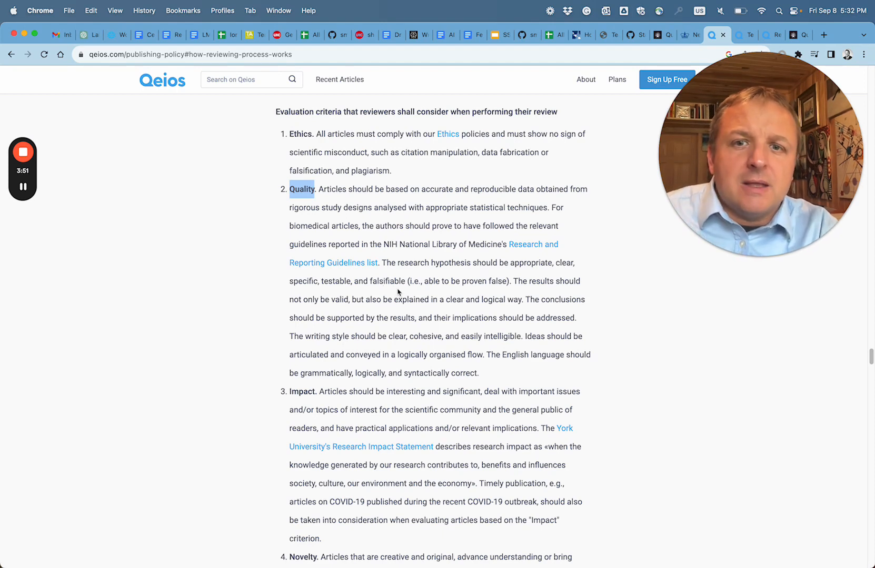
scroll("down", 3)
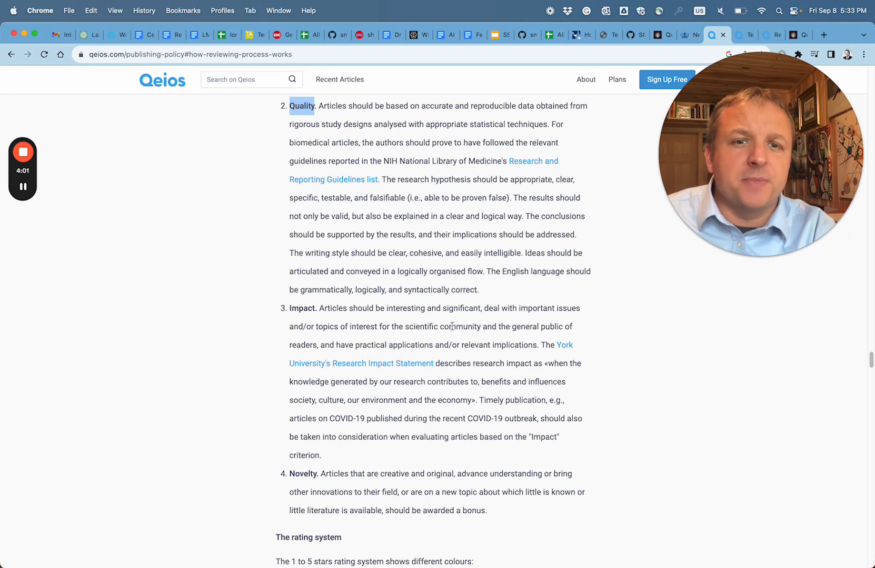
scroll("down", 3)
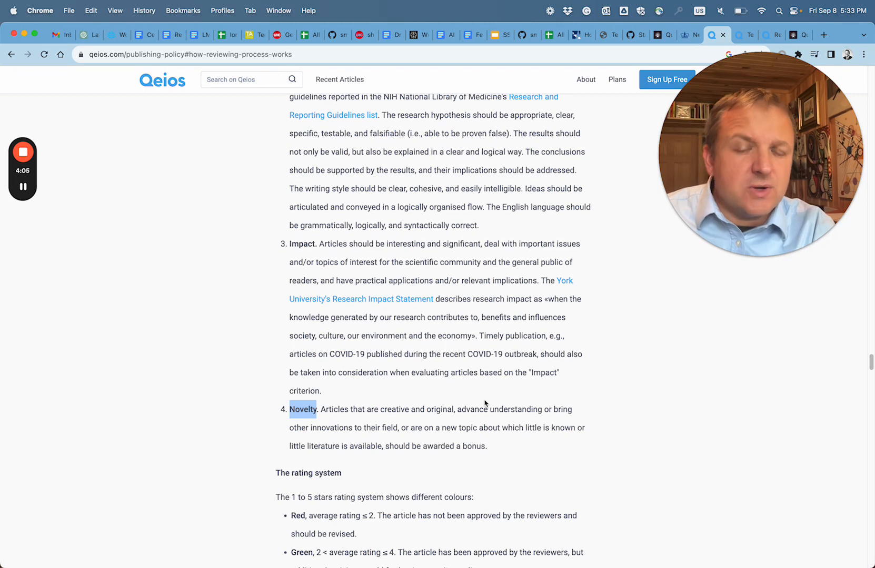
mouse_move(371, 406)
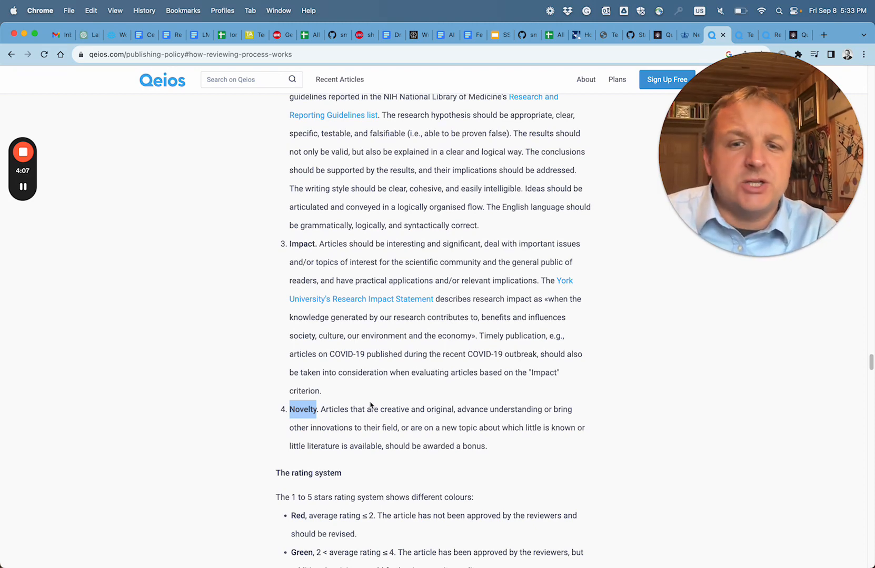
mouse_move(446, 417)
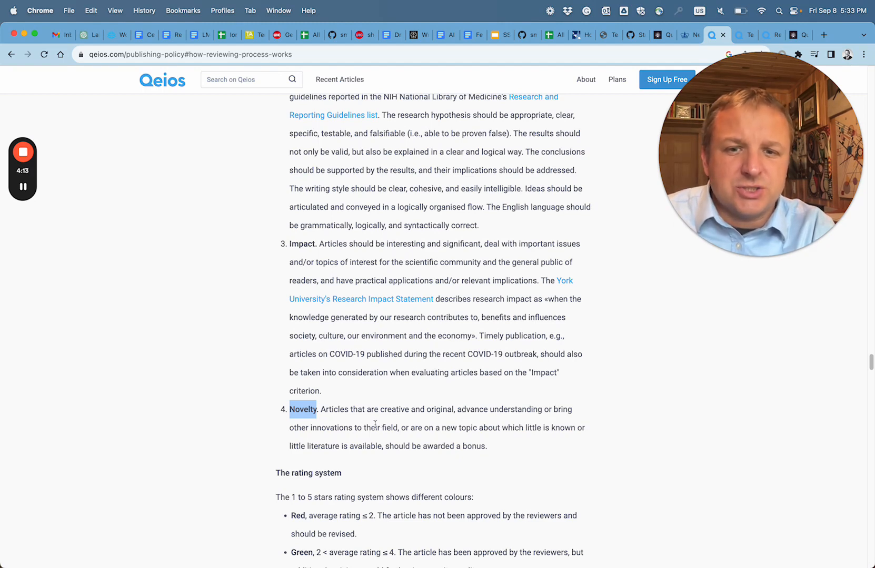
scroll("up", 3)
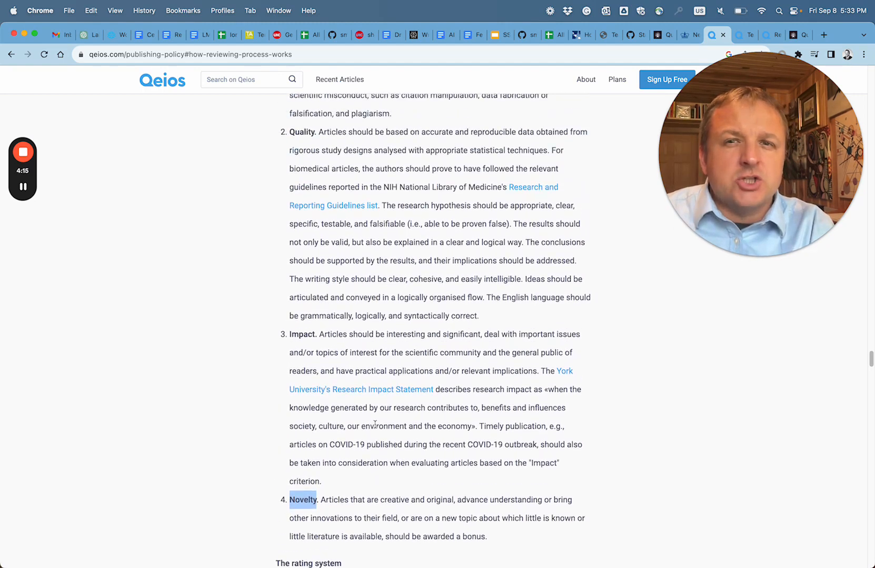
scroll("up", 3)
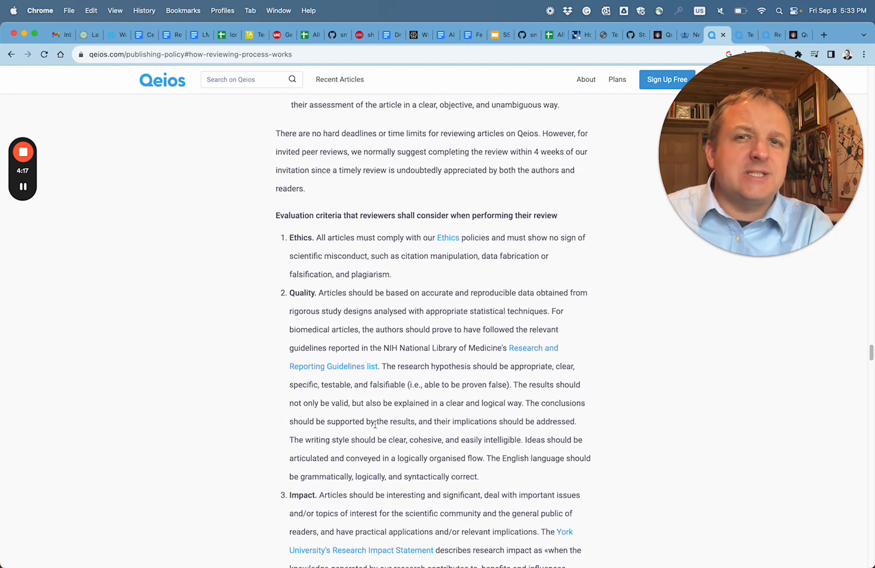
scroll("down", 3)
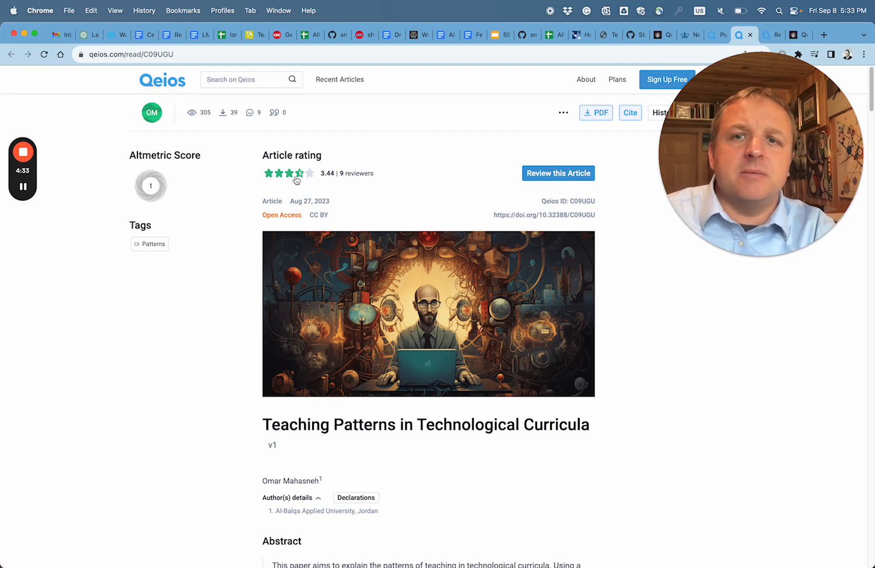
mouse_move(369, 180)
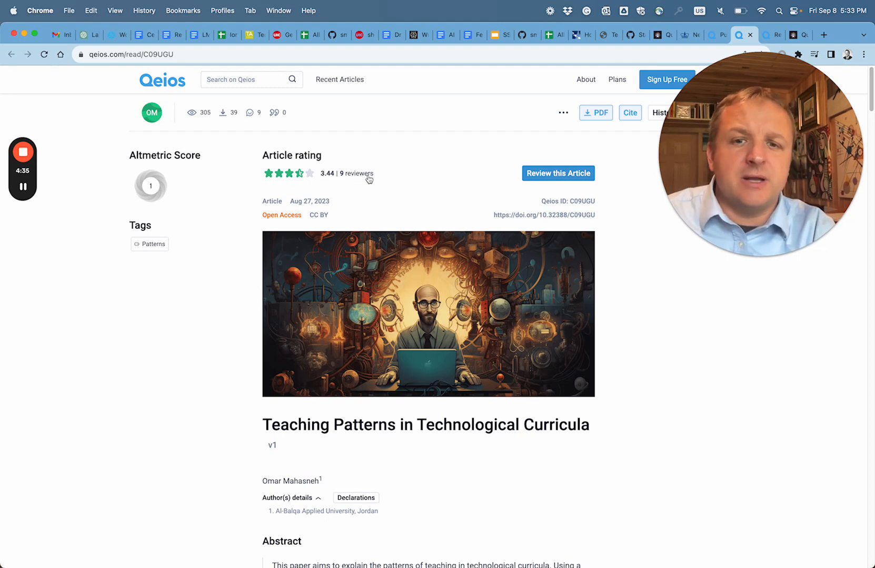
Step: Read down the article's abstract and introduction to the Distance Teaching pattern and its figure
scroll("down", 3)
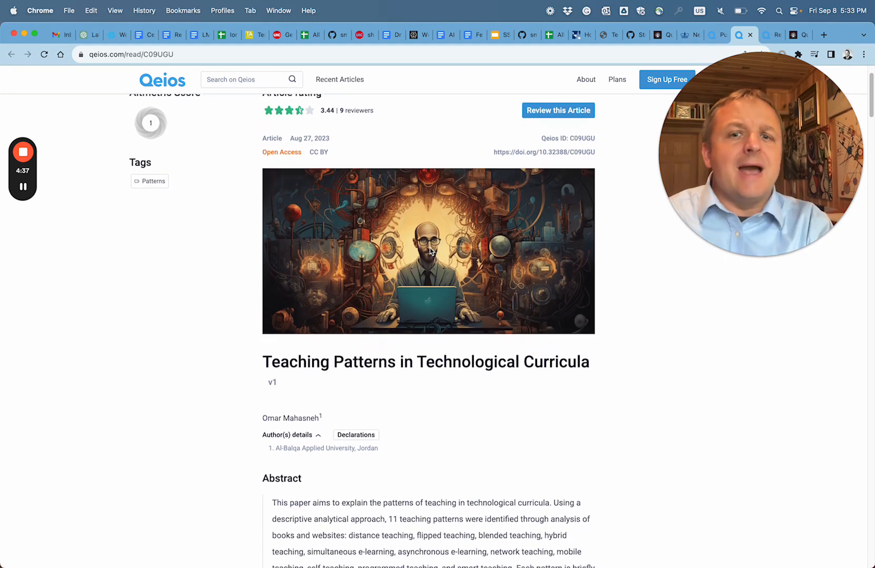
scroll("down", 3)
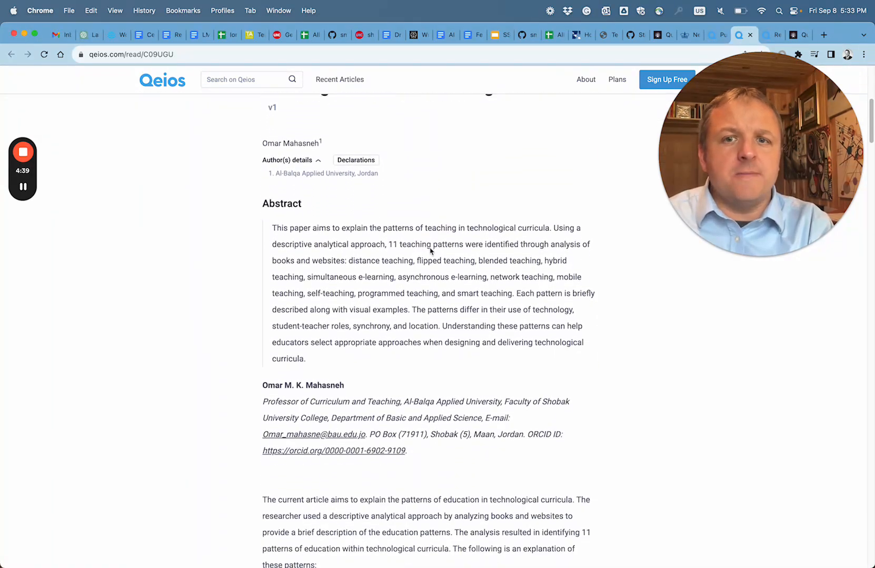
scroll("down", 3)
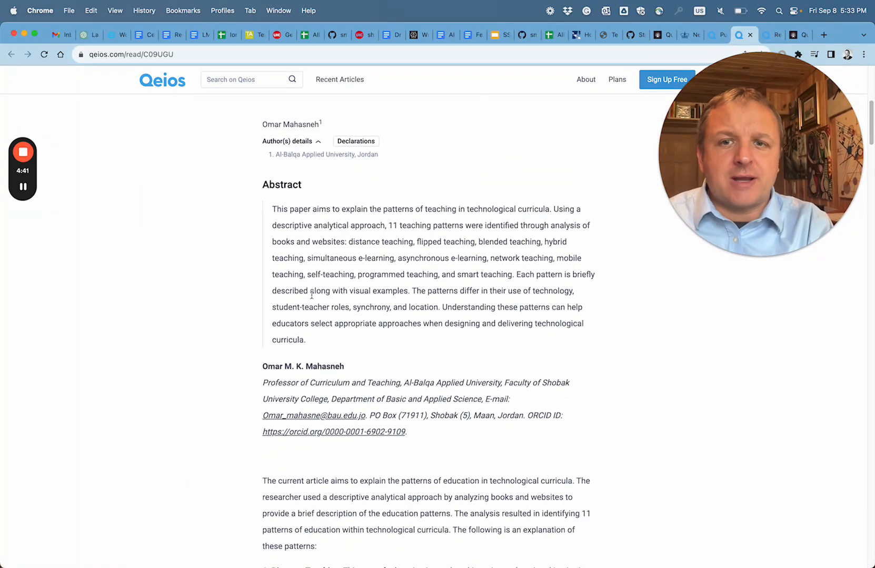
scroll("down", 3)
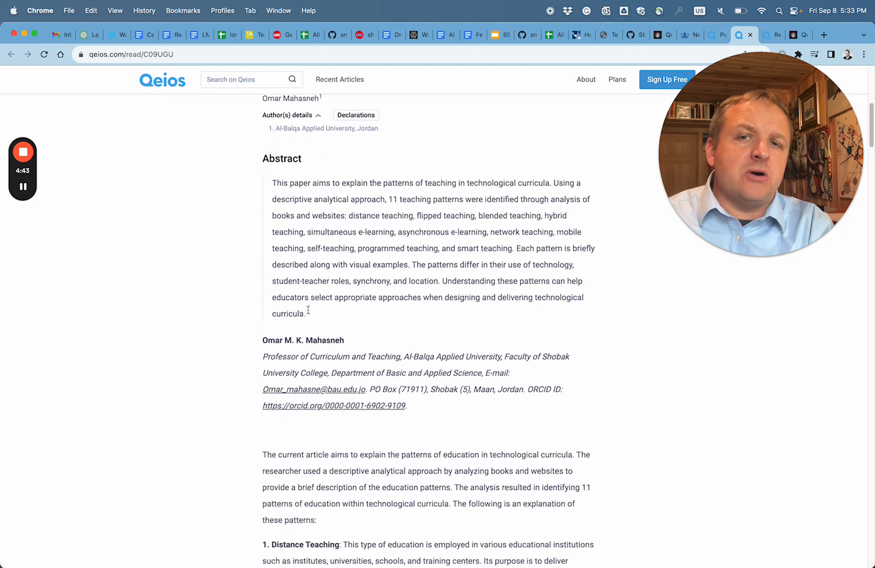
scroll("down", 3)
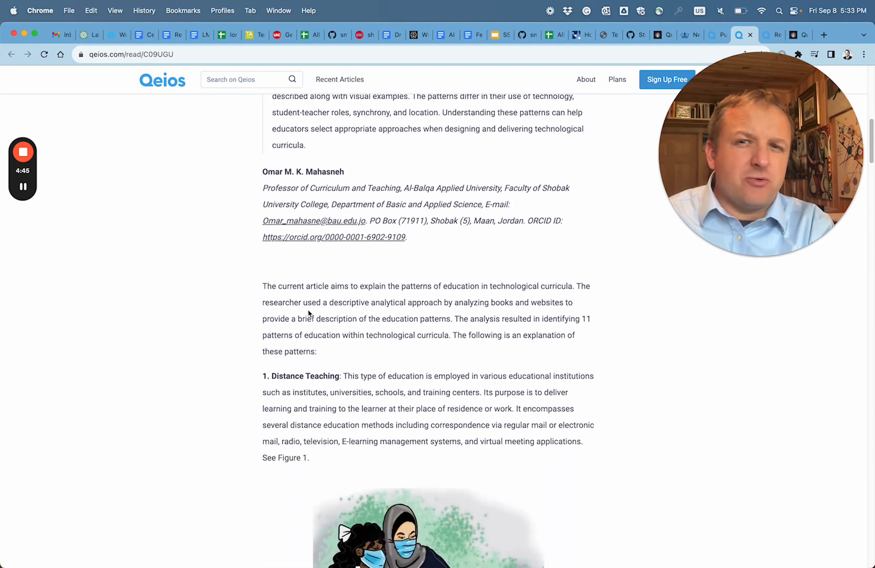
scroll("down", 3)
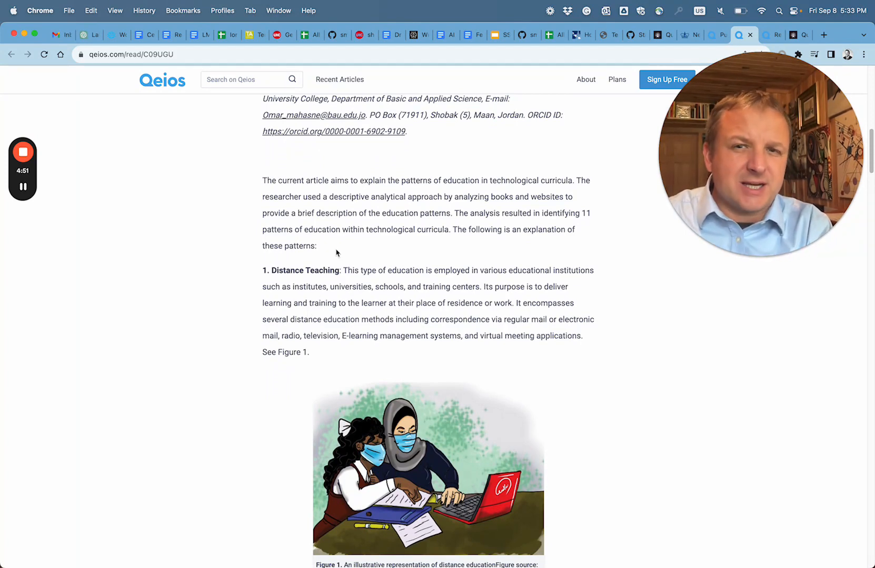
scroll("down", 3)
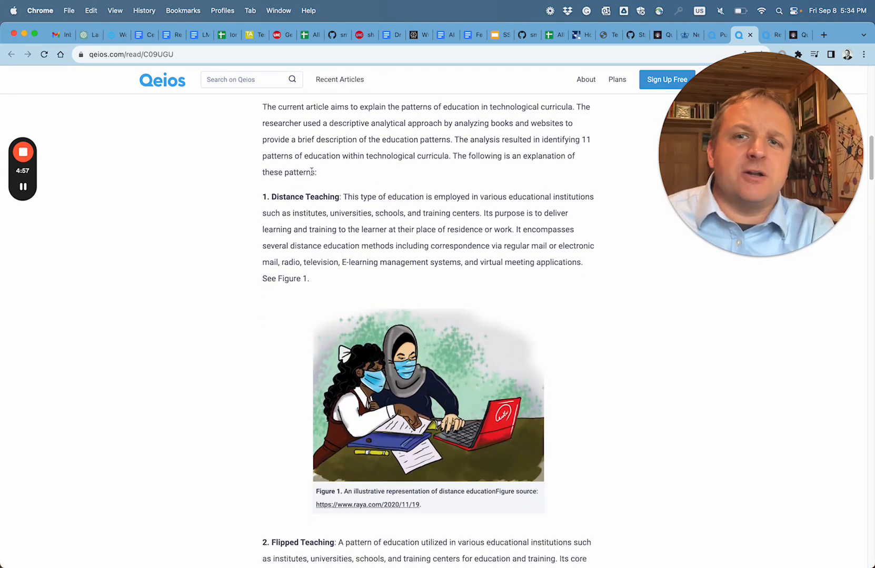
scroll("up", 3)
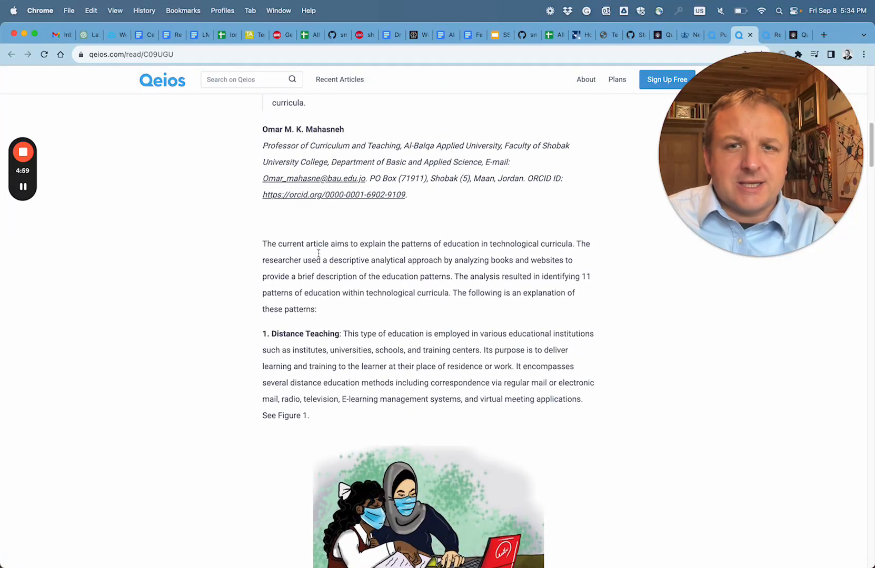
scroll("down", 3)
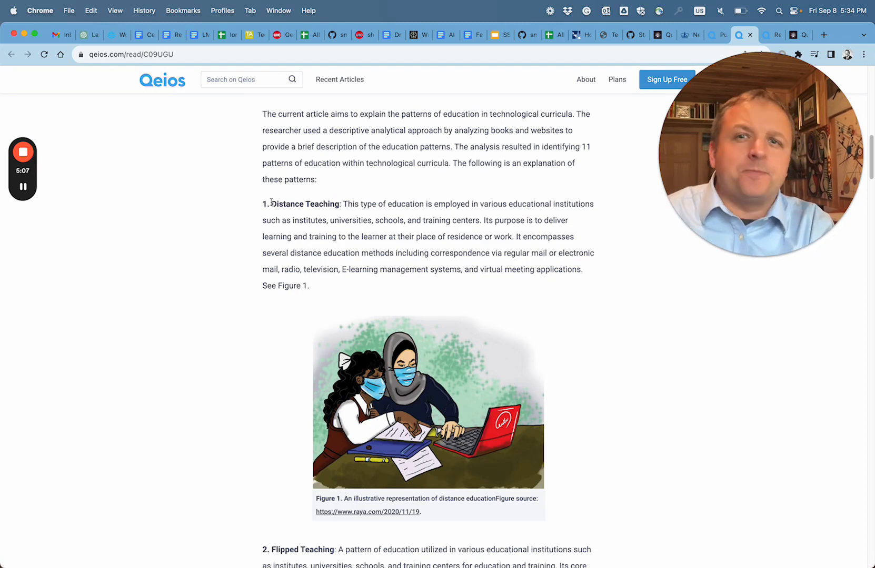
scroll("up", 3)
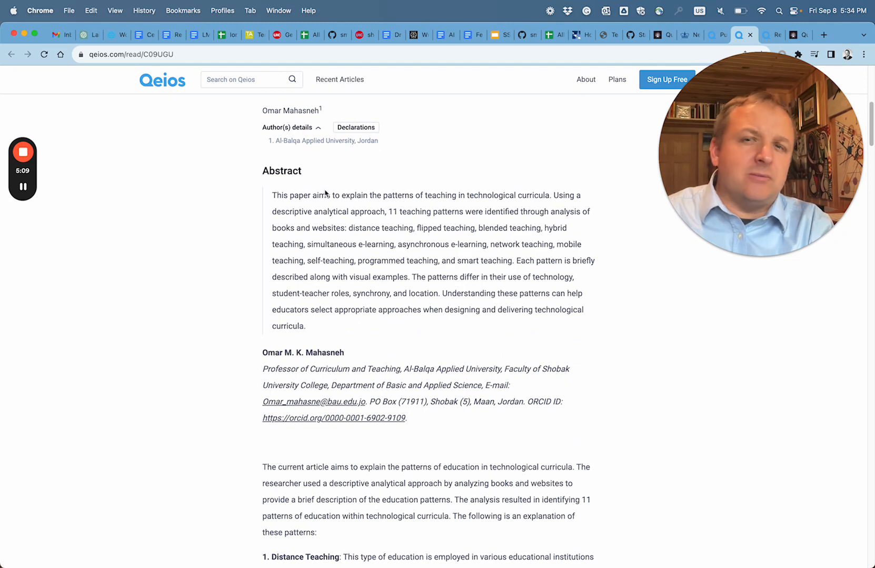
scroll("down", 3)
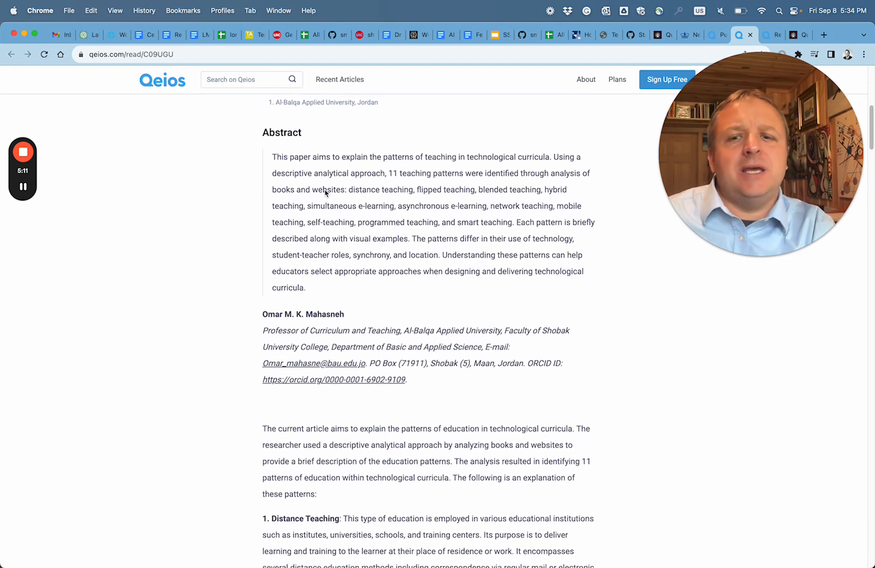
scroll("down", 3)
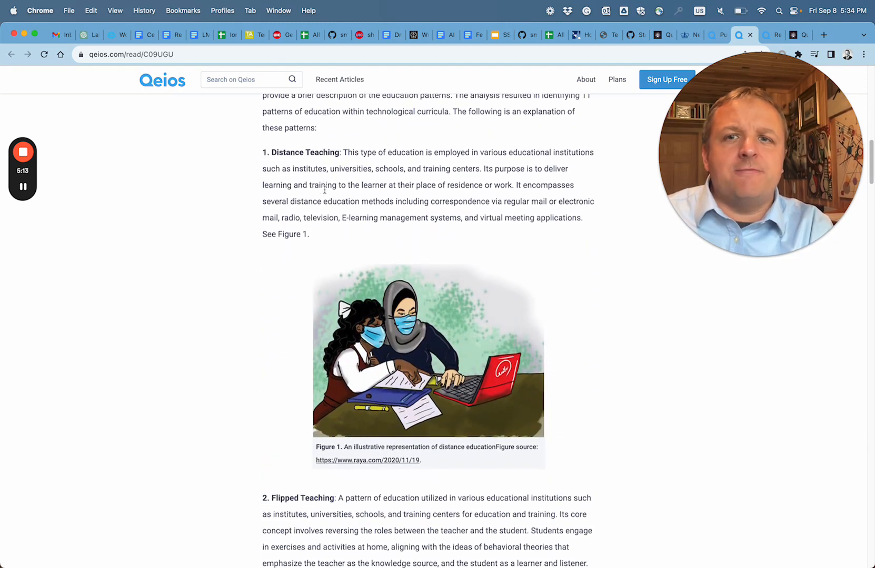
scroll("down", 3)
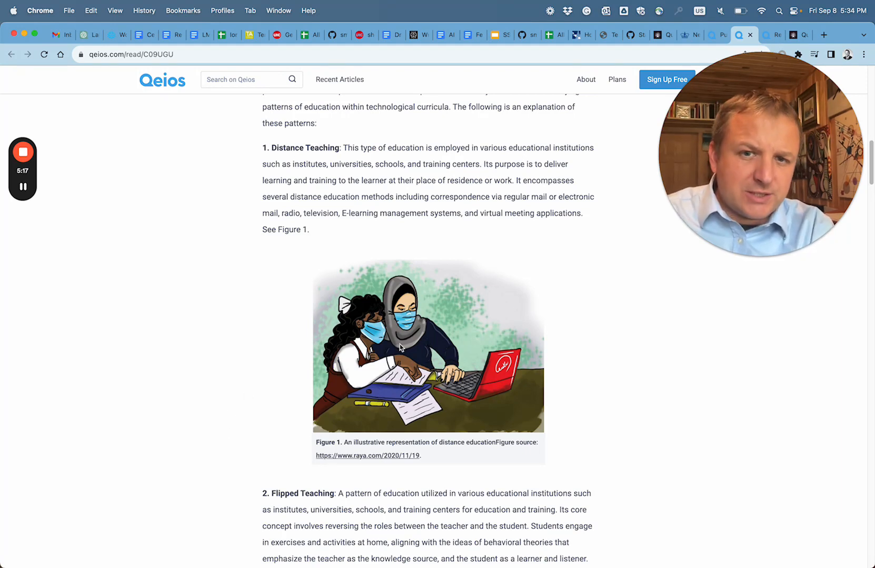
mouse_move(444, 456)
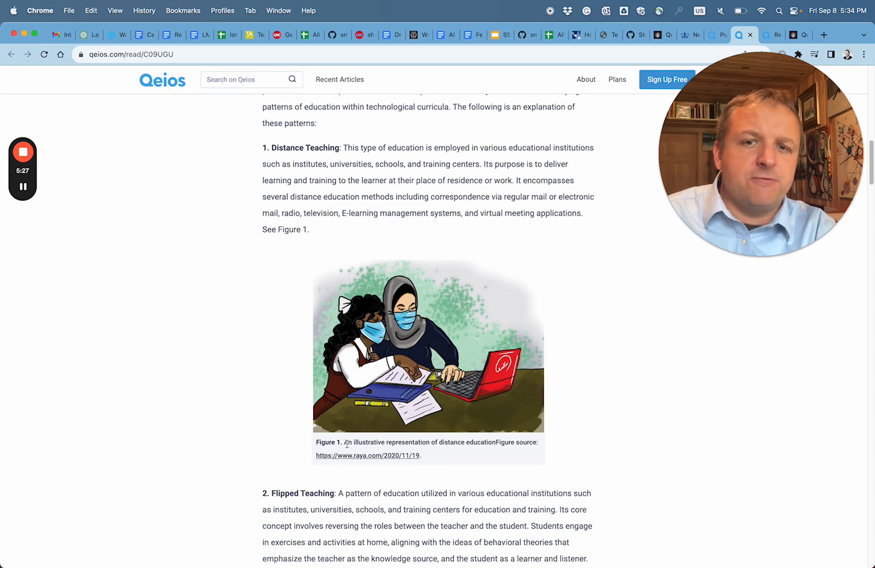
mouse_move(383, 430)
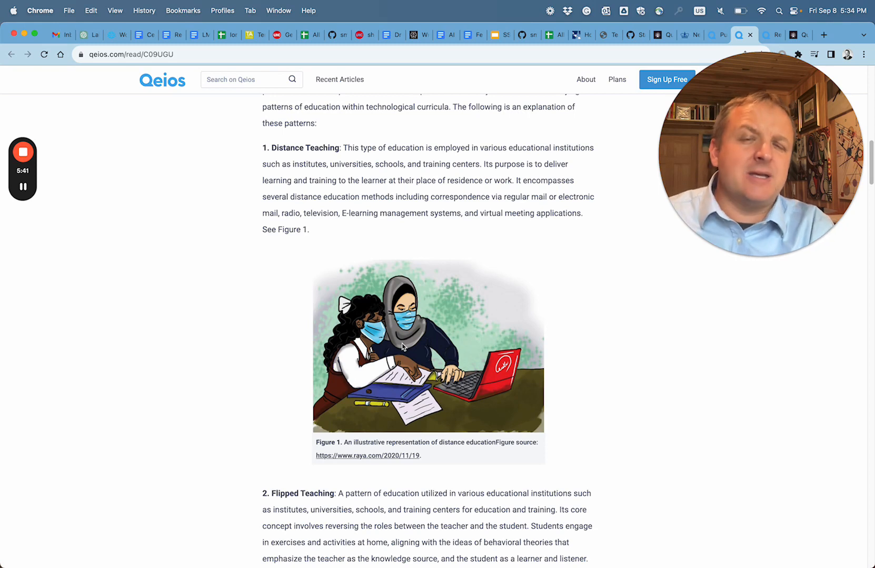
scroll("down", 3)
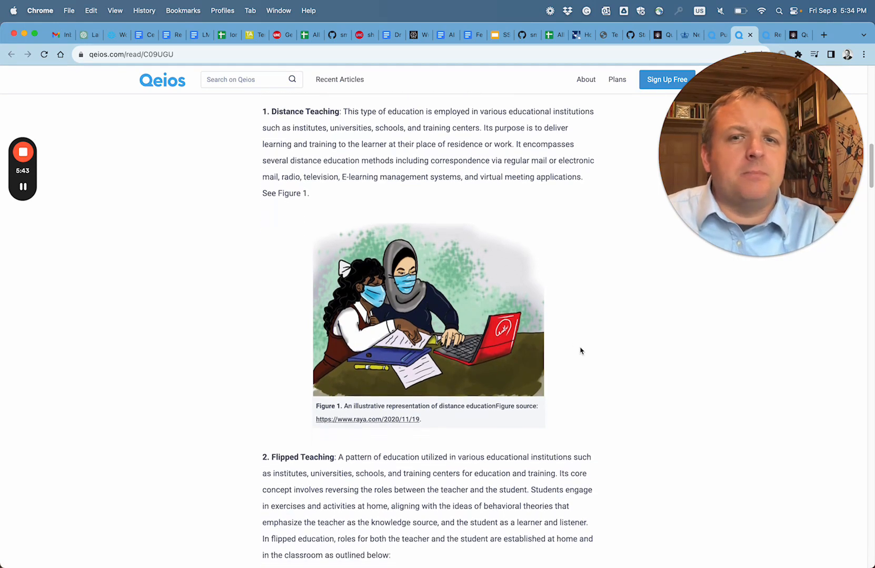
scroll("down", 3)
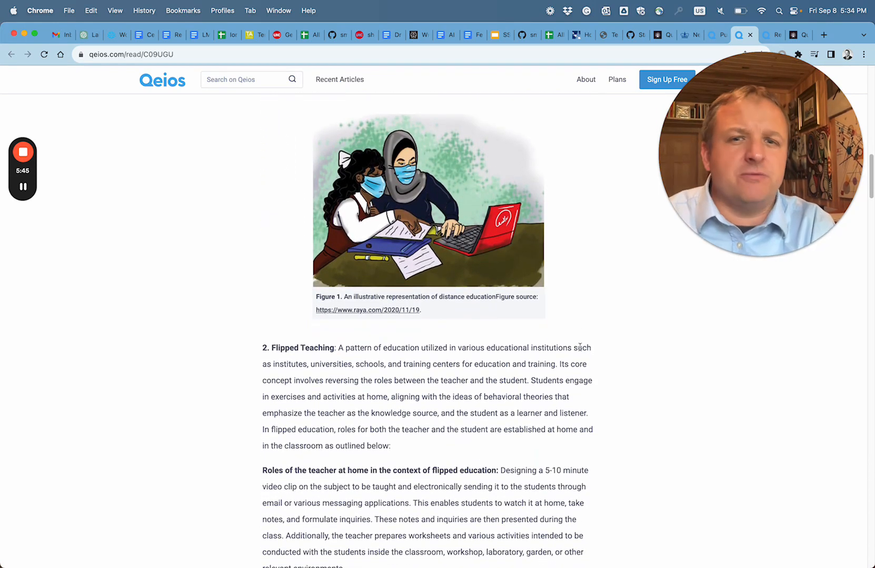
mouse_move(490, 310)
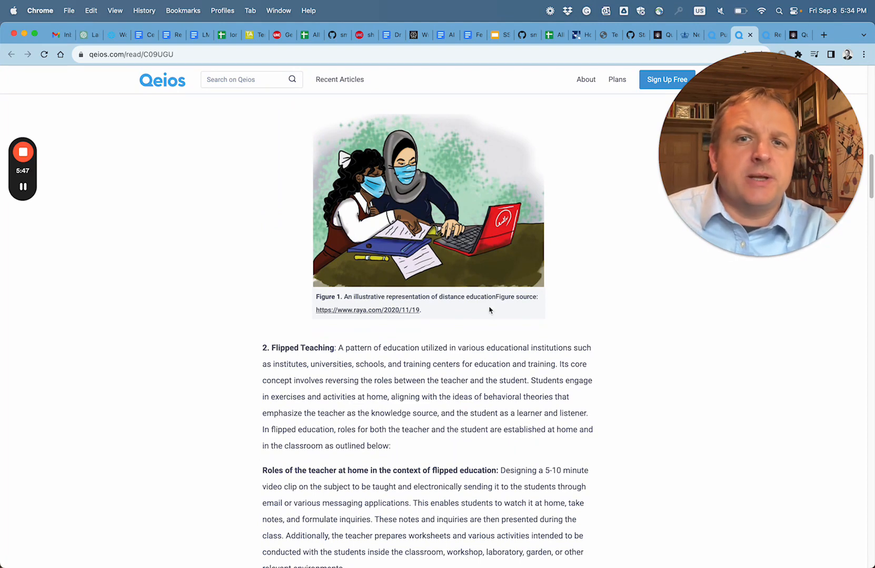
mouse_move(374, 209)
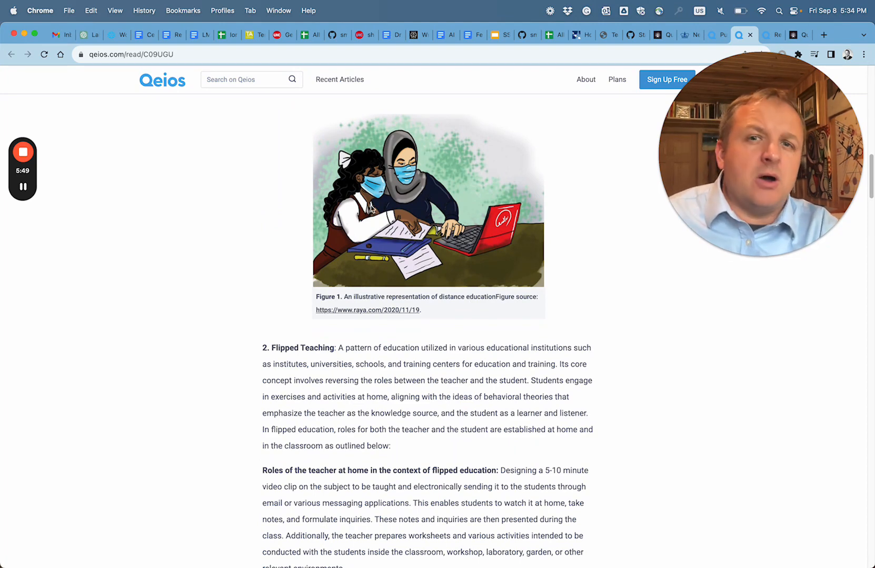
mouse_move(418, 246)
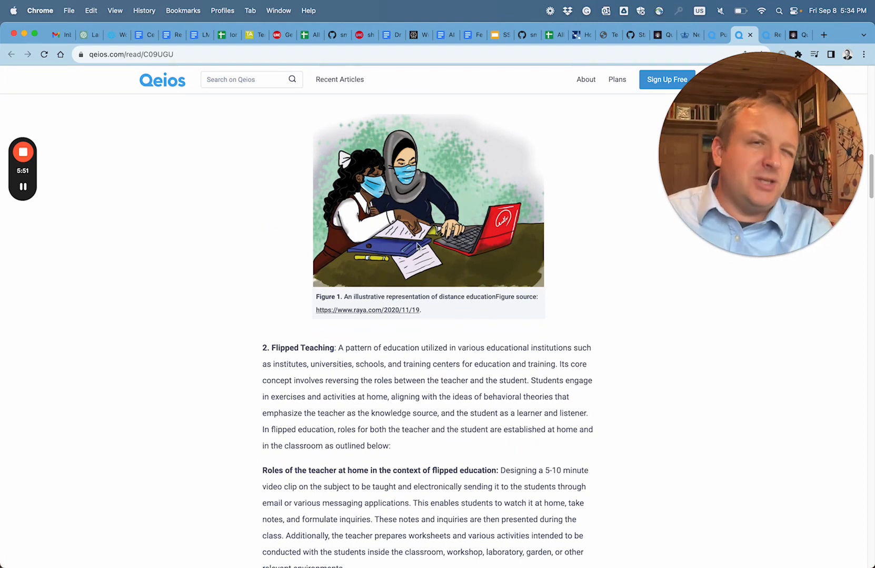
scroll("down", 3)
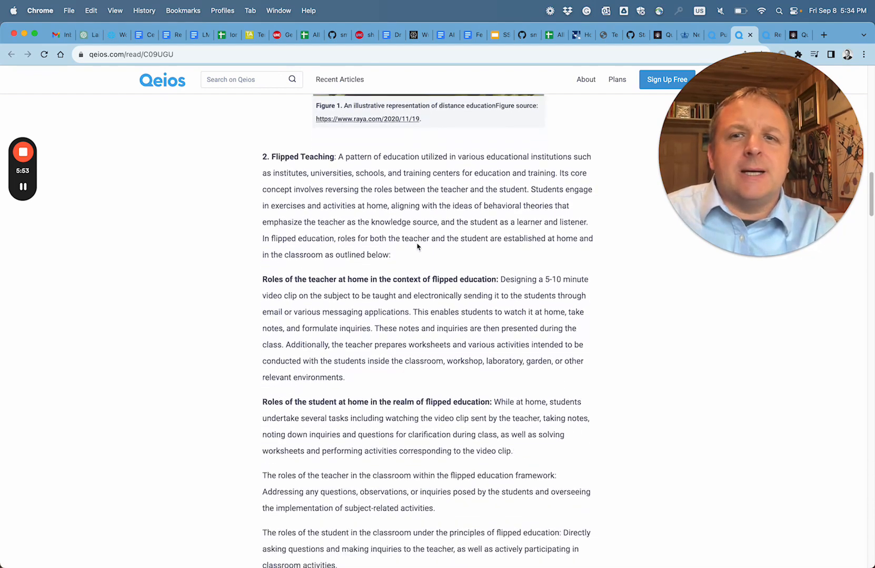
scroll("down", 3)
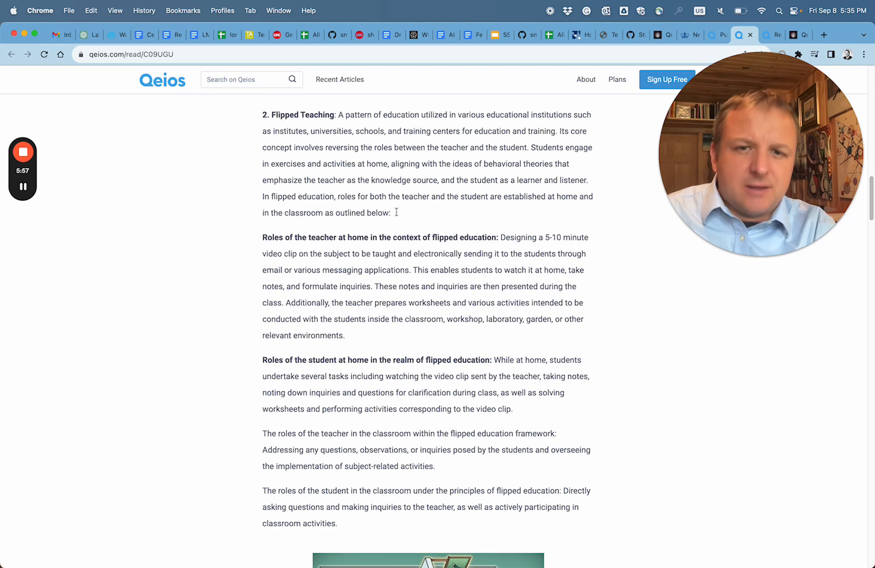
scroll("down", 3)
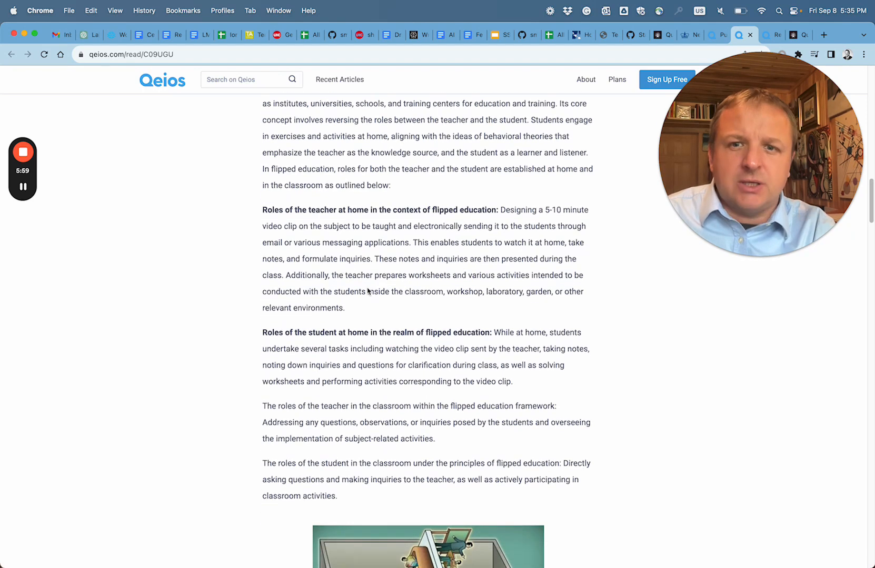
scroll("down", 3)
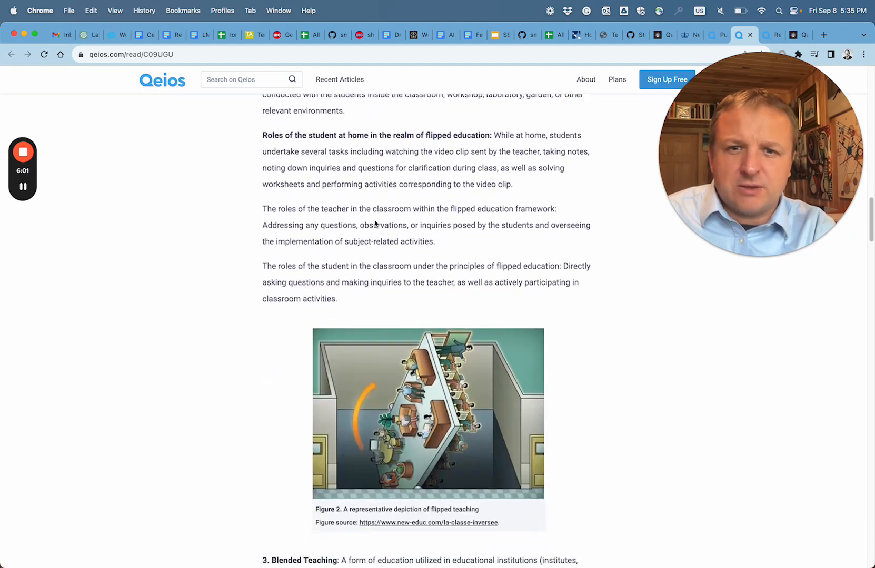
scroll("down", 3)
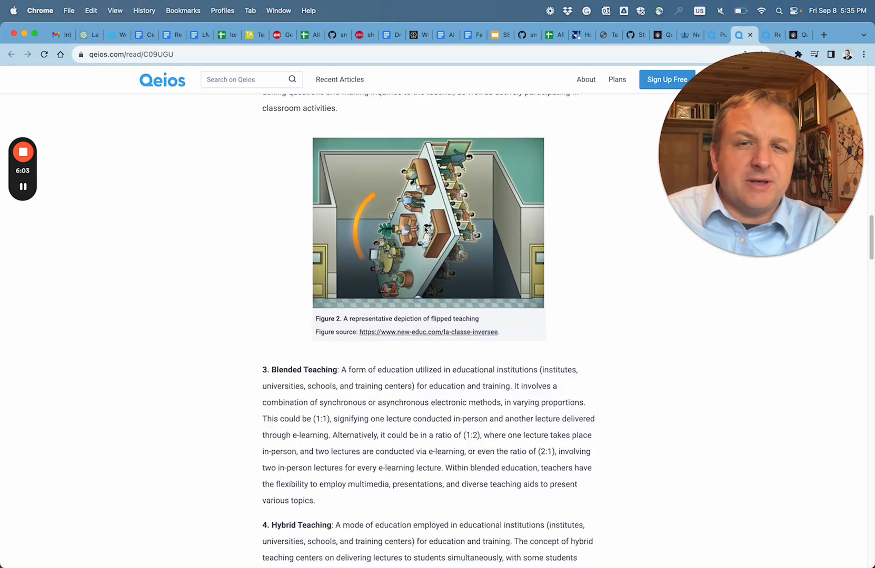
mouse_move(488, 301)
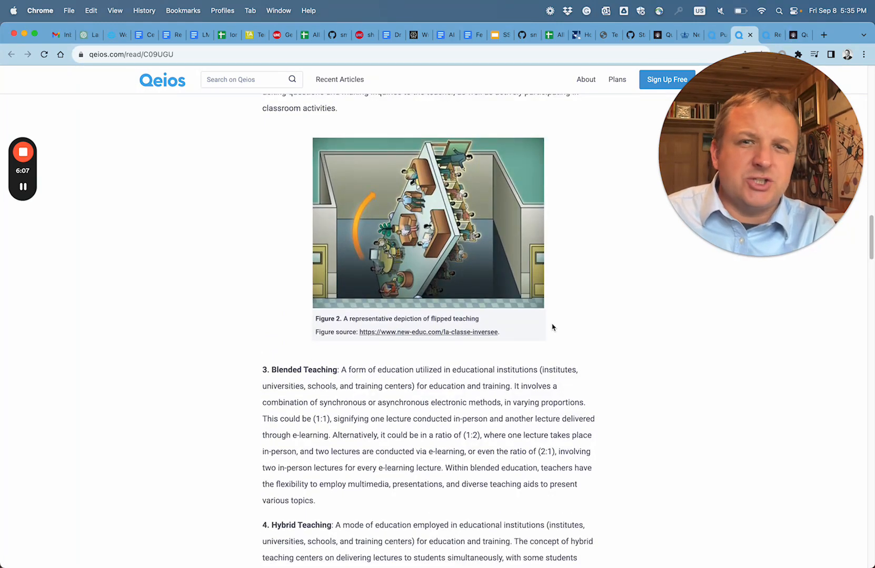
scroll("down", 3)
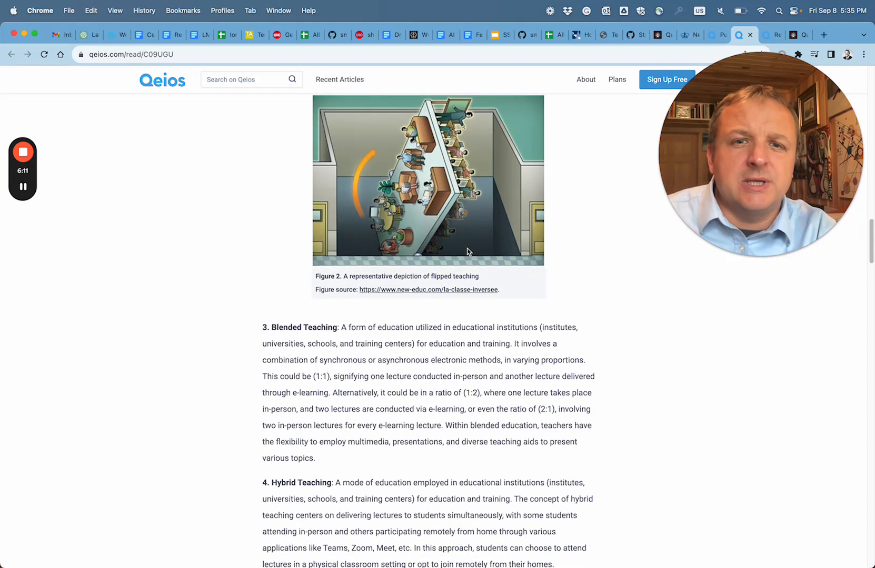
scroll("down", 3)
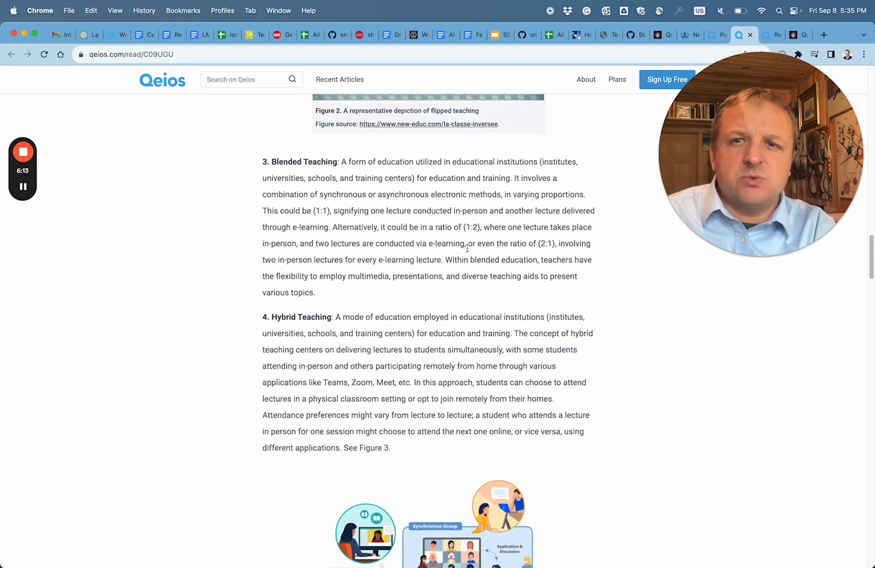
scroll("down", 3)
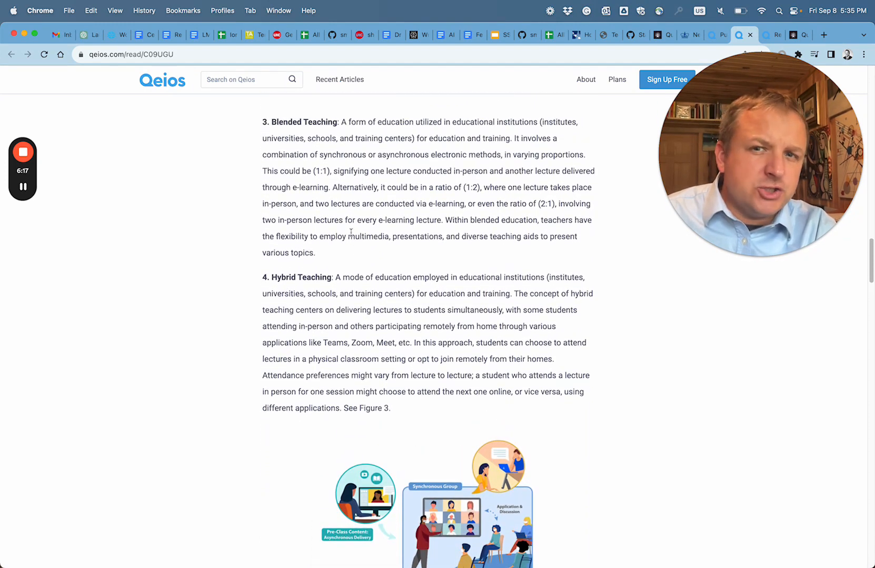
scroll("down", 3)
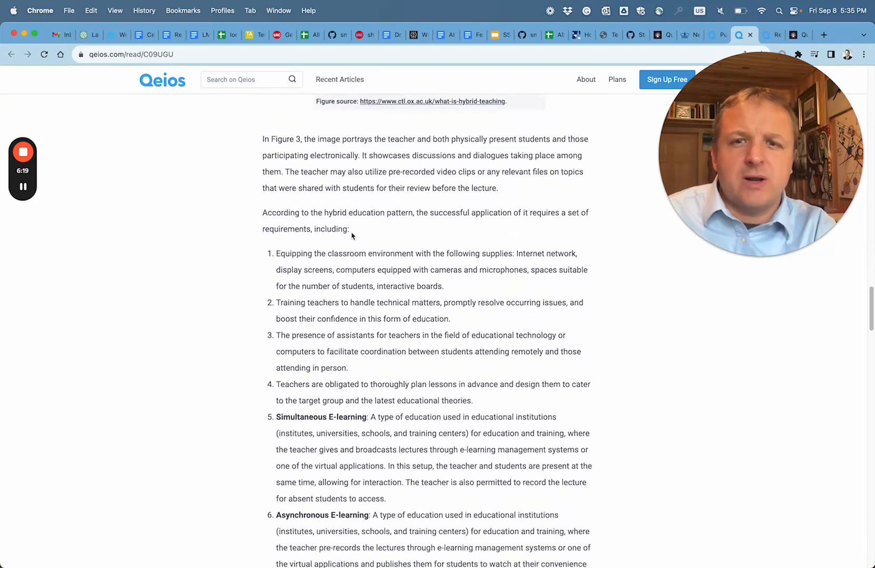
scroll("down", 3)
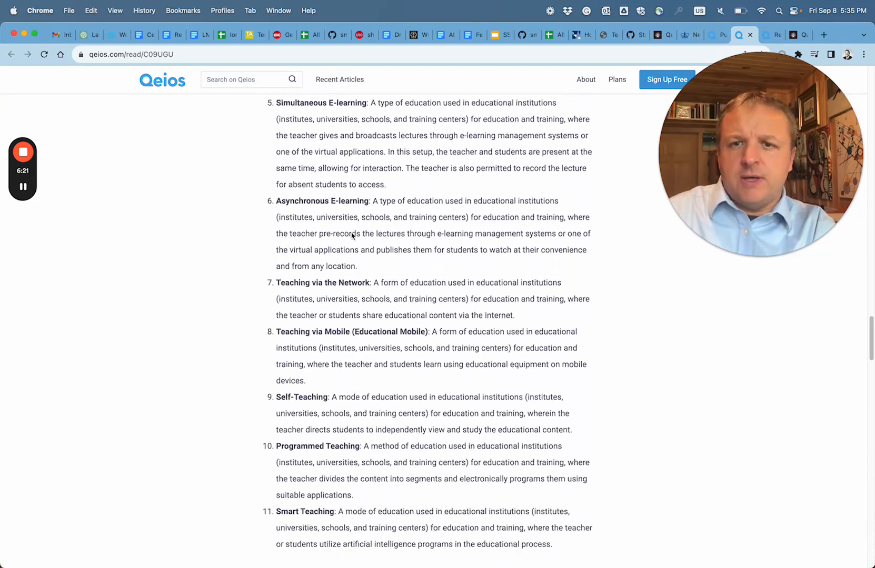
scroll("down", 3)
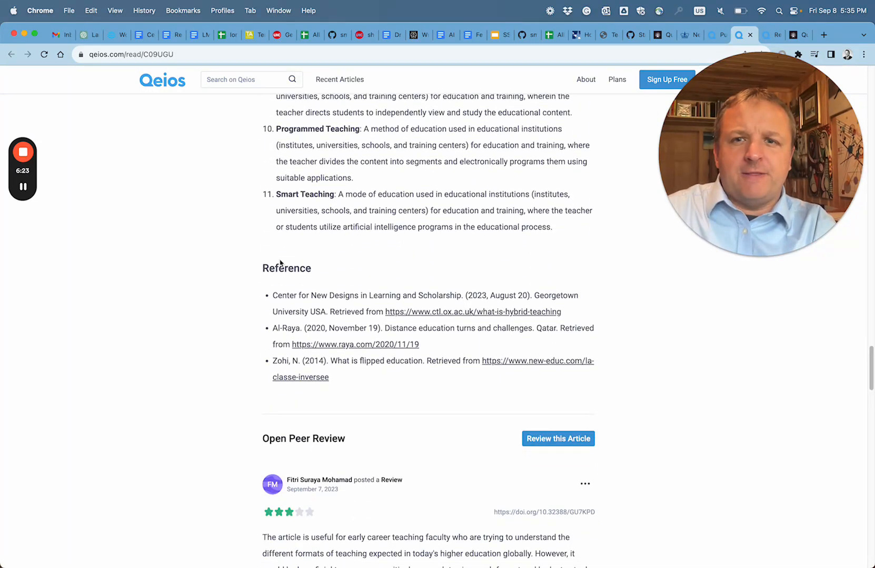
mouse_move(268, 296)
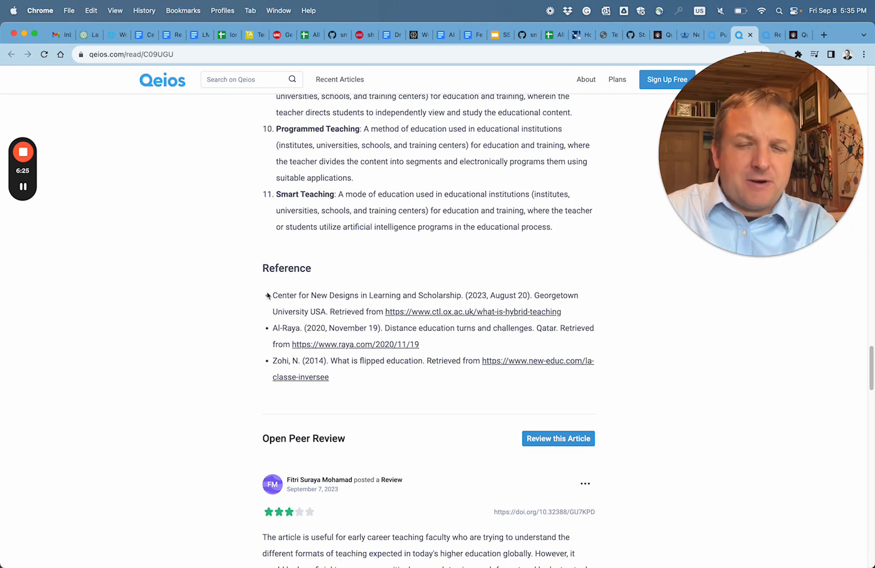
mouse_move(239, 342)
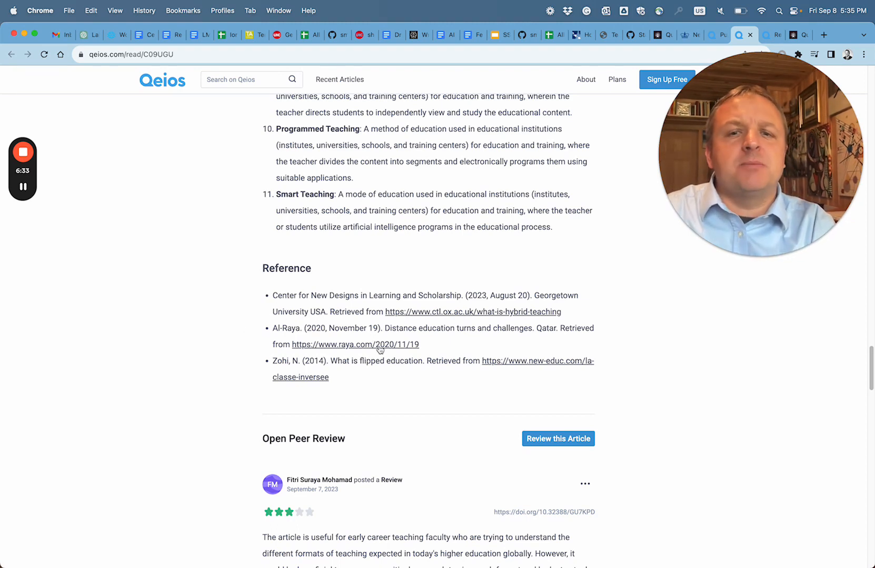
mouse_move(443, 351)
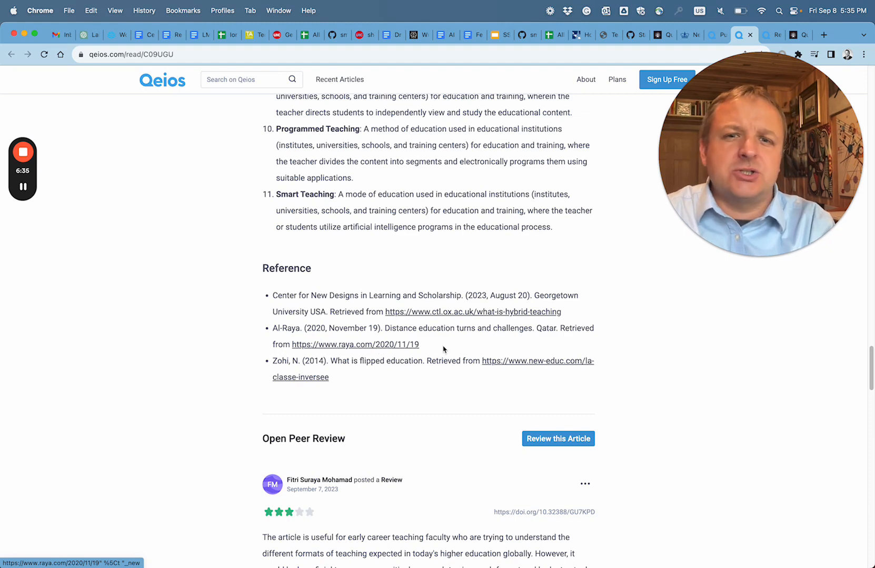
mouse_move(448, 347)
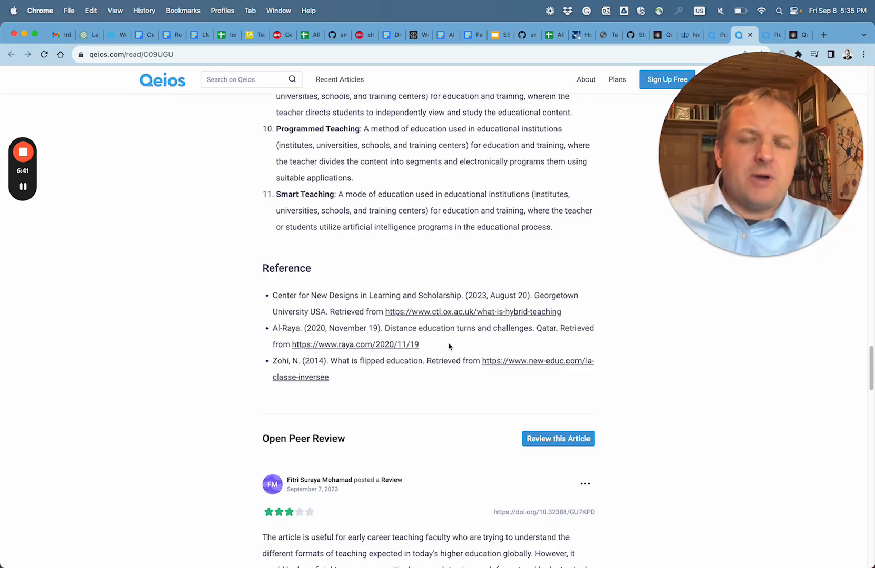
scroll("up", 3)
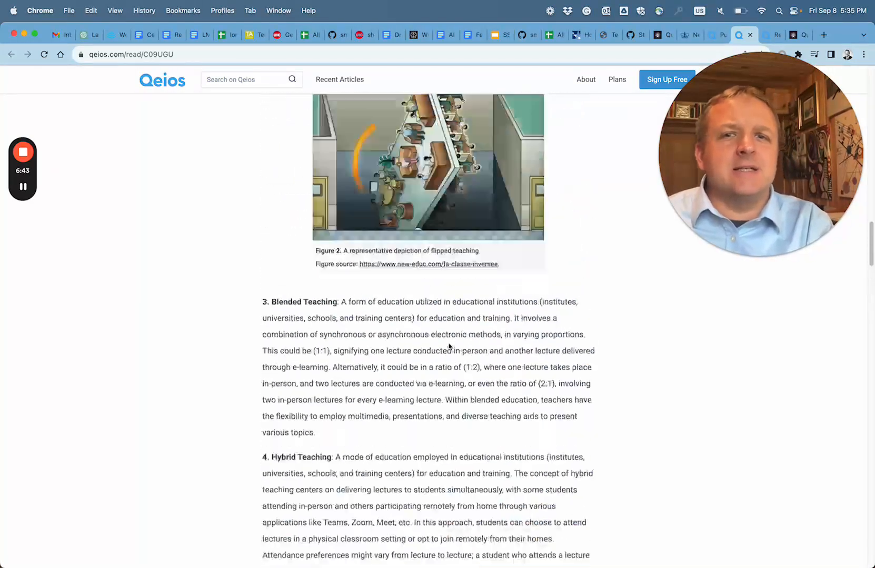
scroll("up", 3)
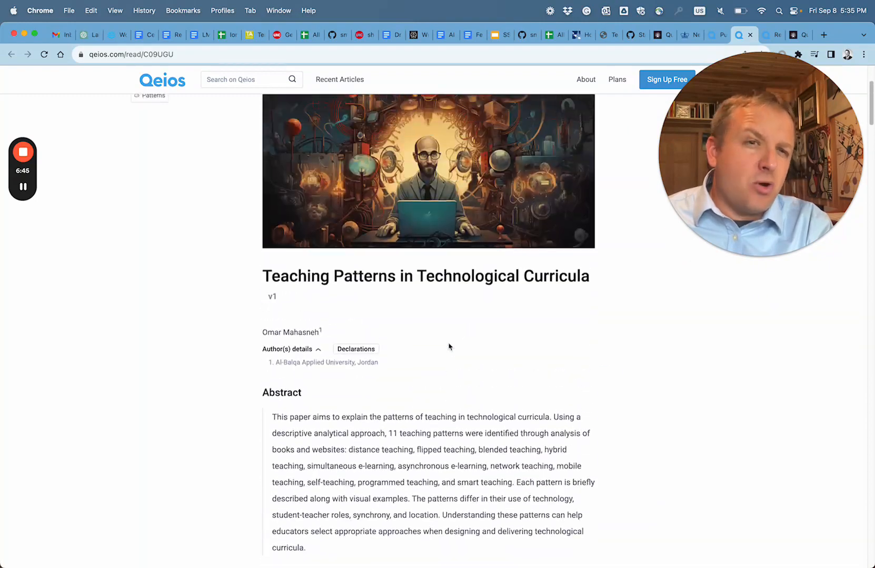
scroll("down", 3)
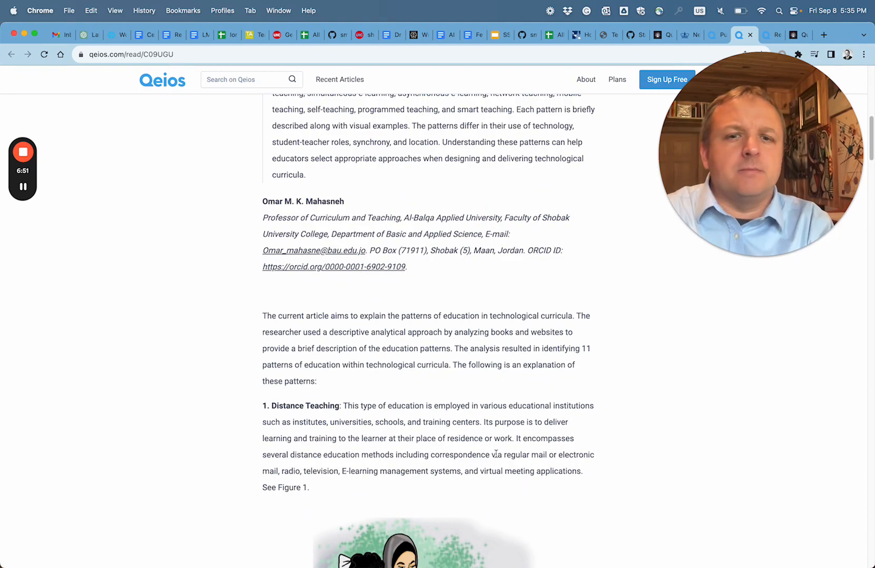
scroll("down", 3)
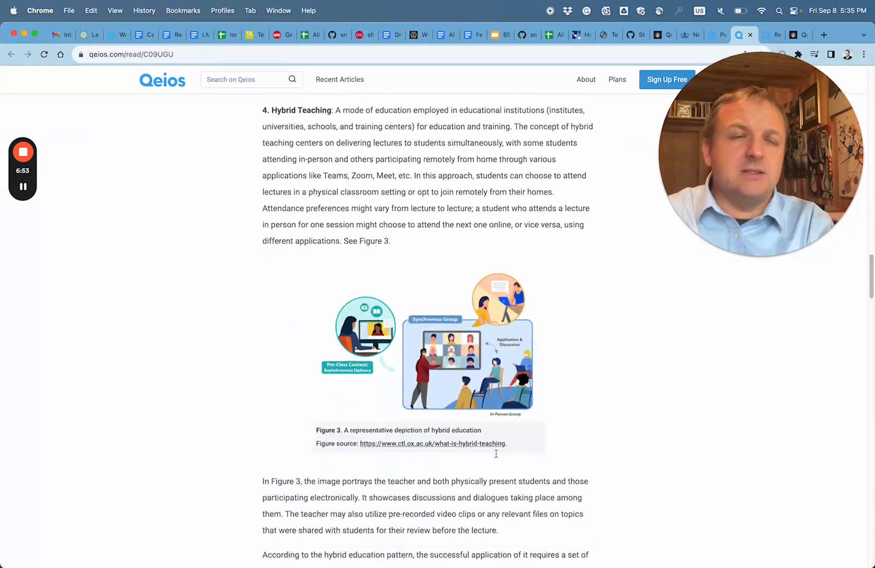
scroll("down", 3)
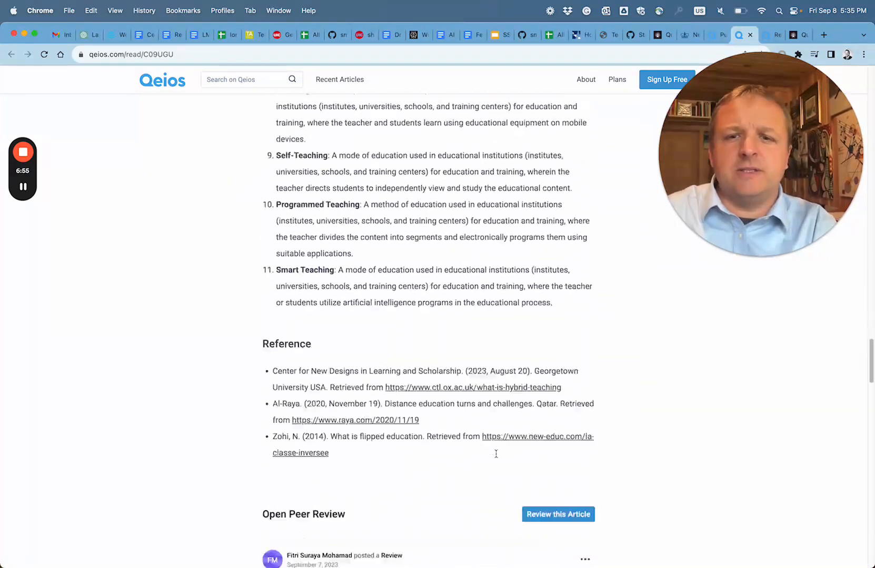
scroll("down", 3)
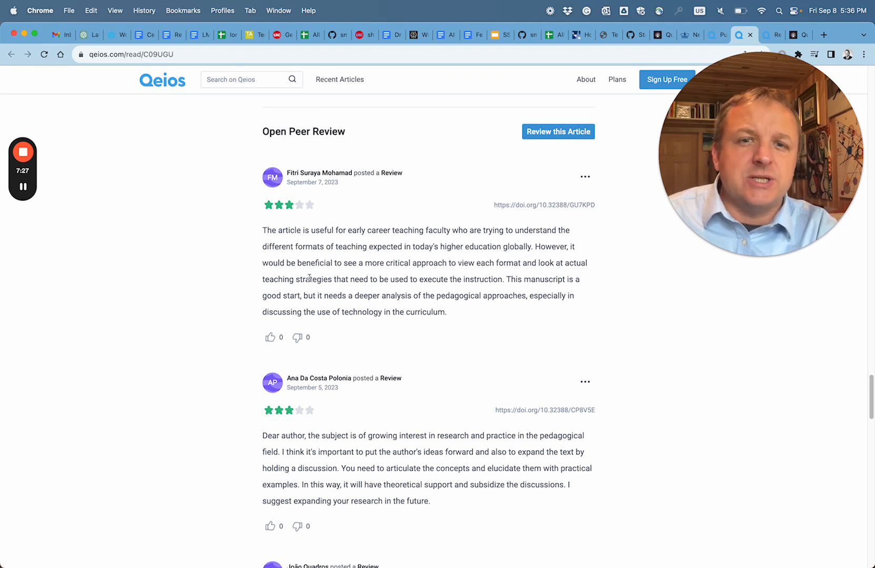
scroll("down", 3)
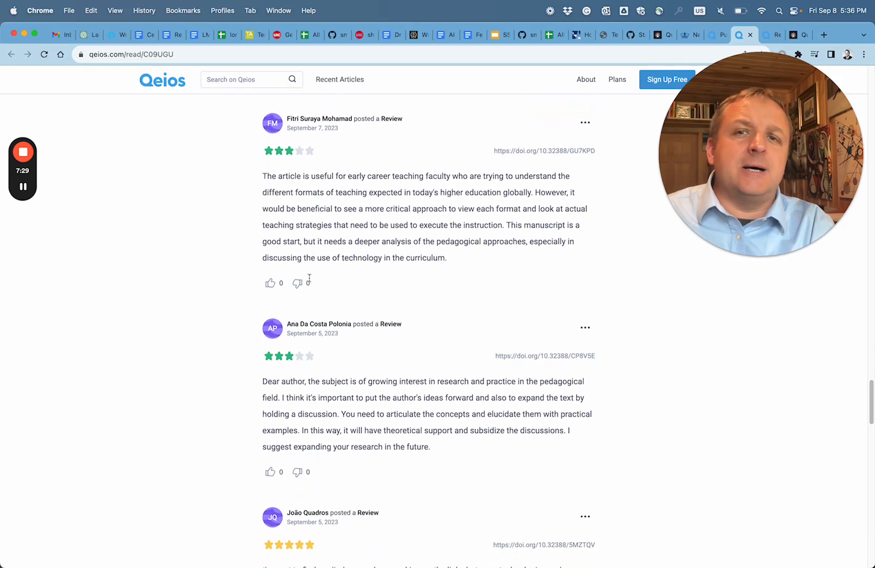
mouse_move(298, 283)
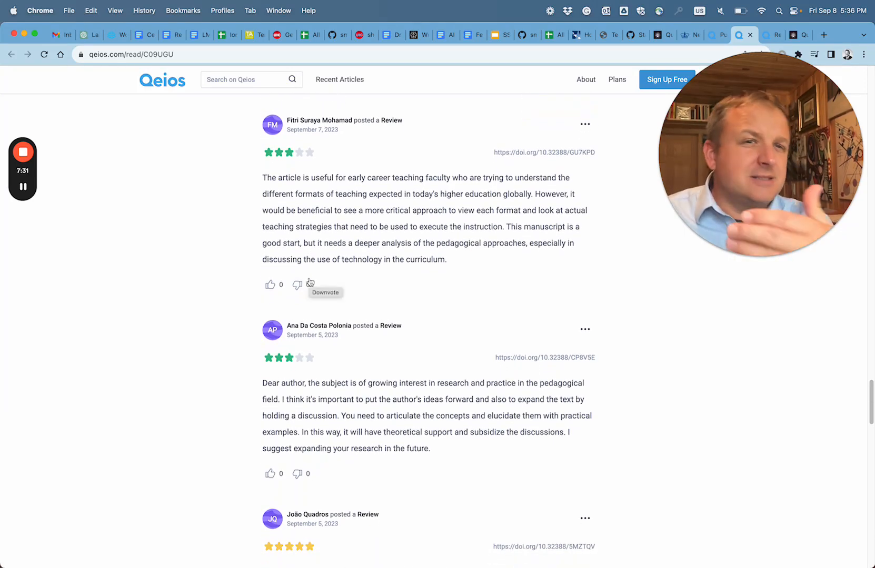
mouse_move(455, 223)
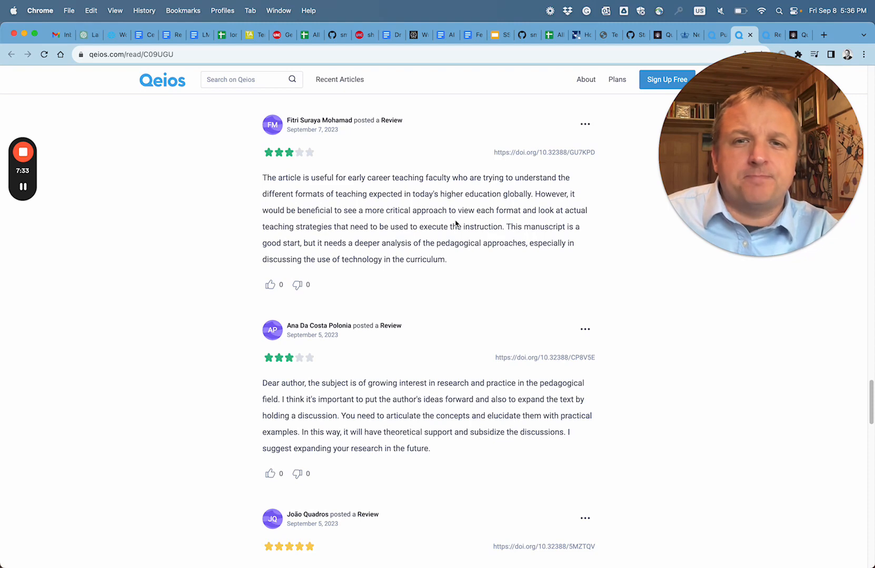
scroll("down", 3)
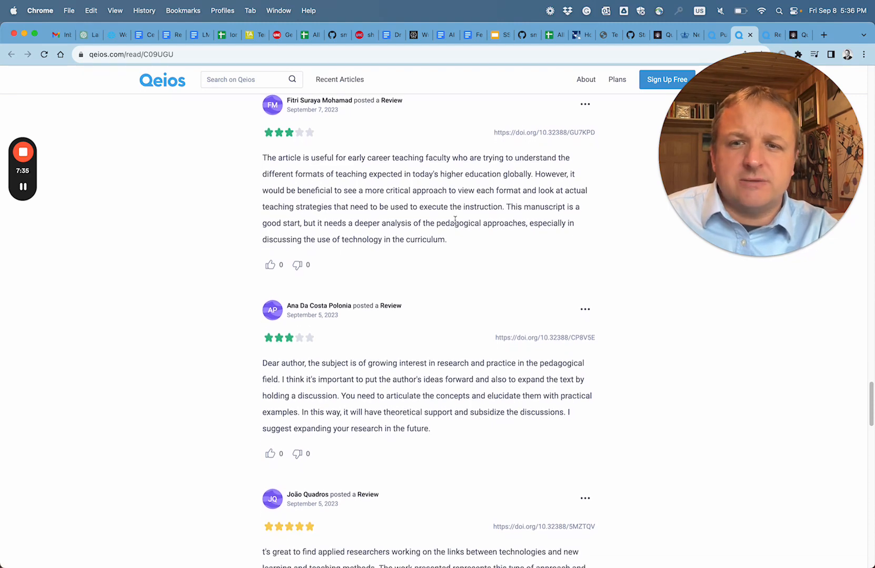
scroll("down", 3)
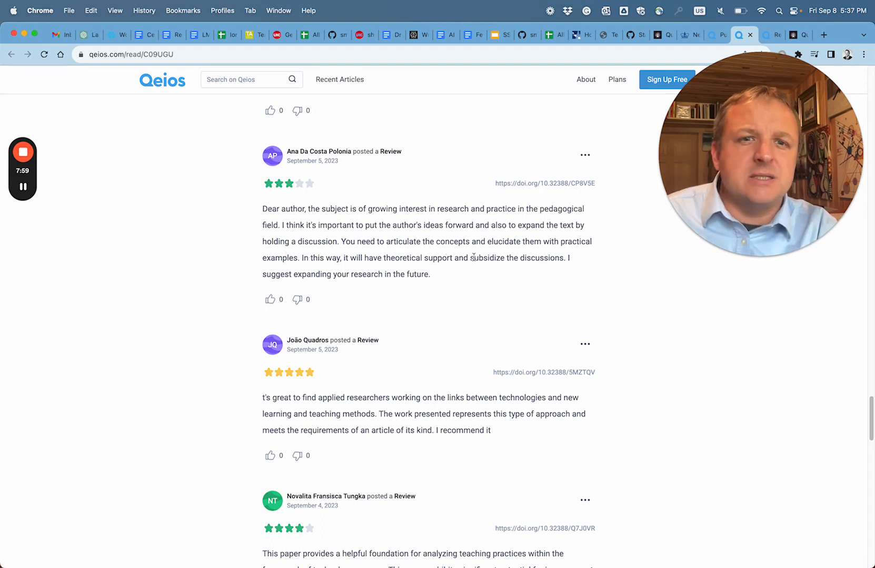
mouse_move(462, 280)
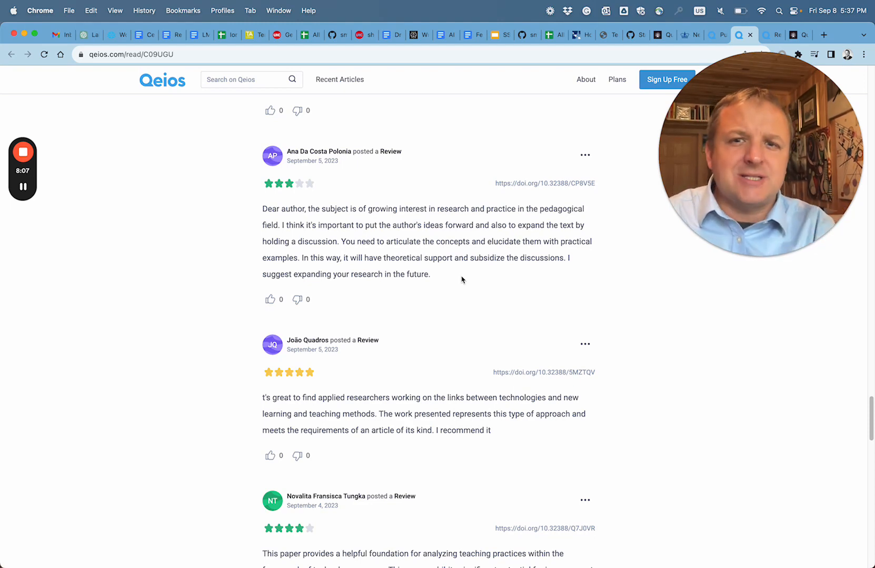
scroll("down", 3)
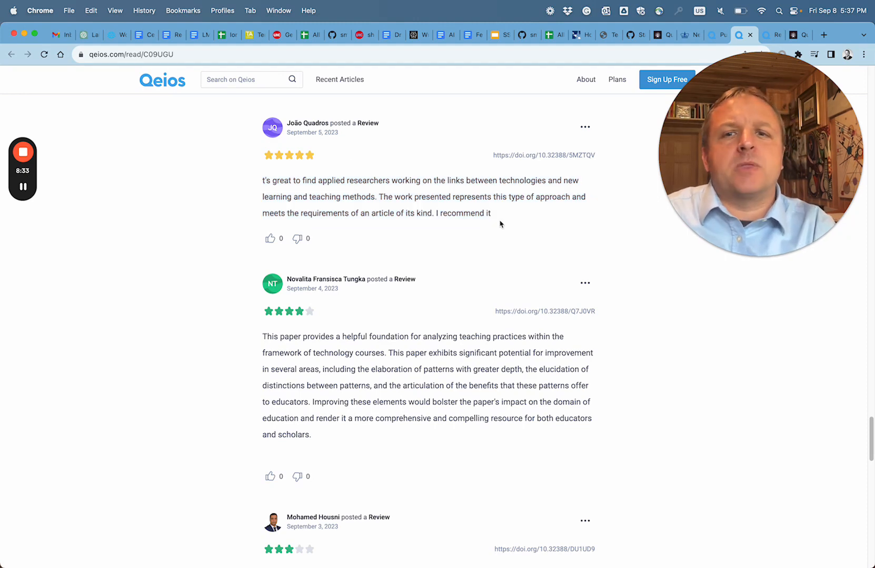
scroll("down", 3)
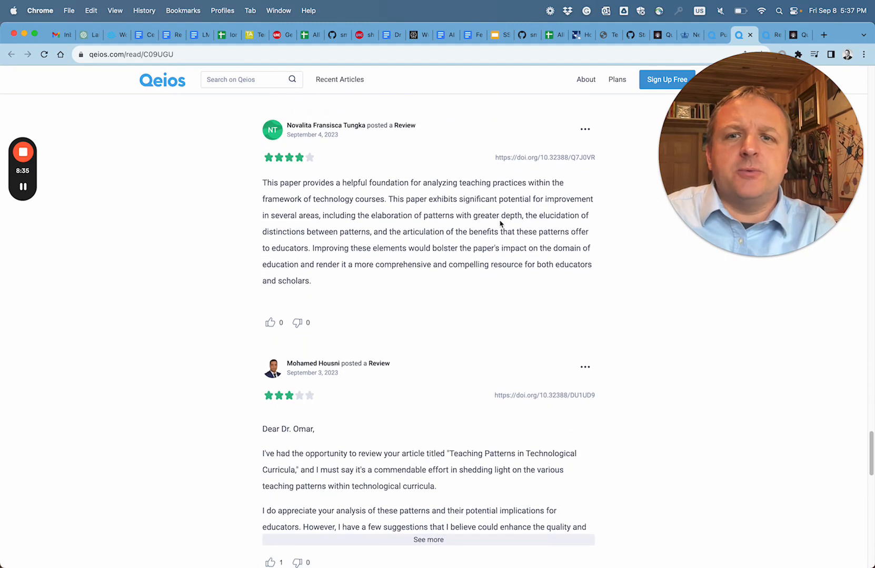
scroll("down", 3)
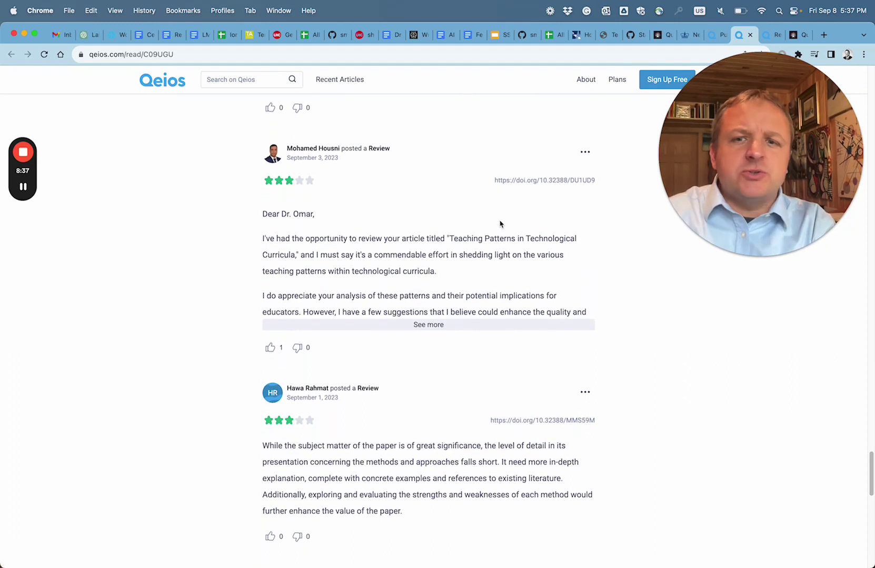
mouse_move(313, 153)
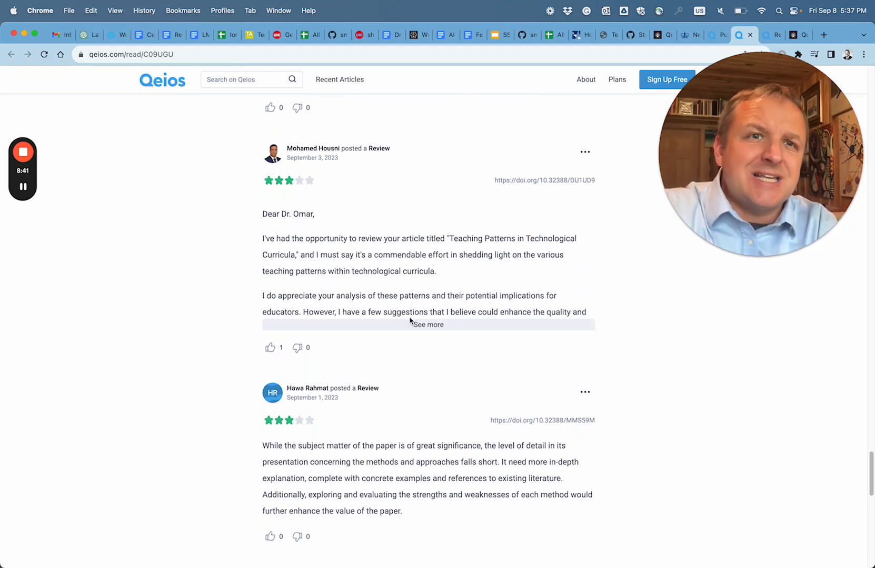
left_click(427, 324)
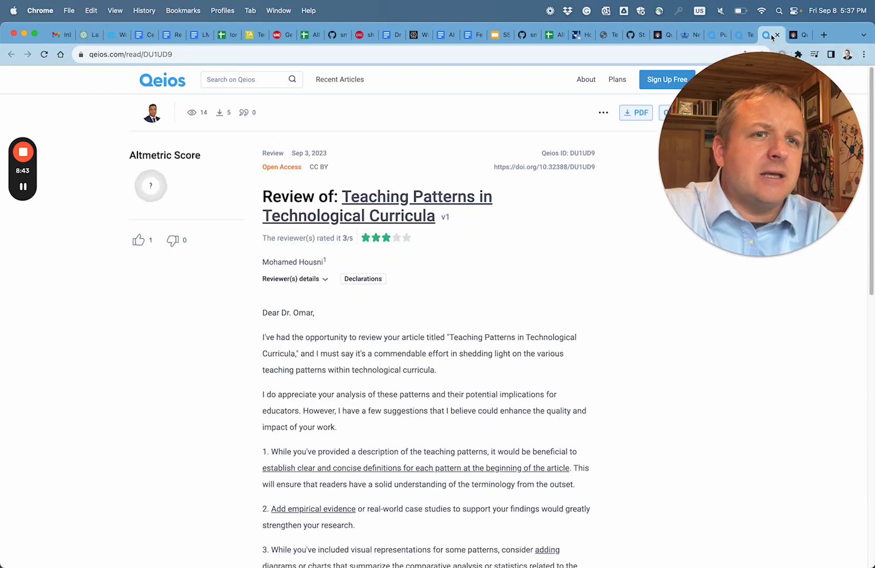
scroll("down", 3)
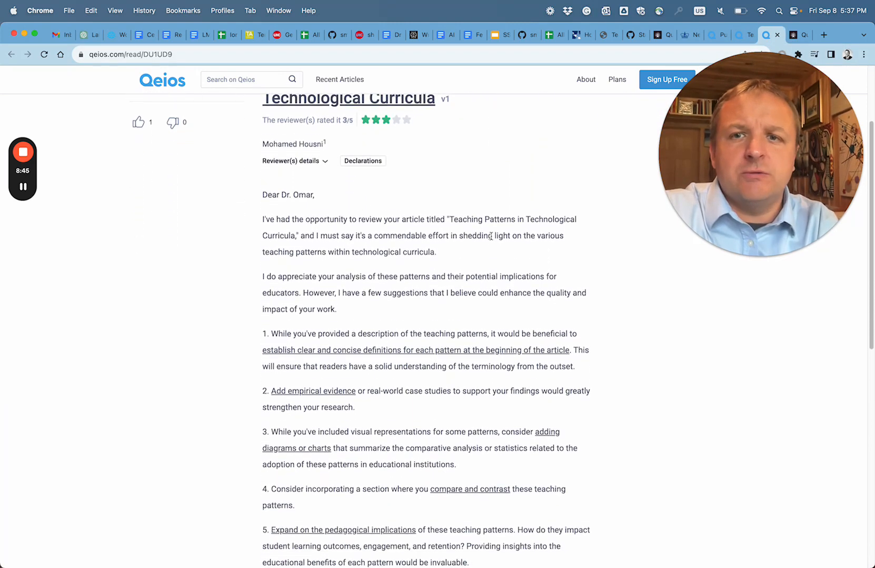
scroll("down", 3)
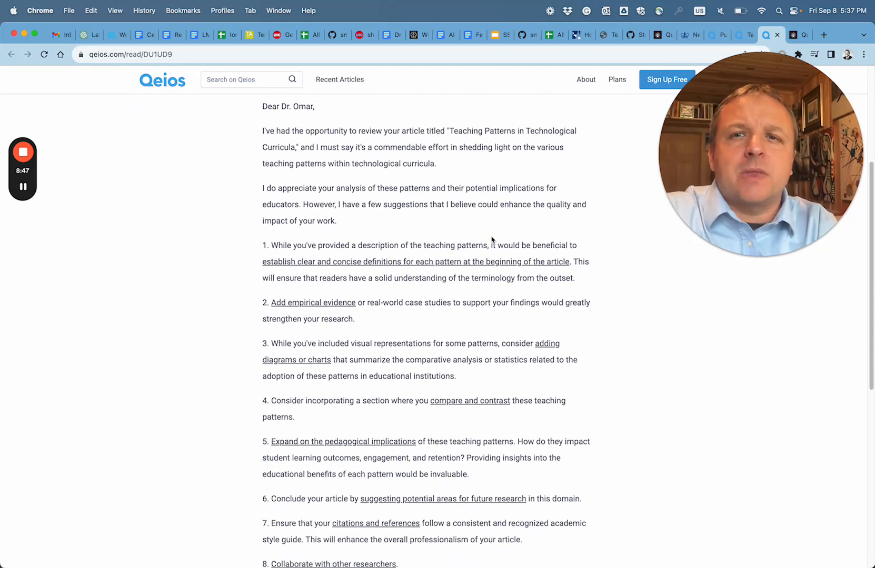
scroll("up", 3)
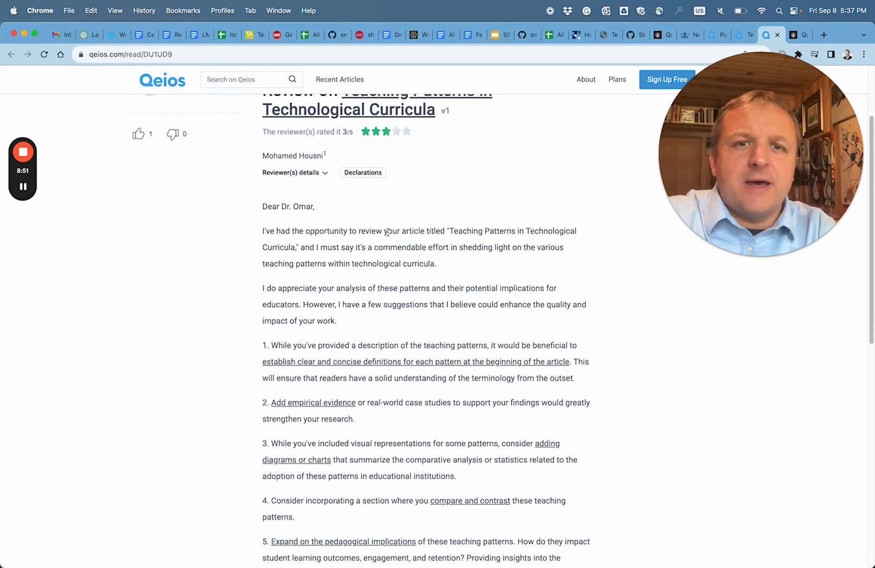
scroll("down", 3)
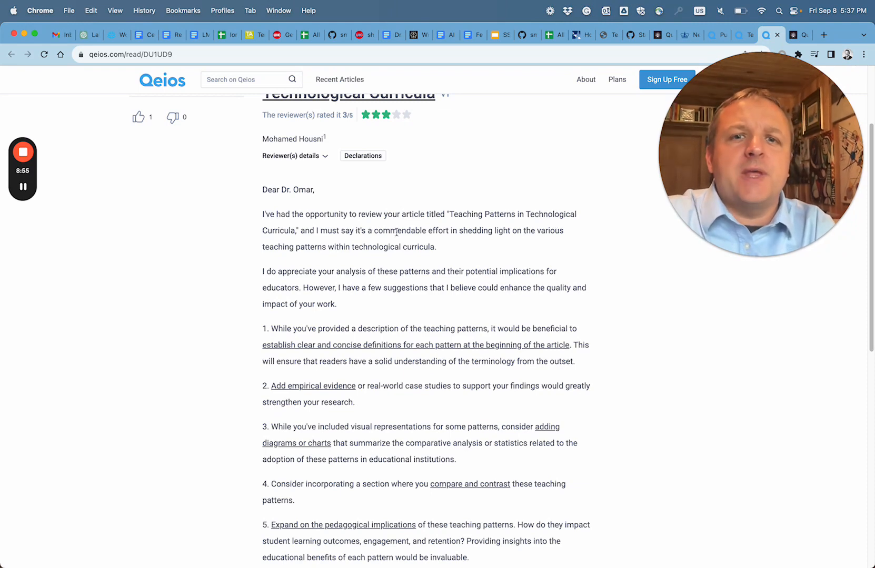
mouse_move(443, 246)
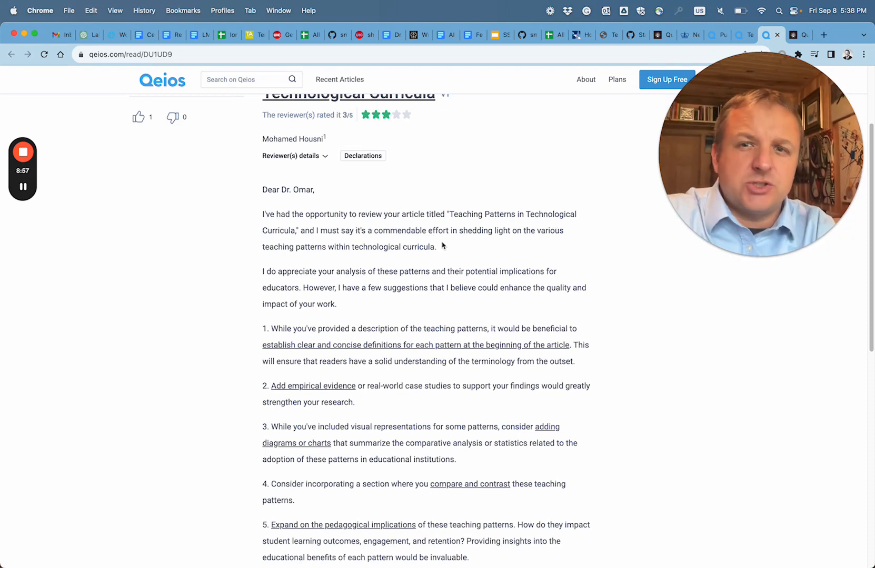
scroll("down", 3)
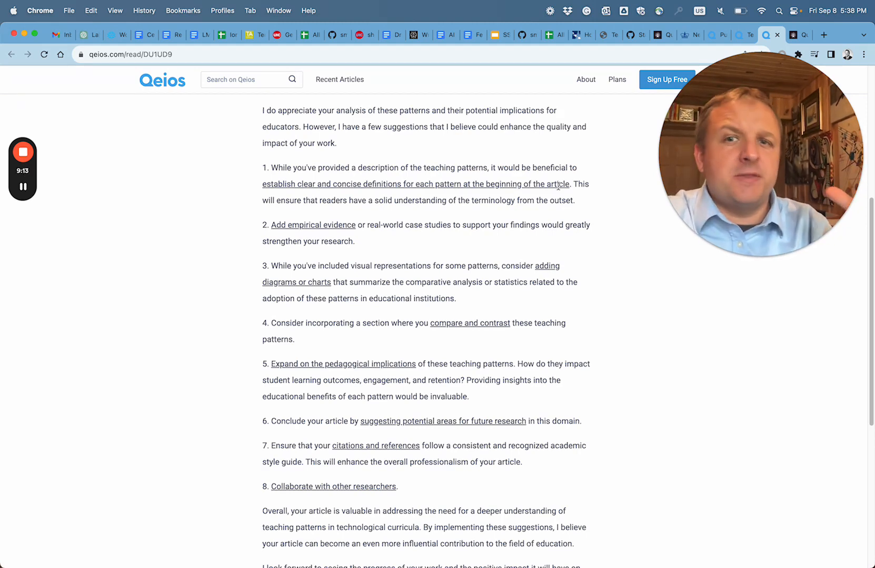
mouse_move(395, 219)
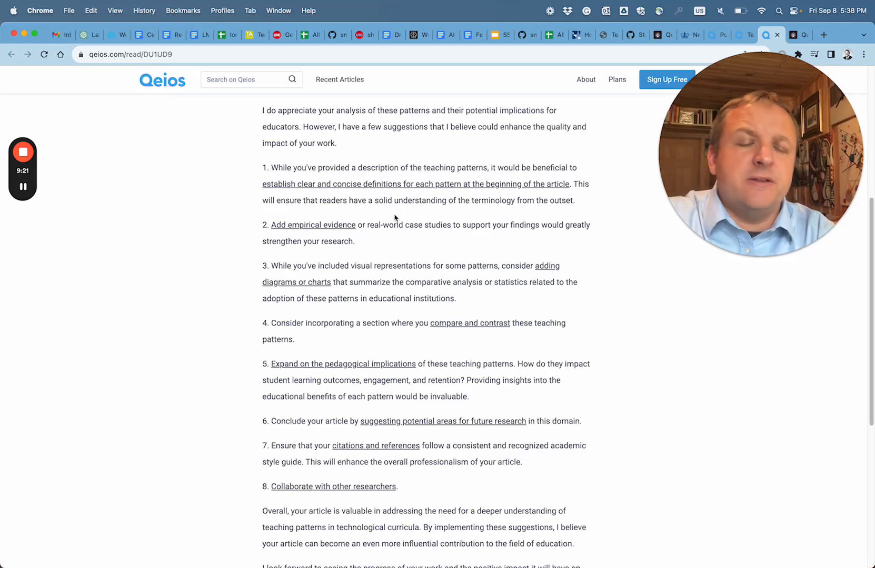
mouse_move(375, 235)
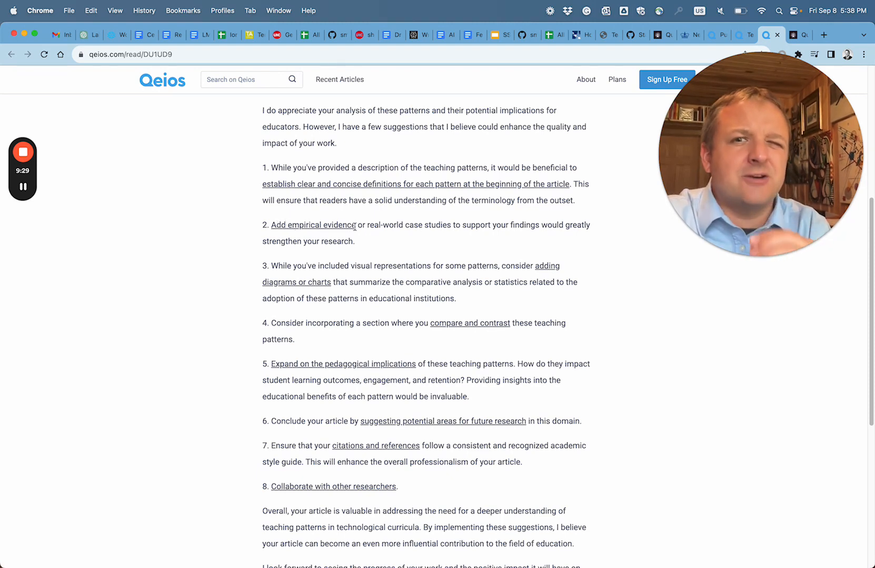
mouse_move(360, 245)
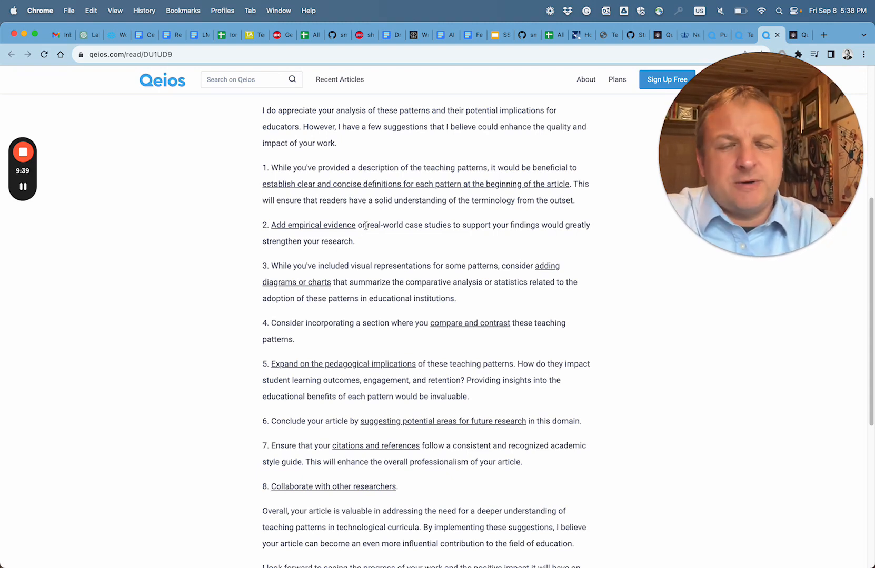
mouse_move(365, 253)
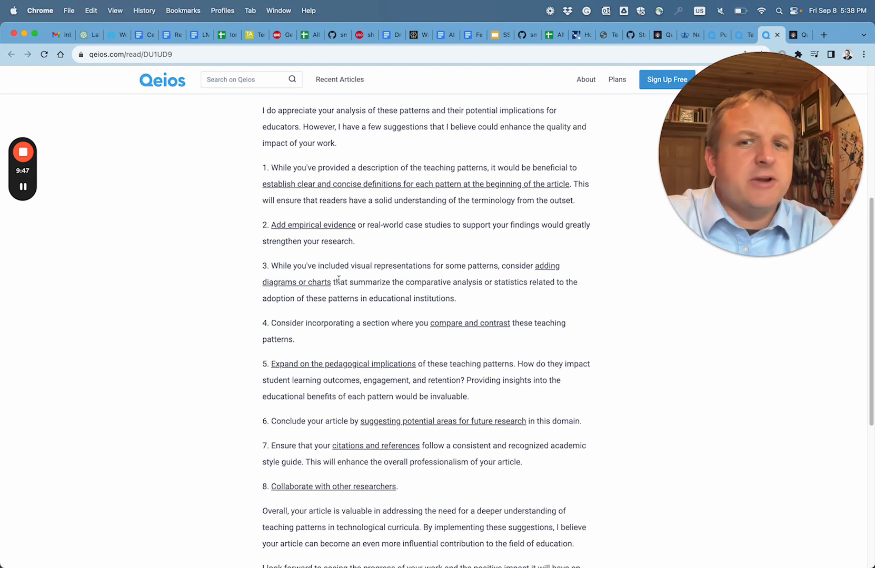
scroll("down", 3)
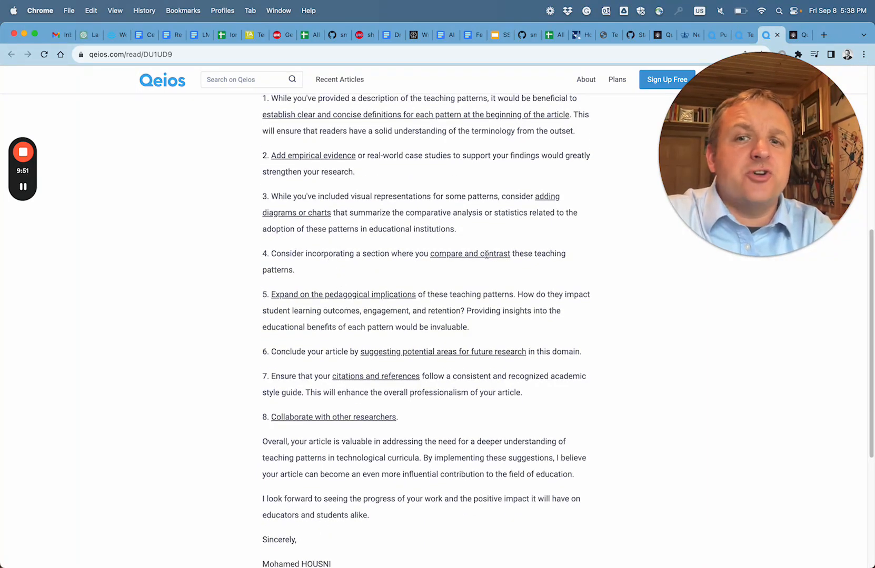
scroll("down", 3)
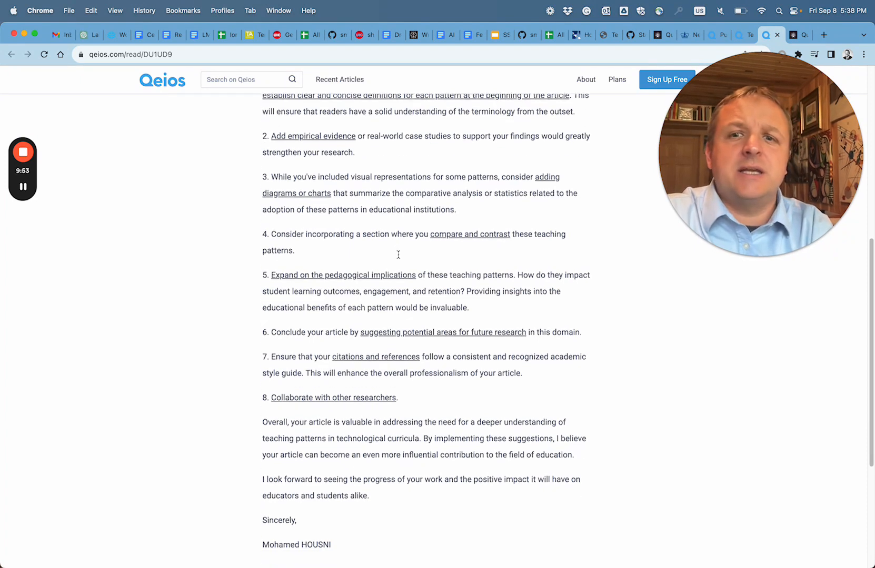
scroll("down", 3)
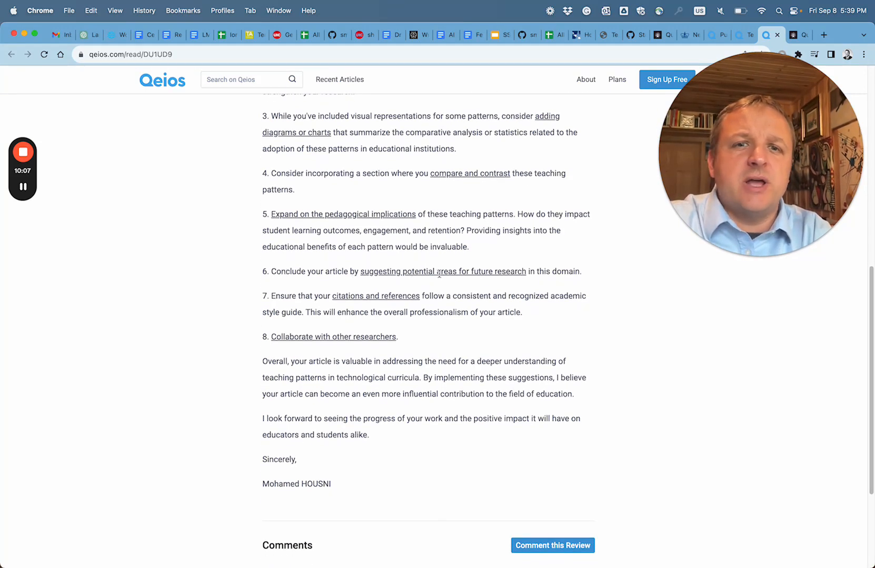
double_click(568, 272)
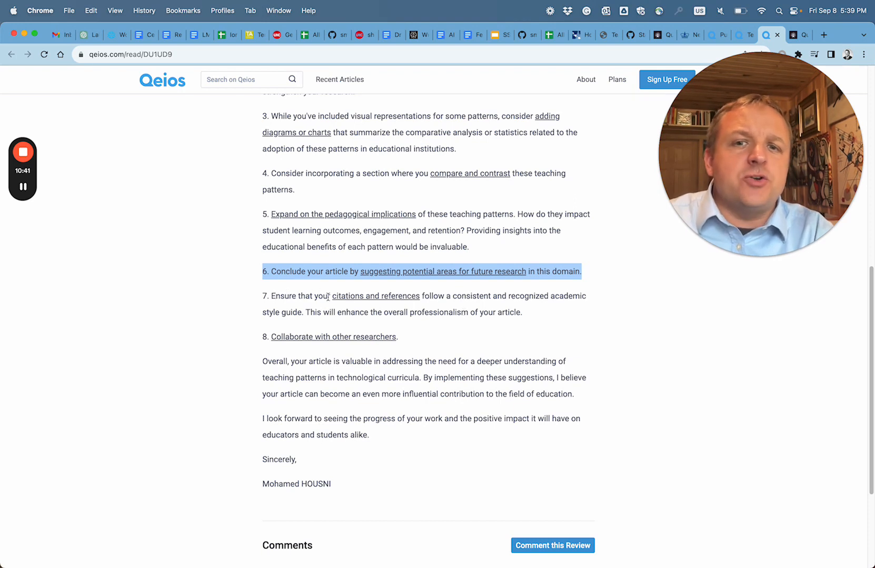
left_click(472, 304)
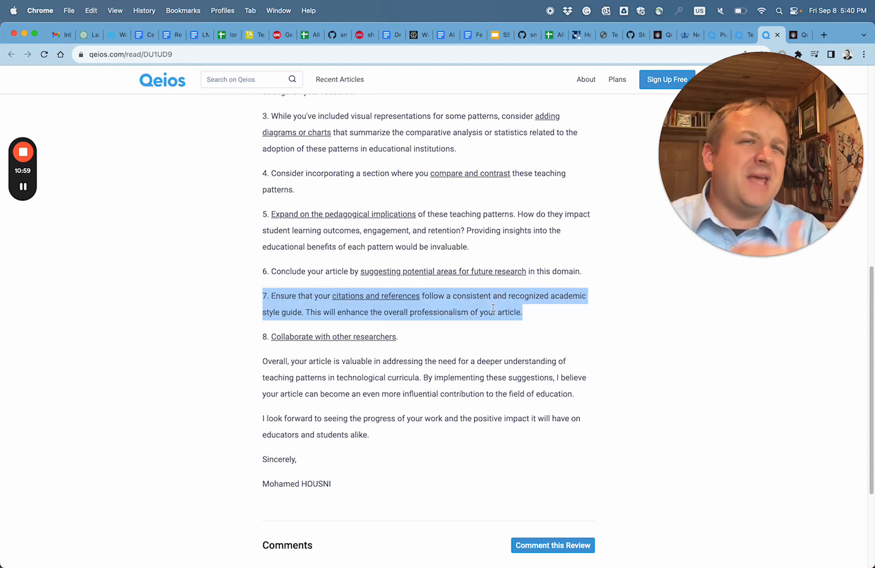
left_click(537, 318)
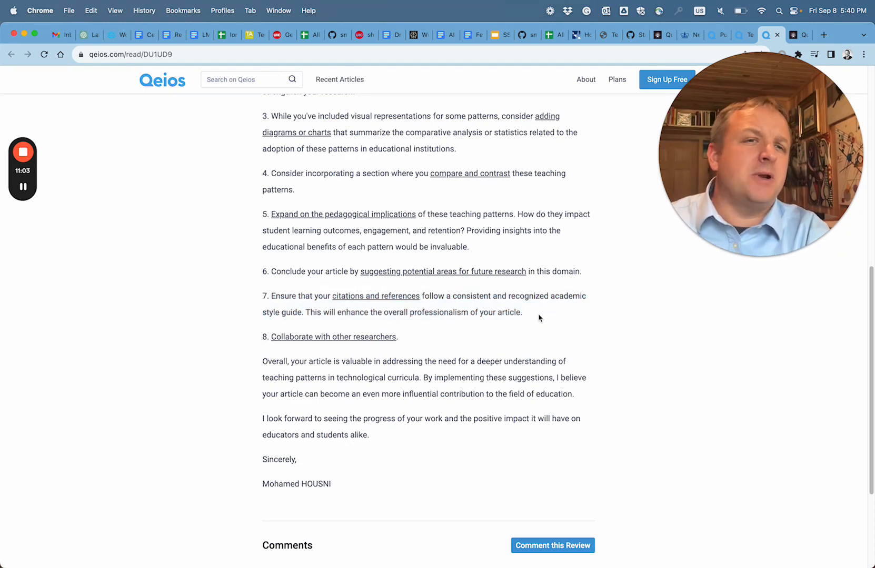
scroll("down", 3)
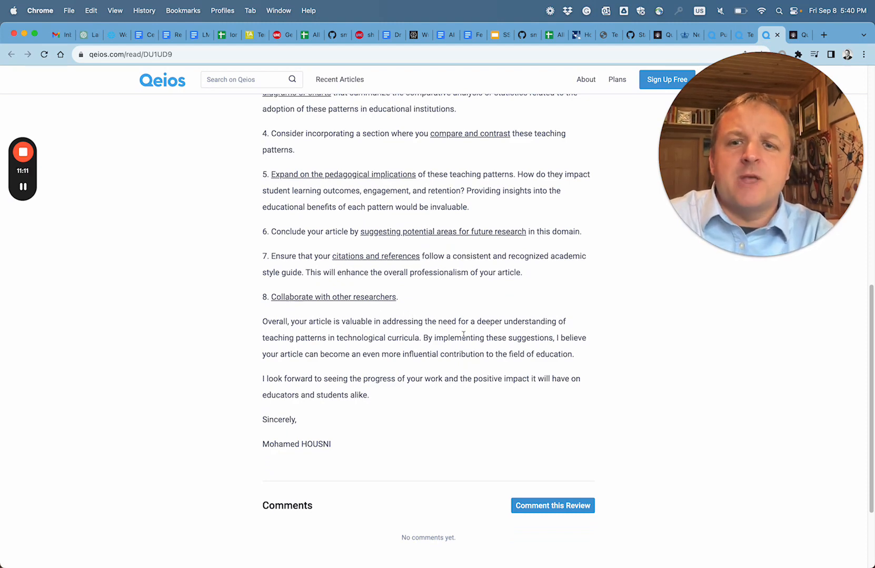
Step: Return to the top of the review and switch to the StanGirard quivr repository on GitHub
scroll("up", 3)
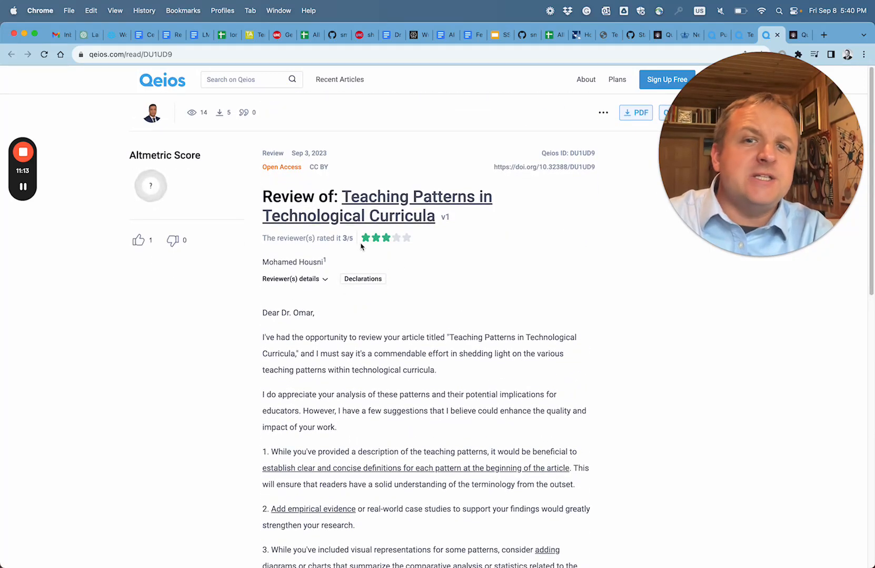
mouse_move(452, 251)
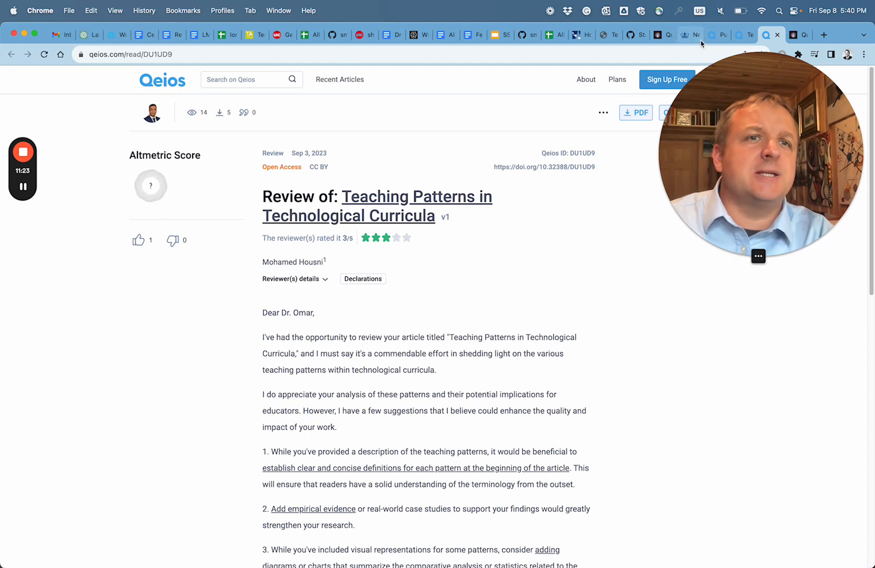
mouse_move(549, 262)
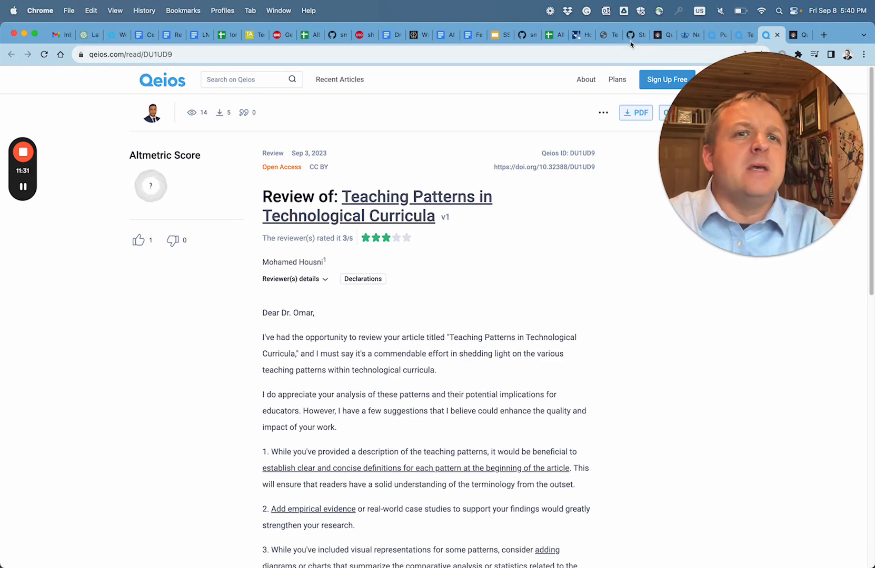
left_click(609, 35)
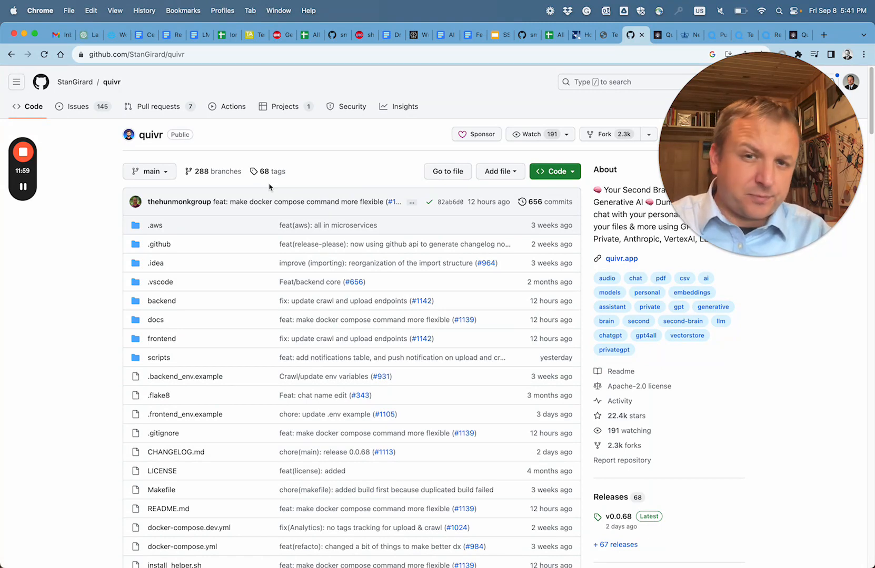
Step: Read the quivr README down to the installation steps, then move to the Quivr website's Features section
scroll("down", 3)
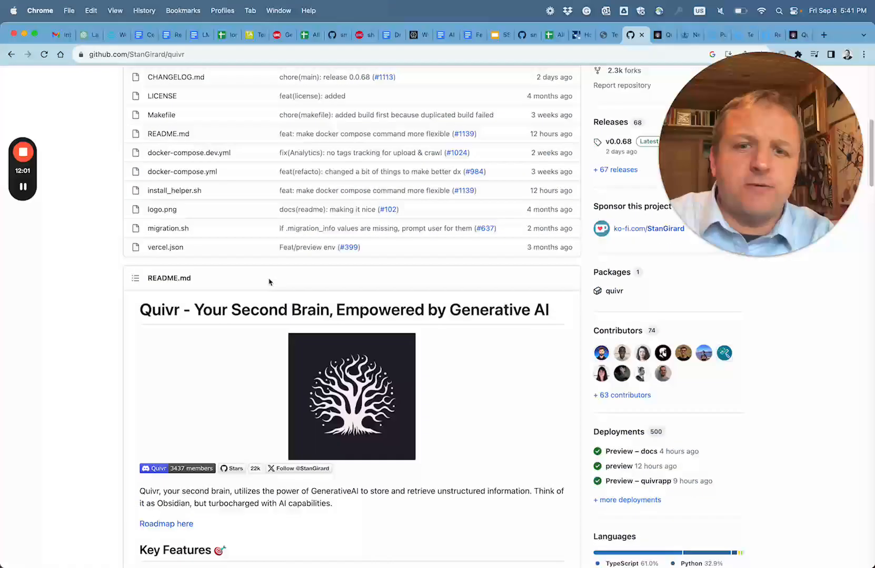
scroll("down", 3)
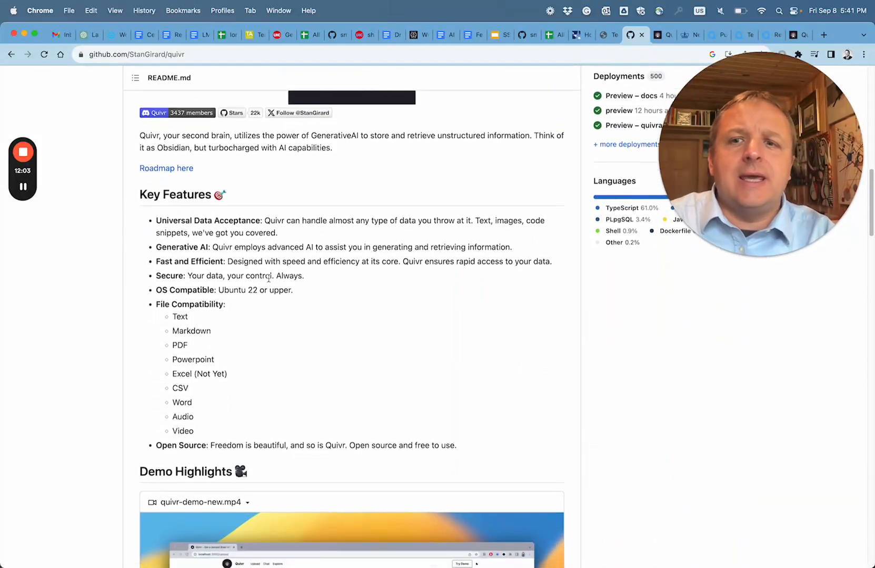
scroll("down", 3)
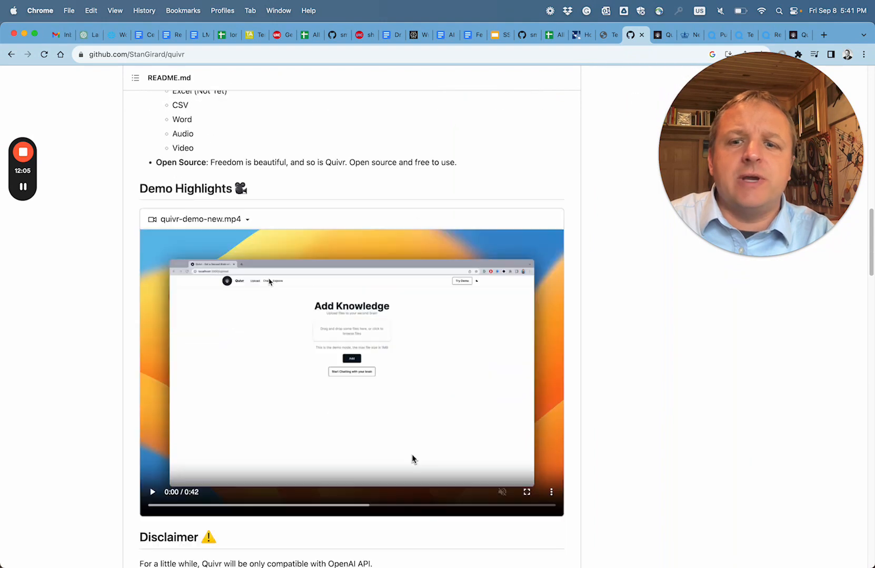
scroll("down", 3)
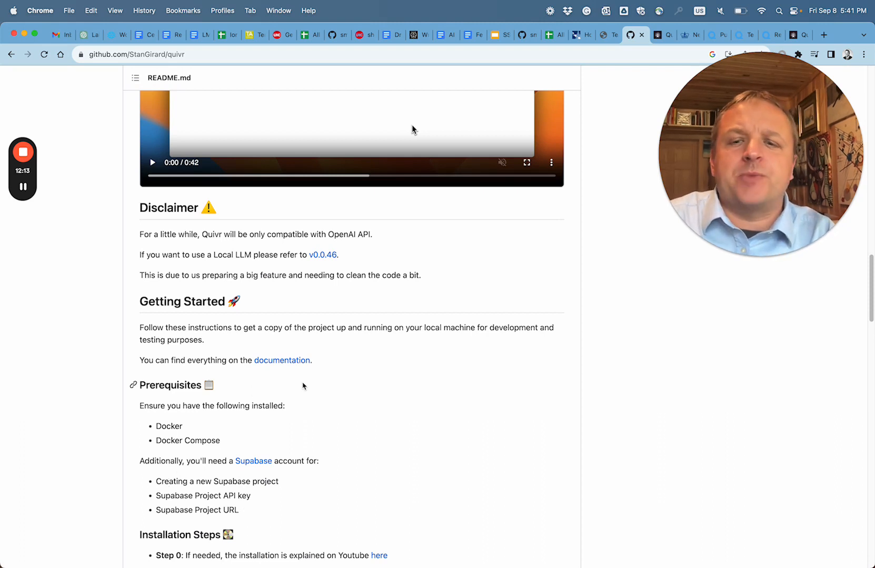
scroll("down", 3)
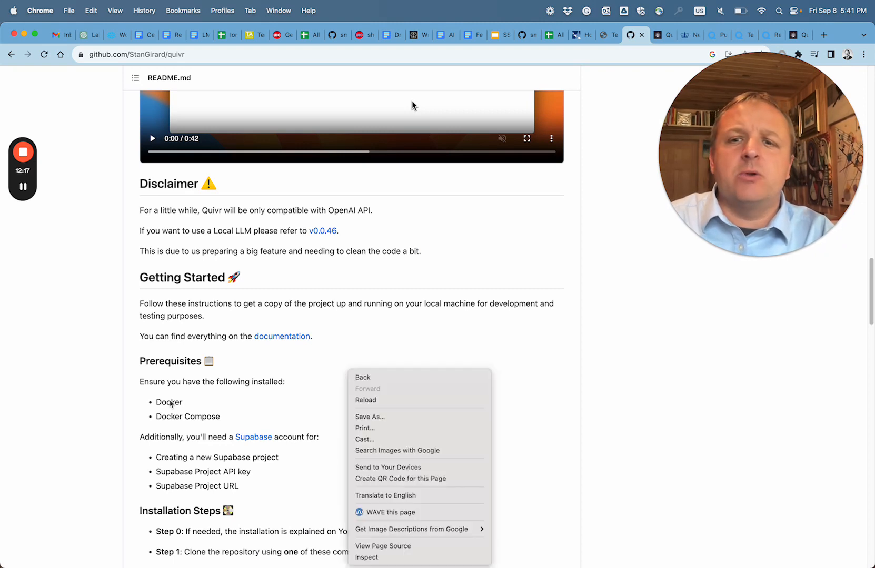
left_click(250, 409)
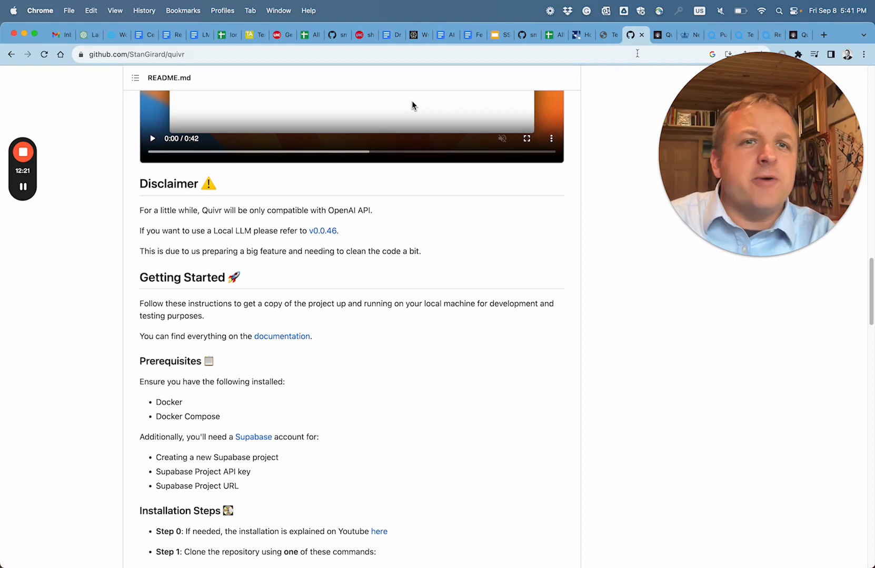
left_click(663, 35)
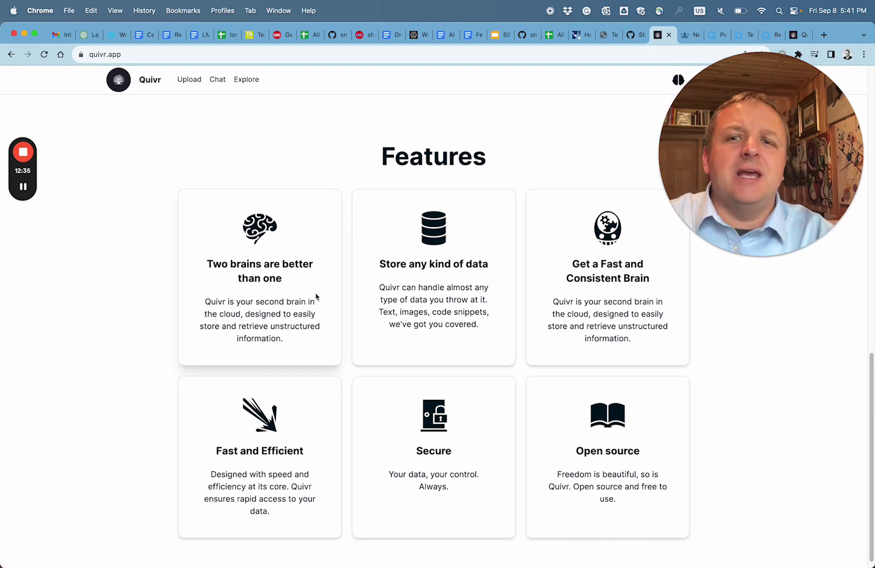
mouse_move(268, 276)
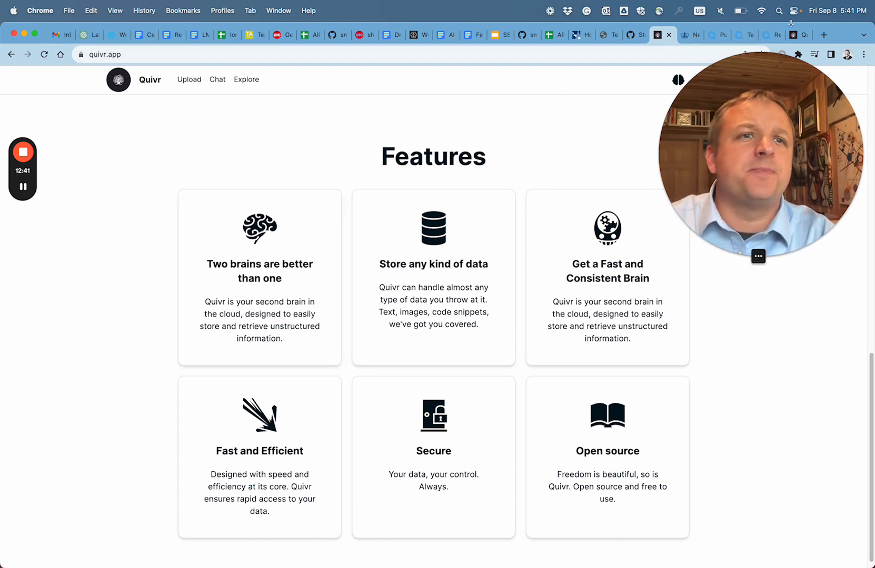
Step: Go from Quivr's Features overview to the Quivr chat page with the Default brain conversation
left_click(217, 79)
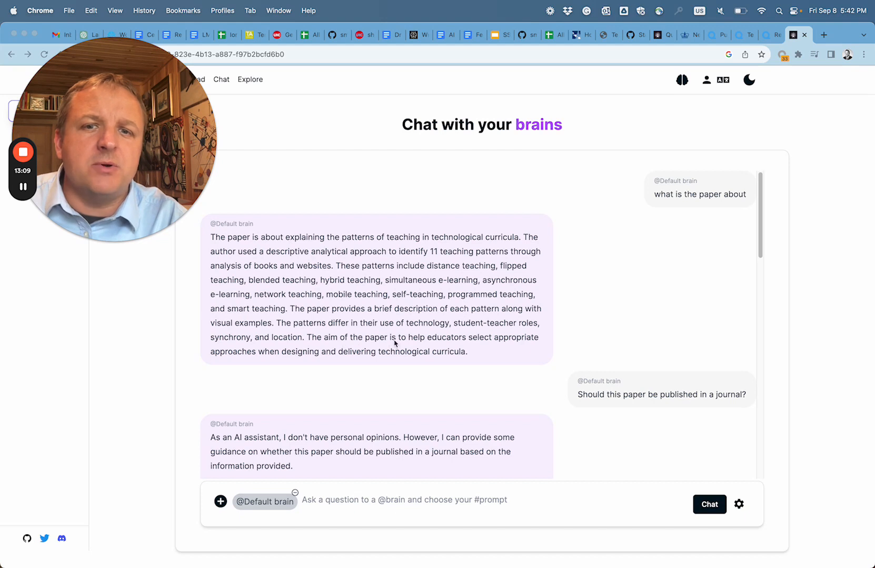
mouse_move(234, 359)
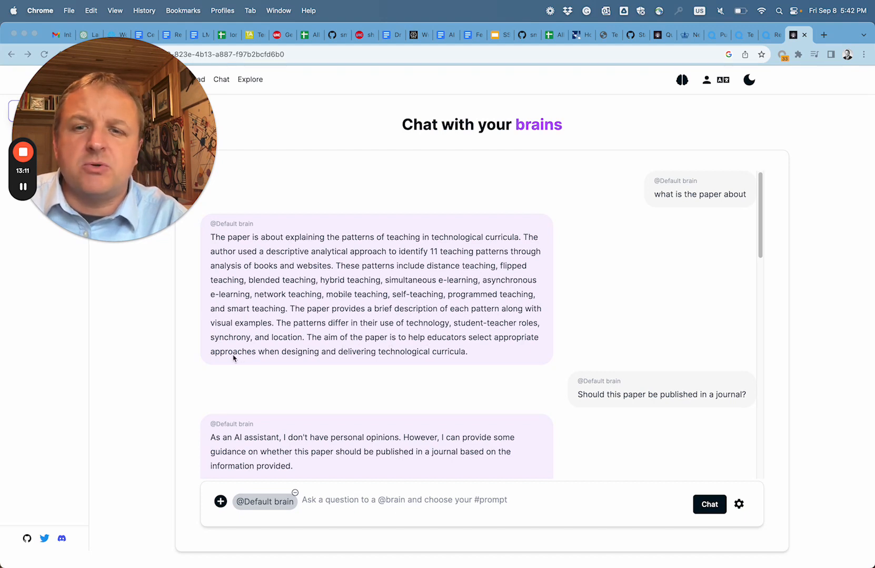
mouse_move(373, 359)
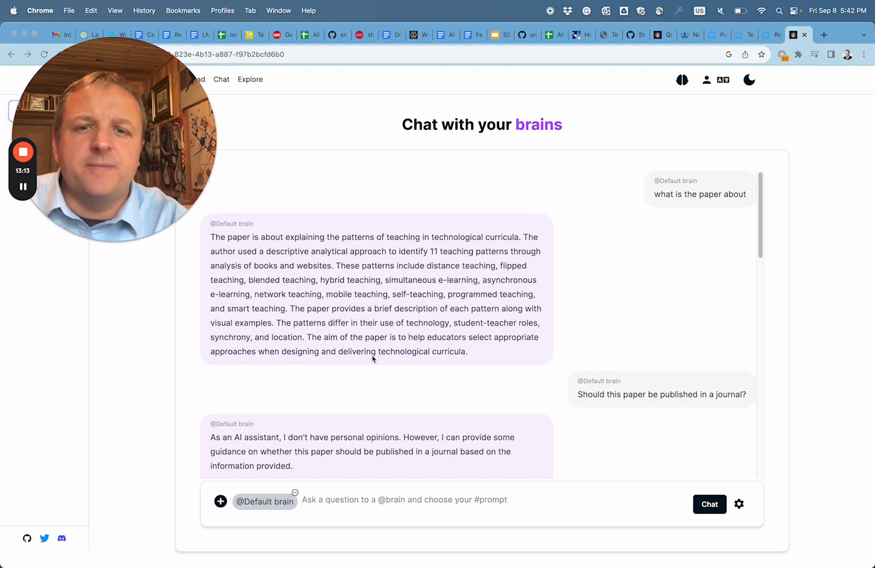
scroll("down", 3)
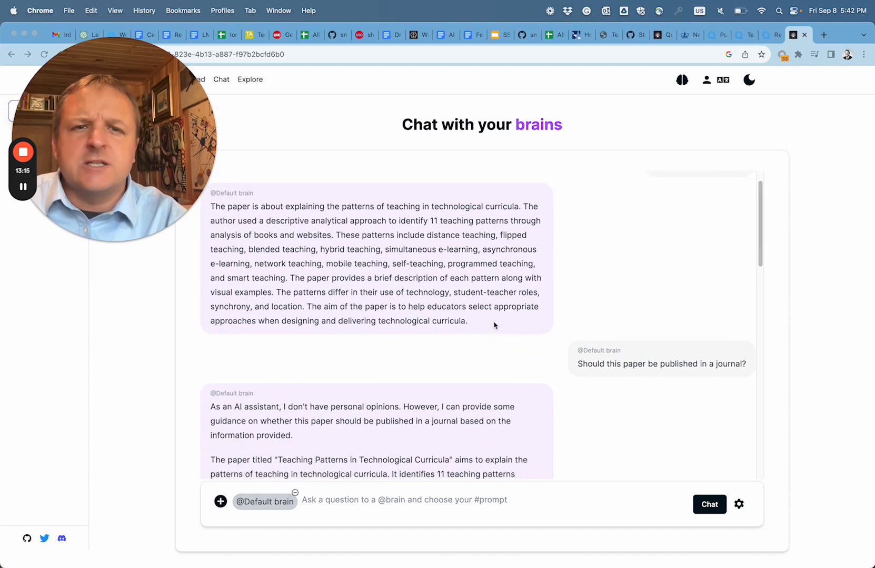
scroll("down", 3)
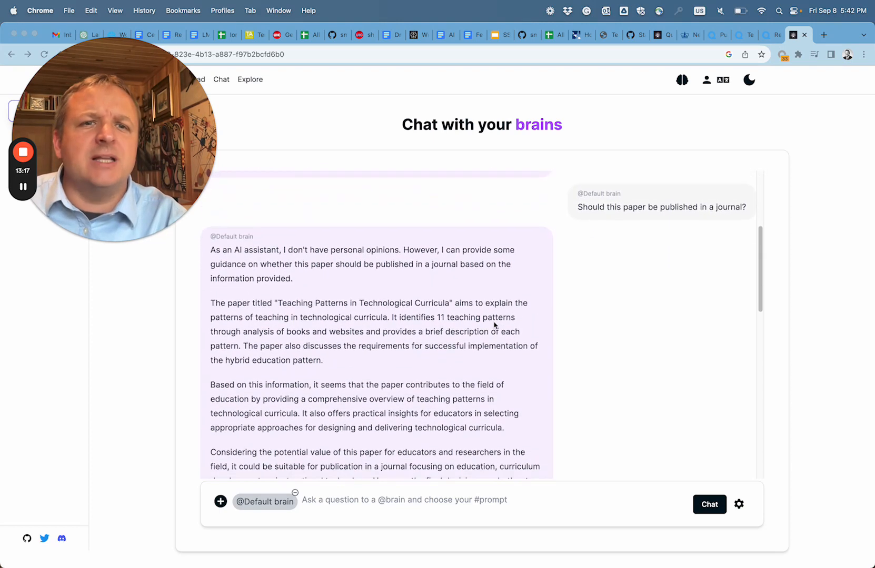
scroll("up", 3)
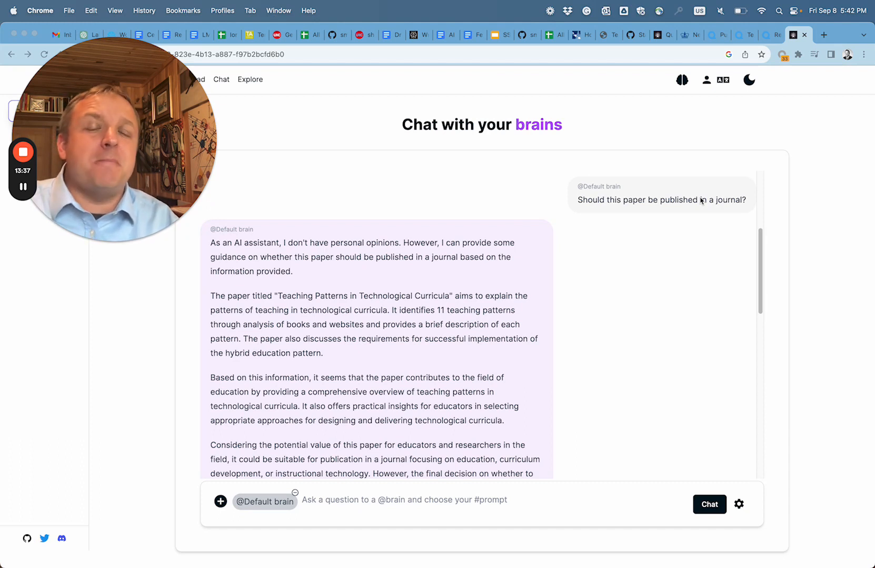
mouse_move(439, 201)
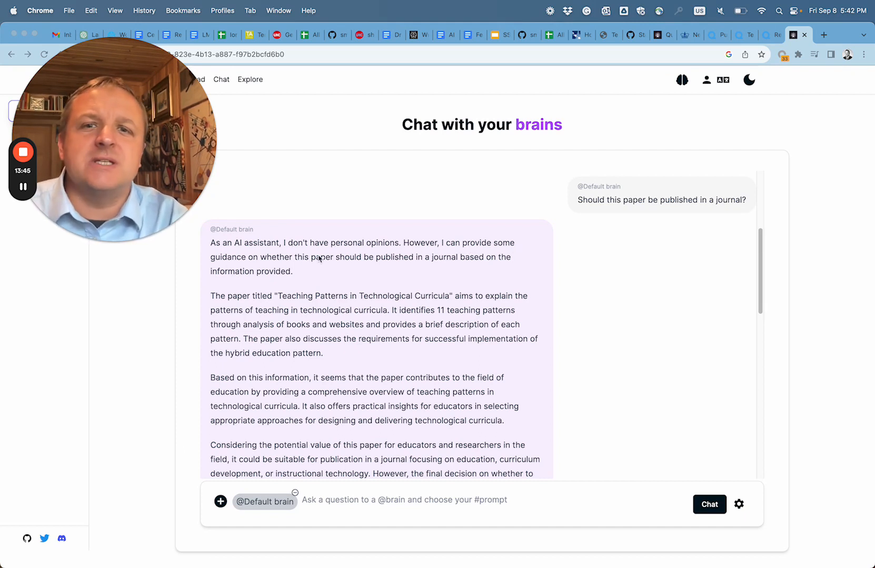
scroll("down", 3)
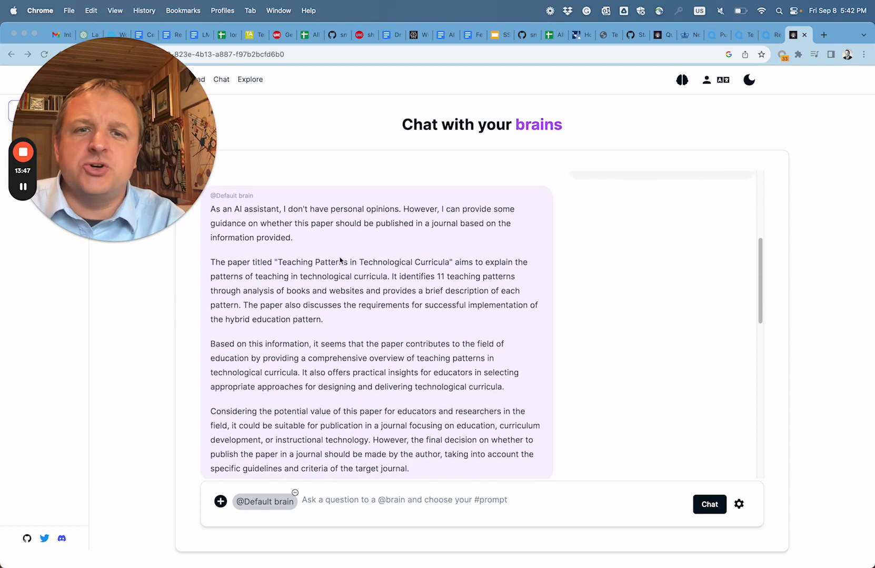
scroll("up", 3)
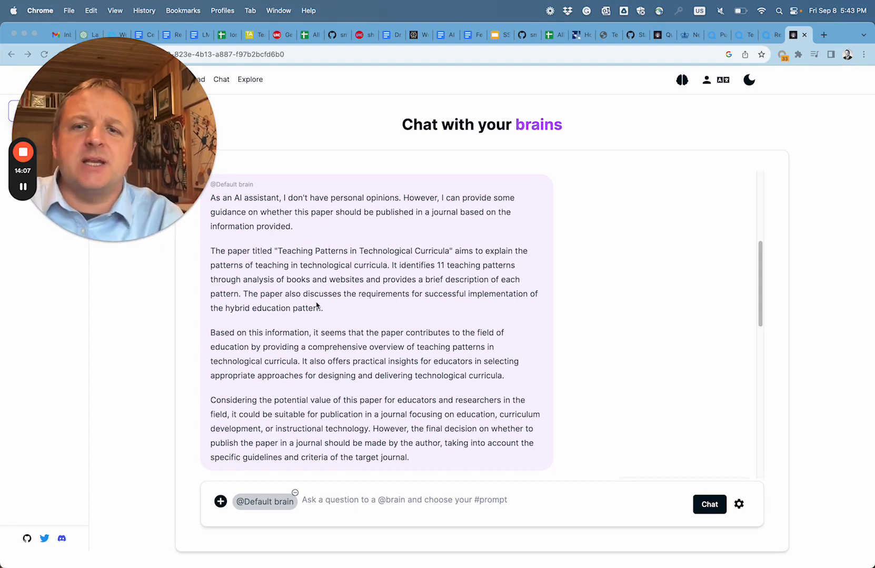
mouse_move(320, 339)
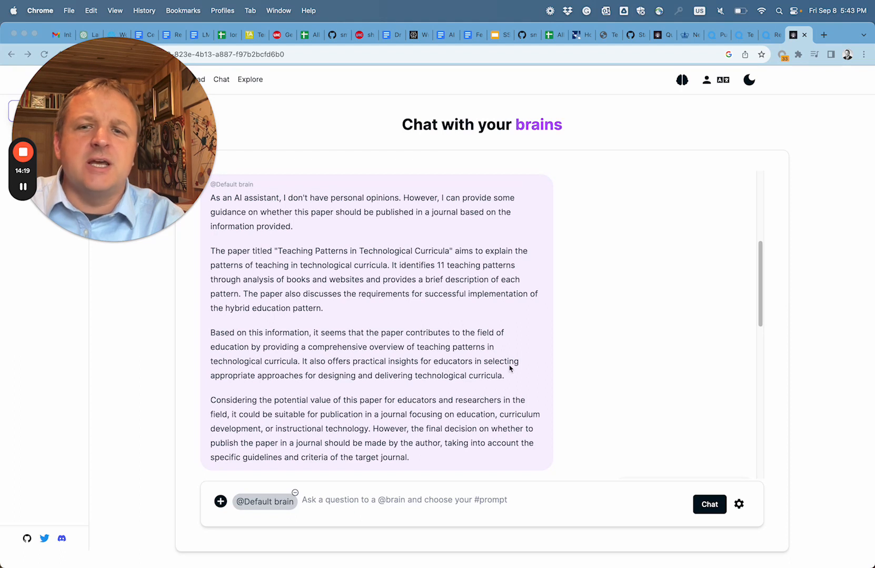
mouse_move(336, 385)
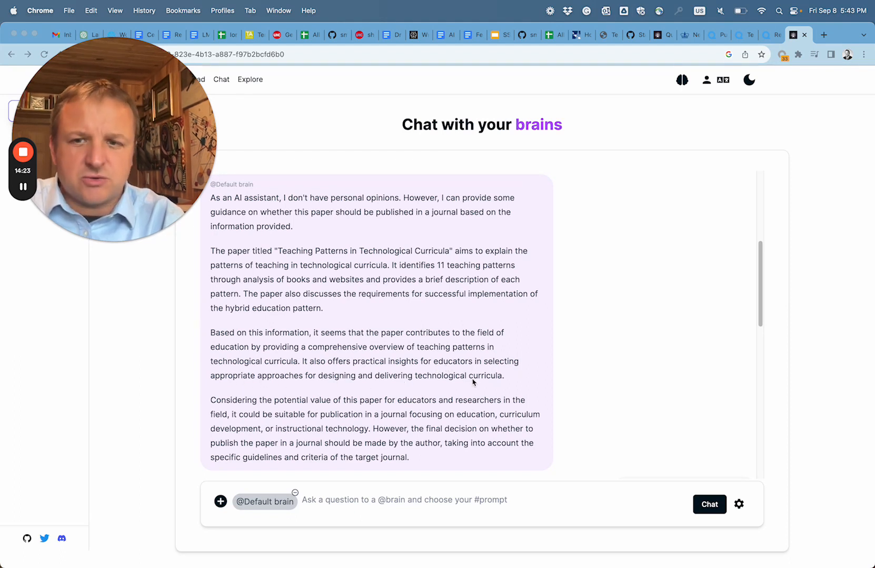
mouse_move(390, 316)
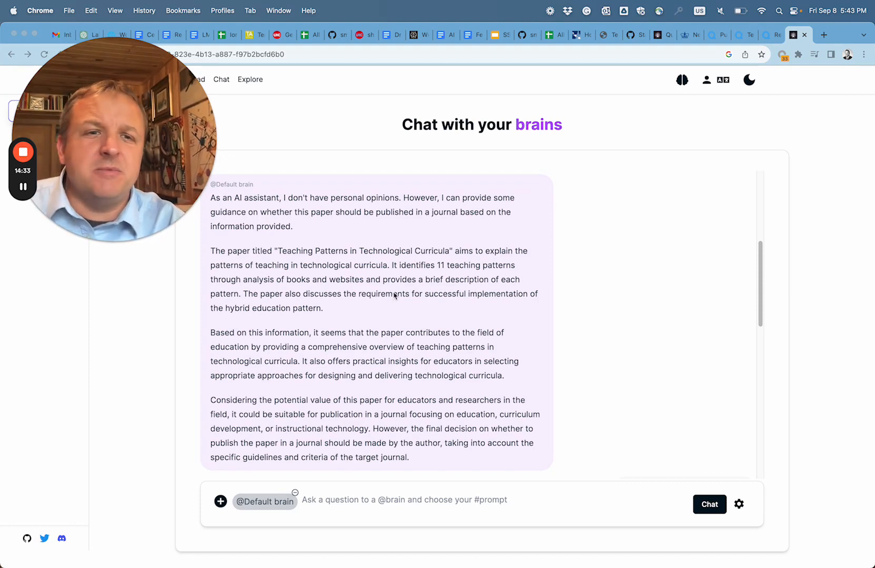
scroll("down", 3)
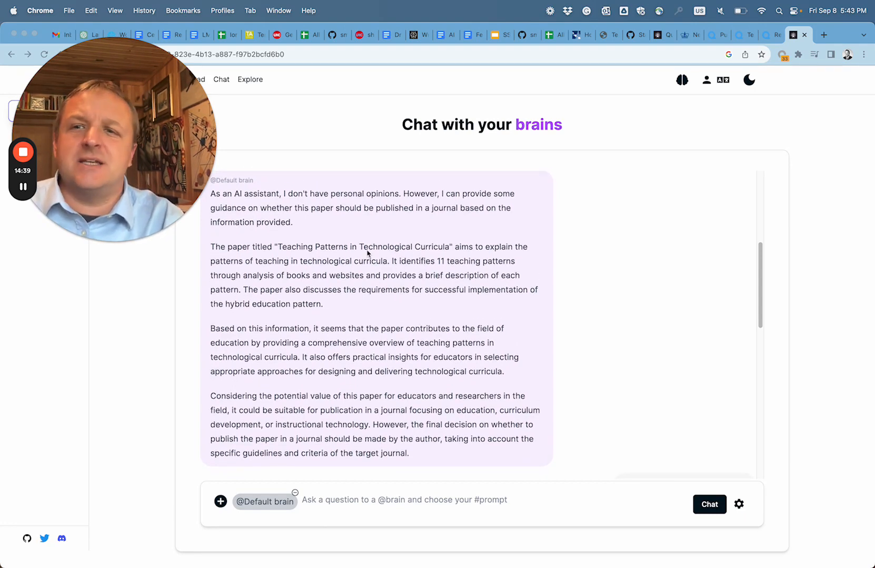
scroll("down", 3)
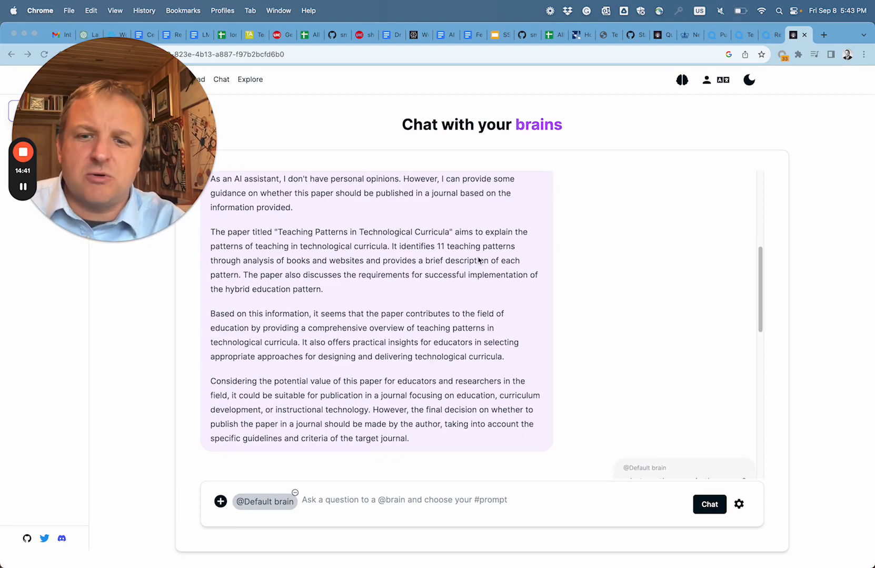
scroll("down", 3)
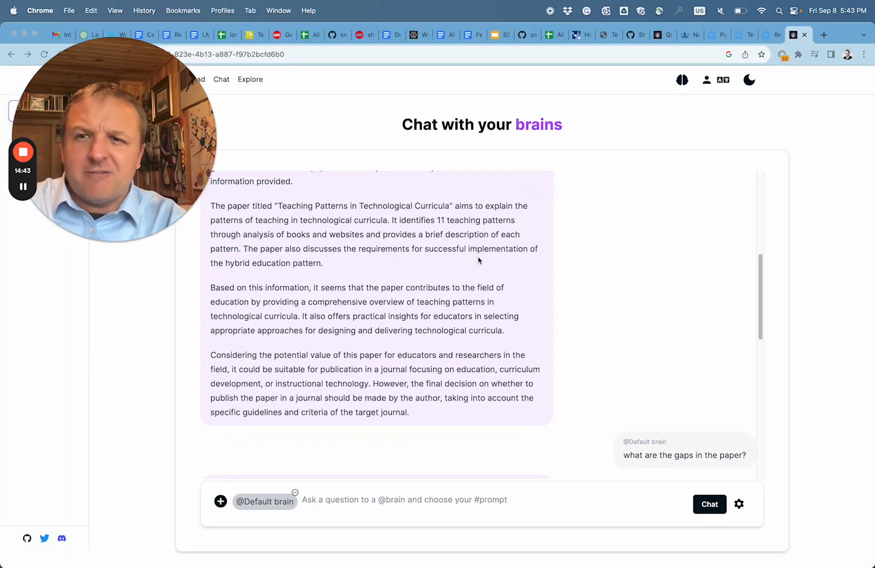
scroll("down", 3)
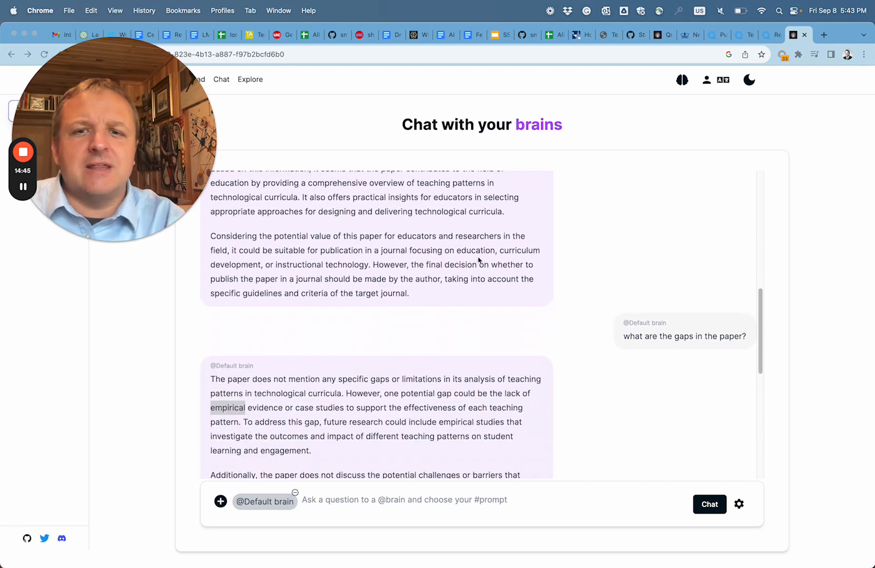
scroll("down", 3)
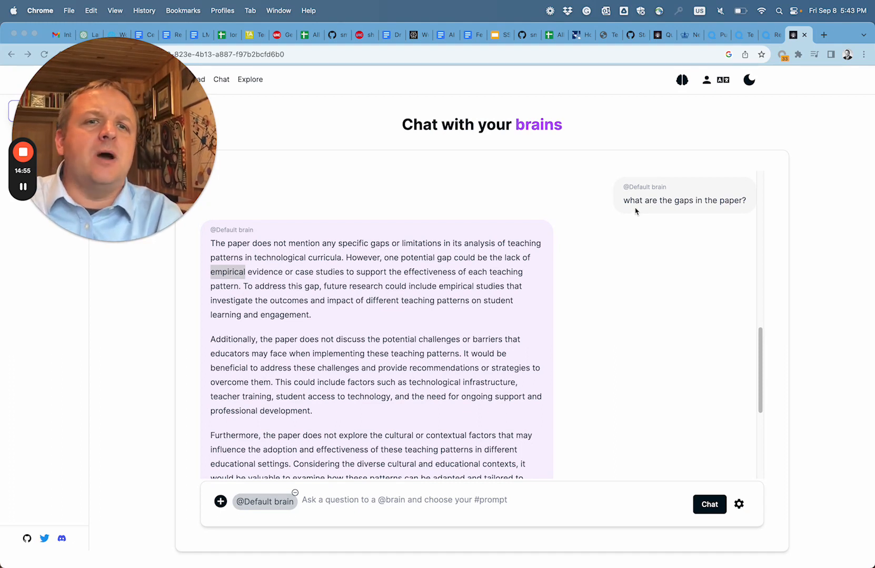
mouse_move(702, 246)
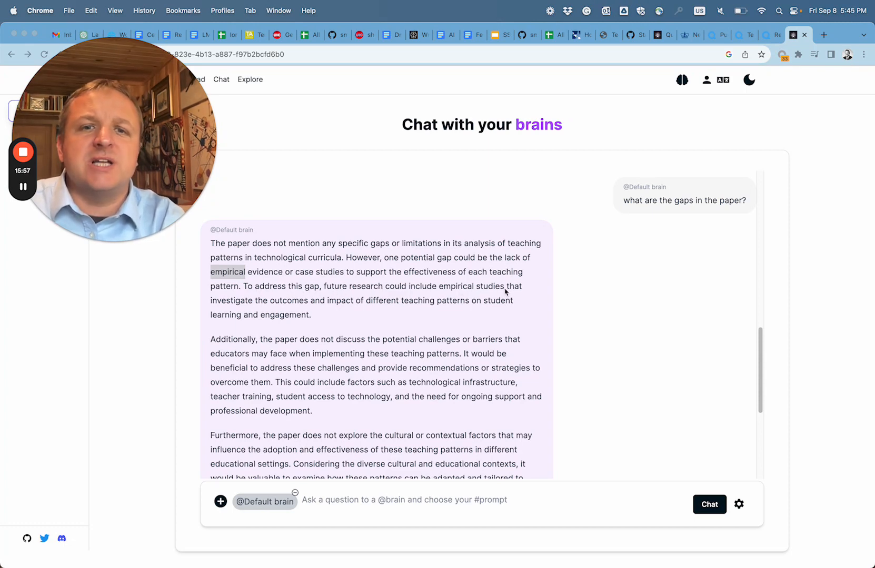
mouse_move(282, 307)
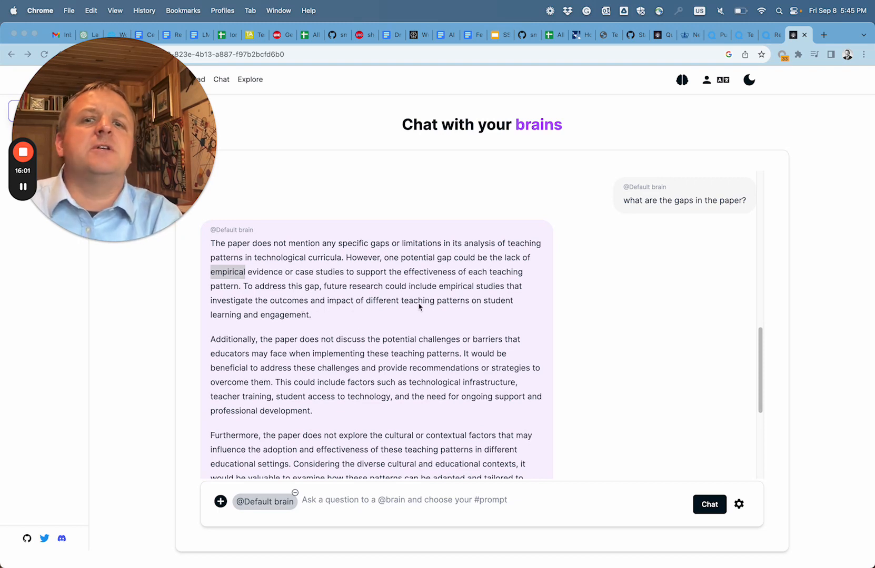
mouse_move(334, 315)
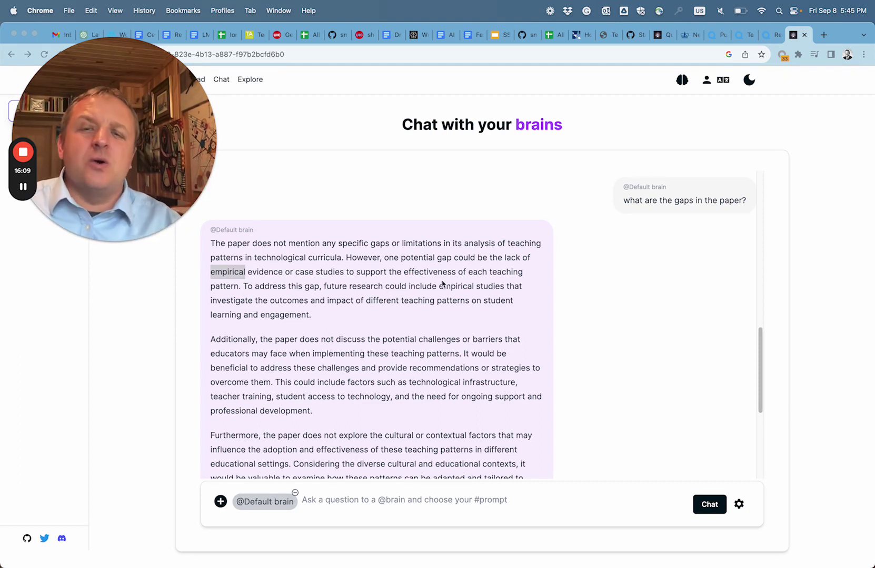
scroll("down", 3)
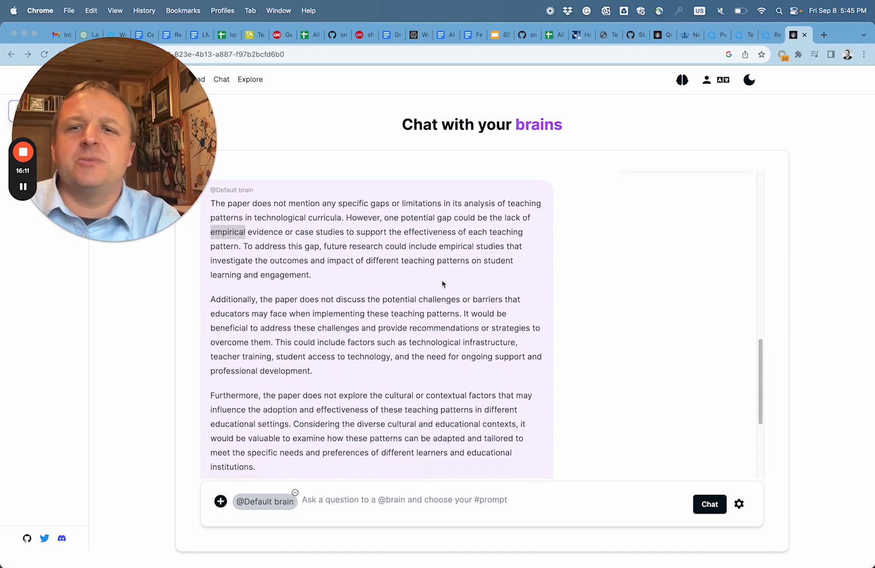
scroll("down", 3)
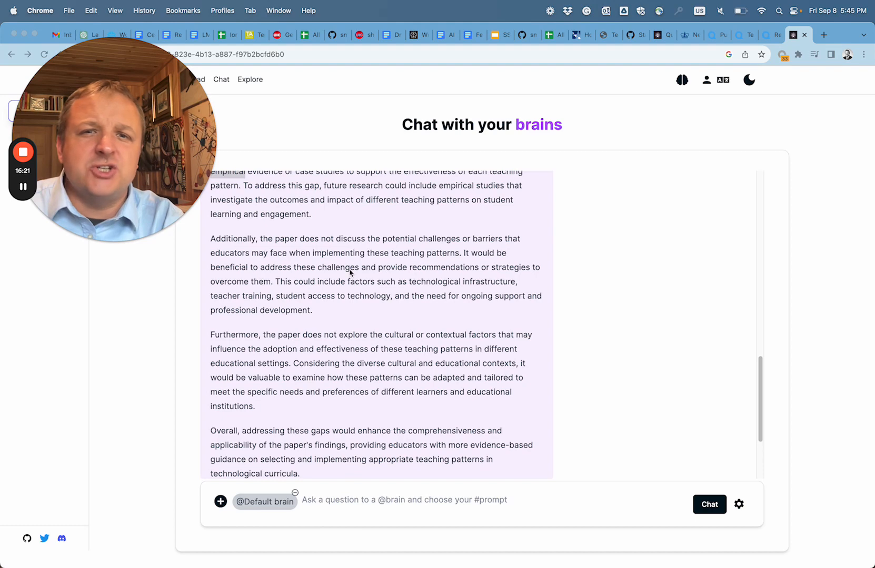
mouse_move(528, 275)
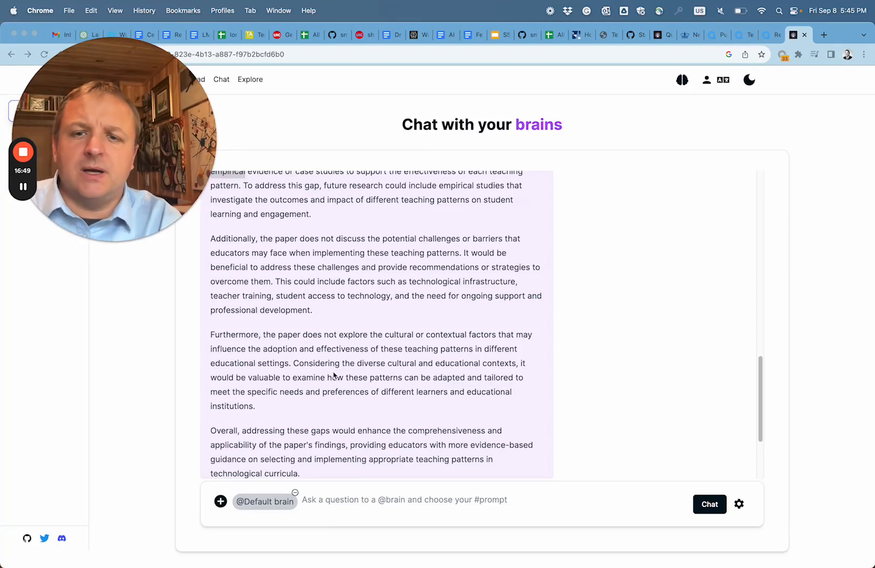
scroll("down", 3)
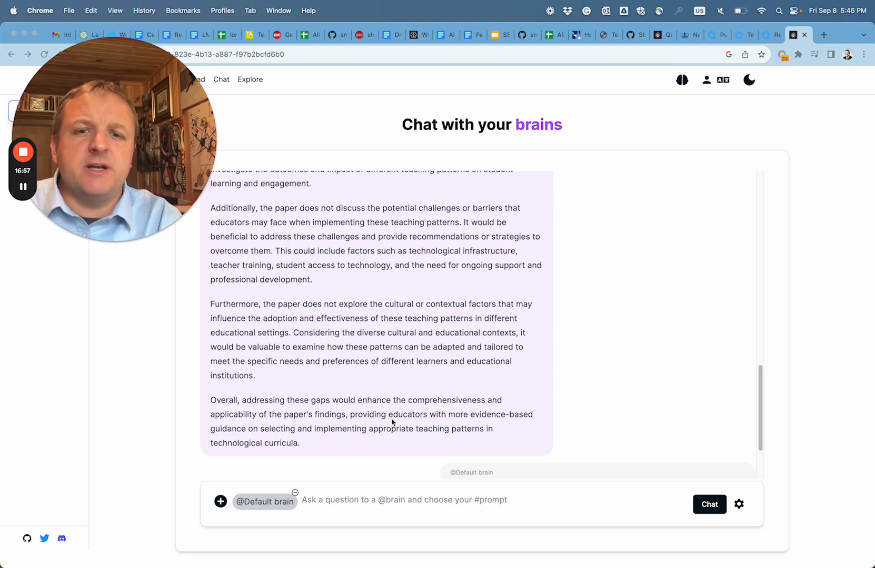
mouse_move(520, 419)
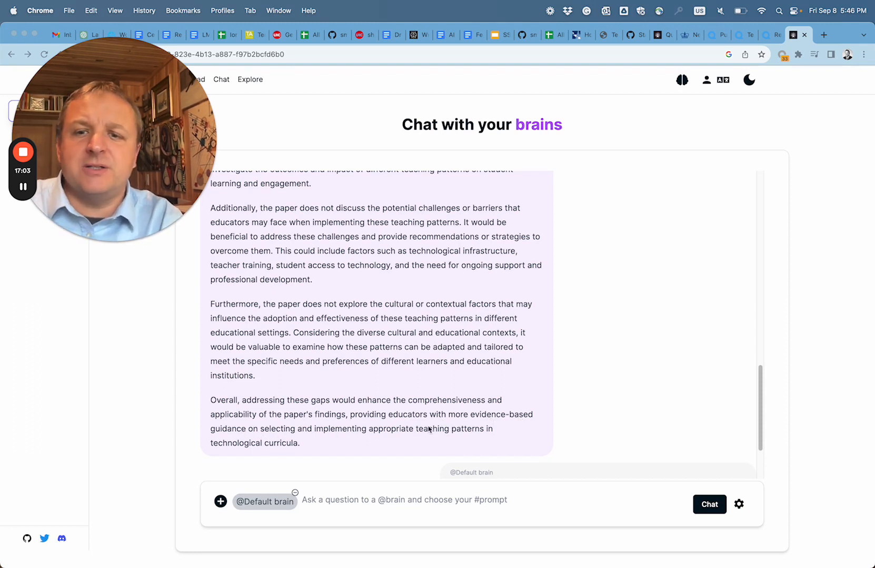
scroll("up", 3)
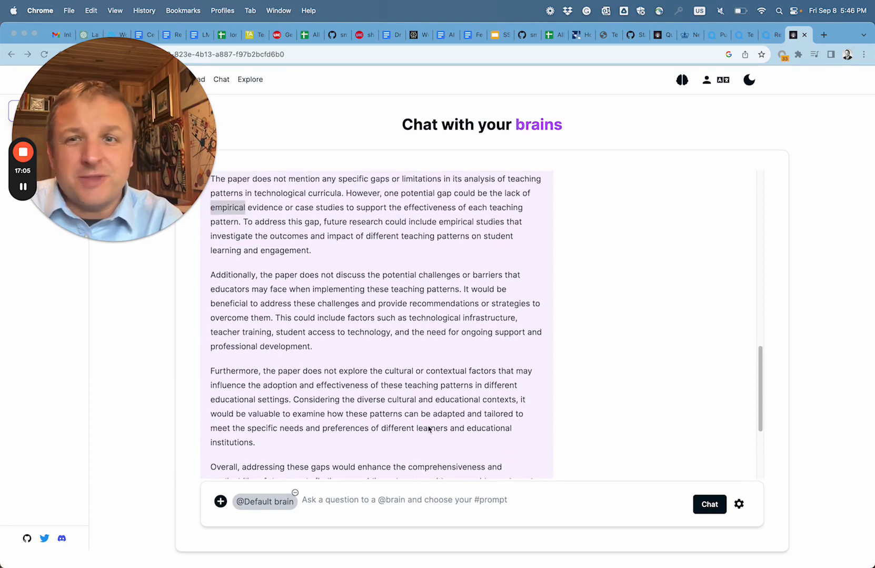
scroll("up", 3)
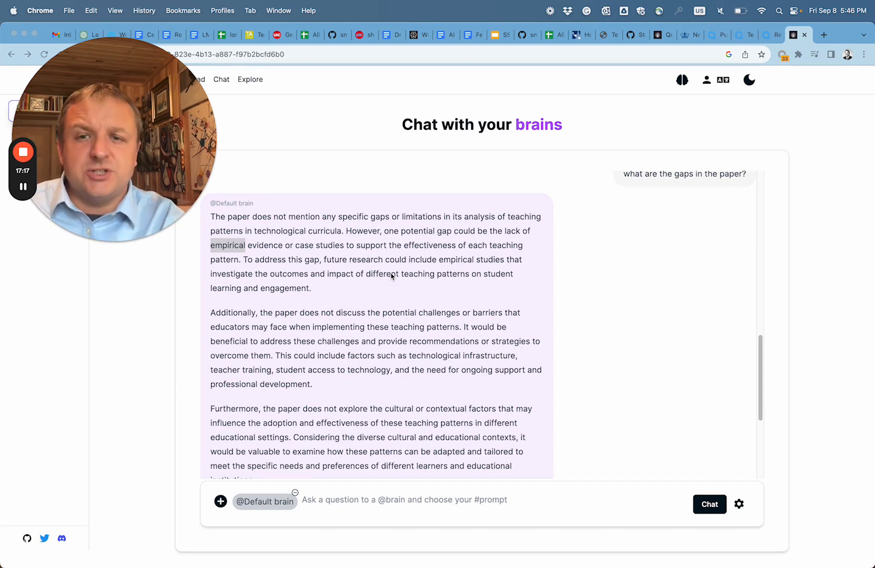
scroll("down", 3)
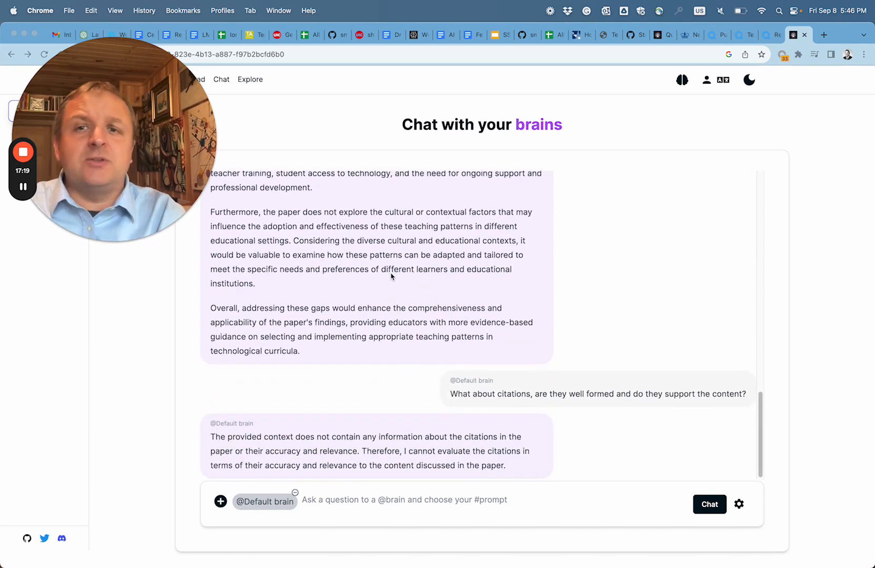
scroll("up", 3)
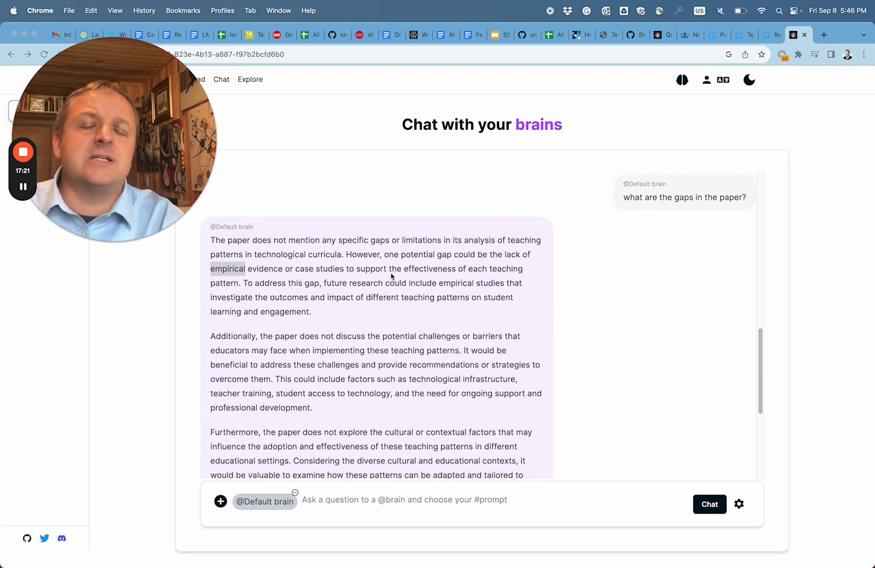
scroll("down", 3)
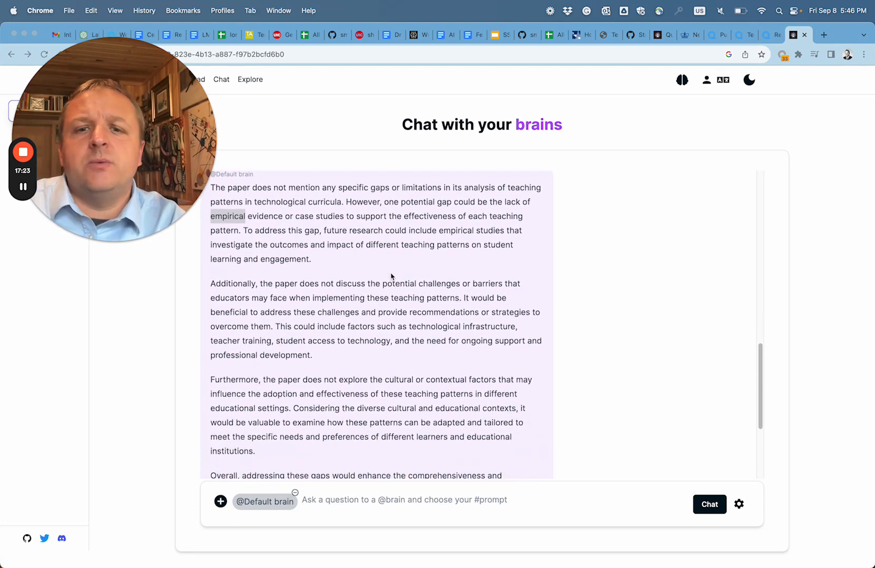
scroll("down", 3)
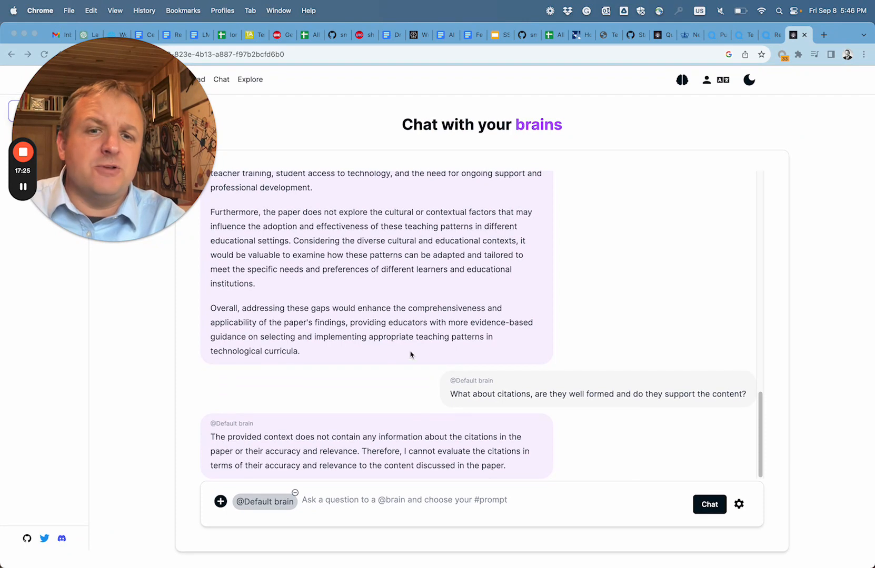
mouse_move(562, 401)
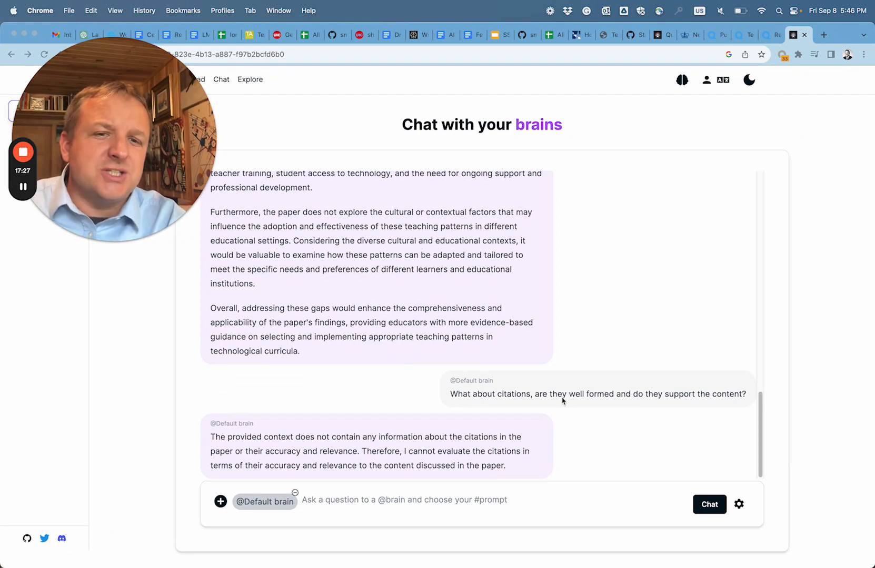
mouse_move(625, 400)
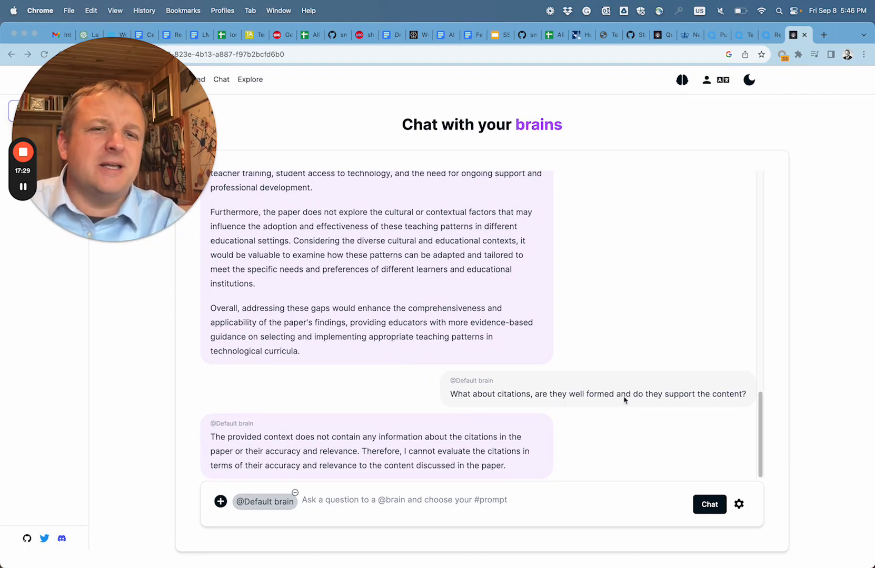
mouse_move(350, 409)
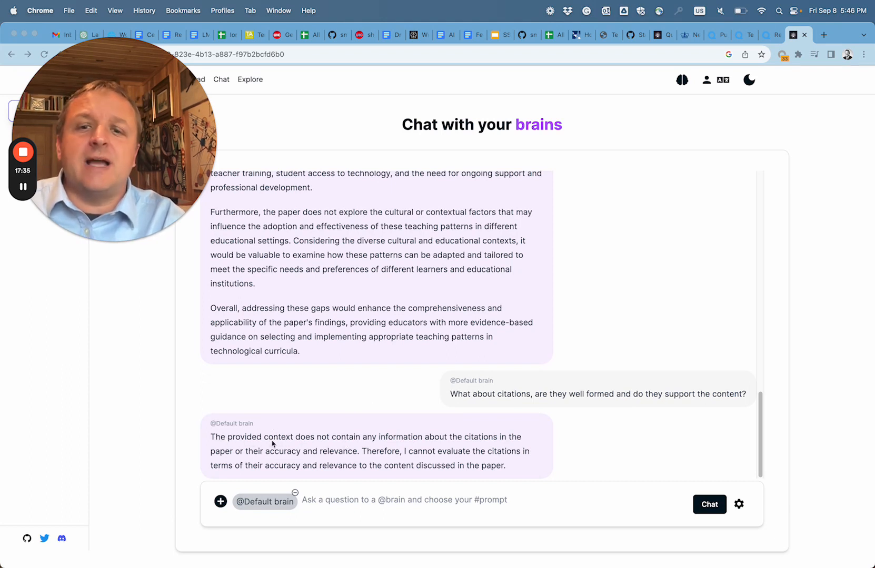
mouse_move(431, 445)
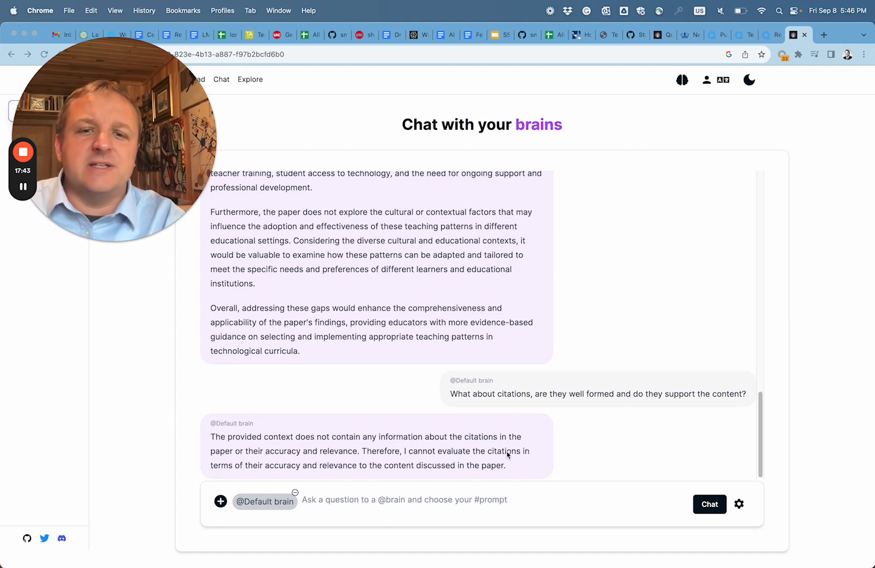
mouse_move(568, 461)
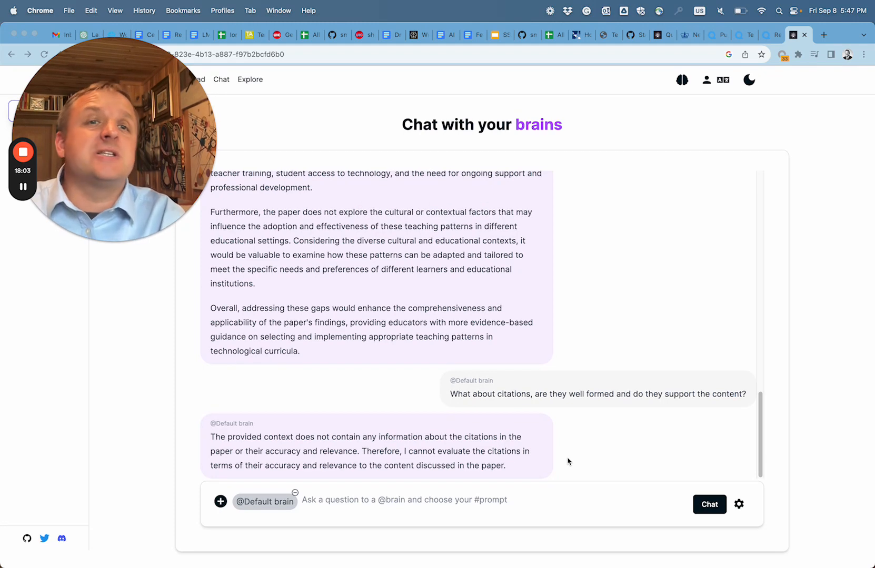
mouse_move(559, 249)
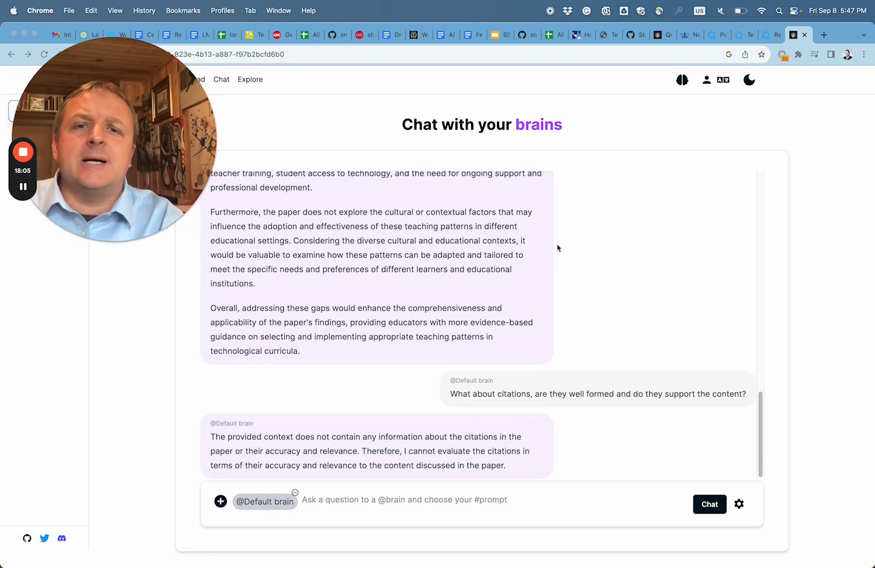
scroll("up", 3)
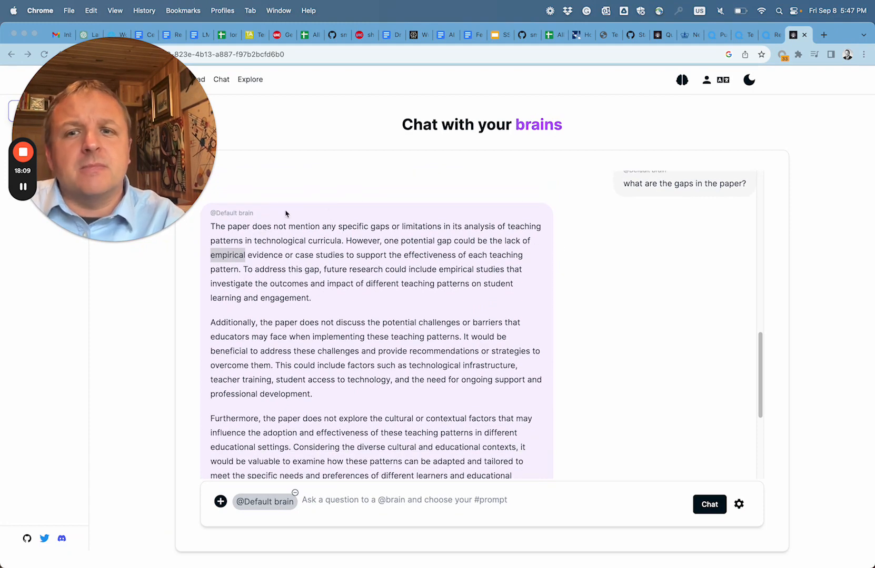
mouse_move(462, 297)
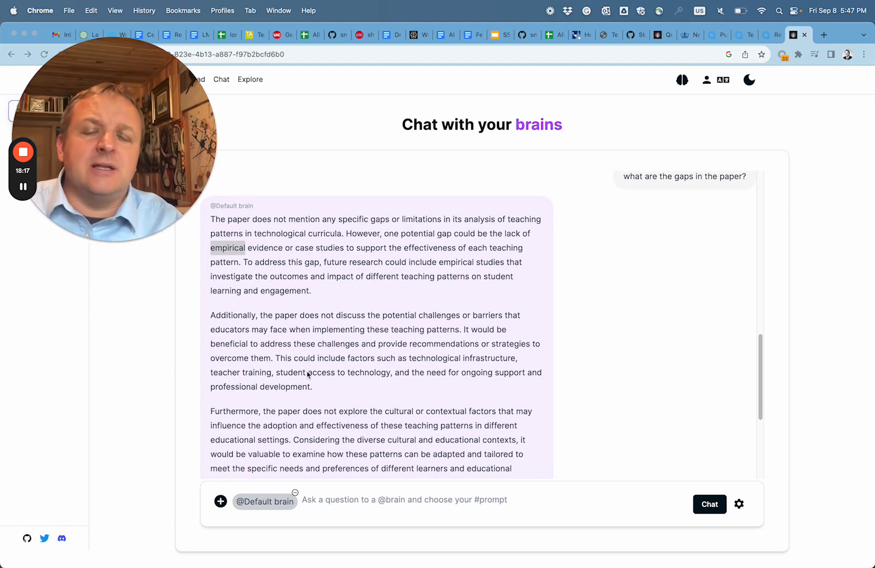
scroll("down", 3)
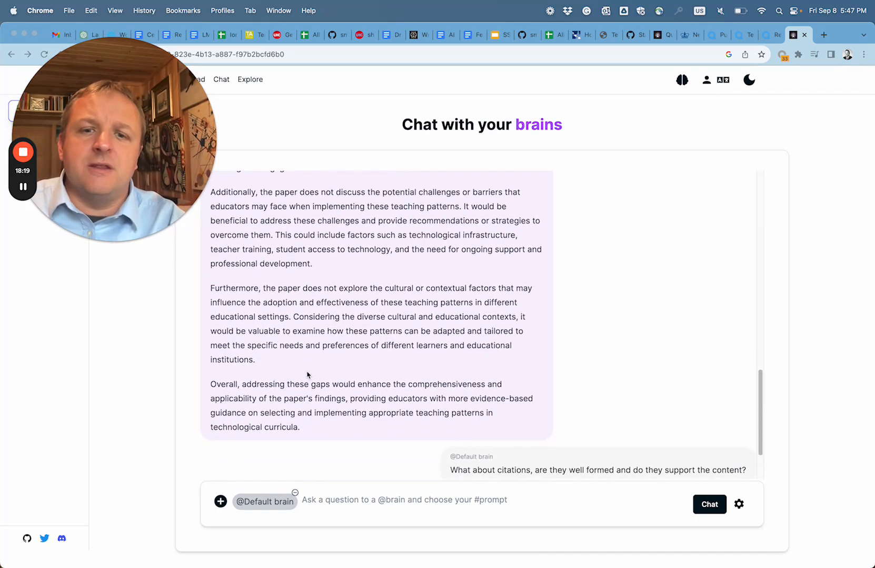
scroll("up", 3)
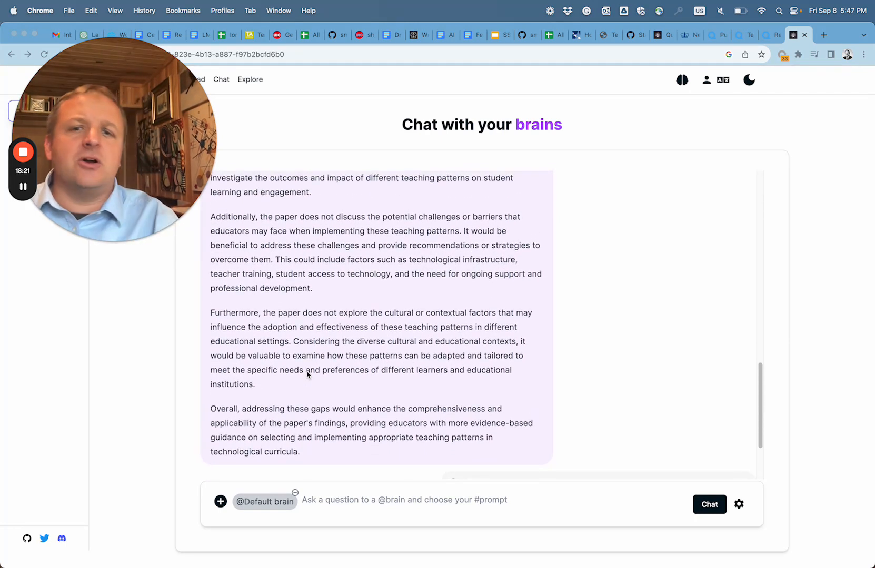
mouse_move(524, 217)
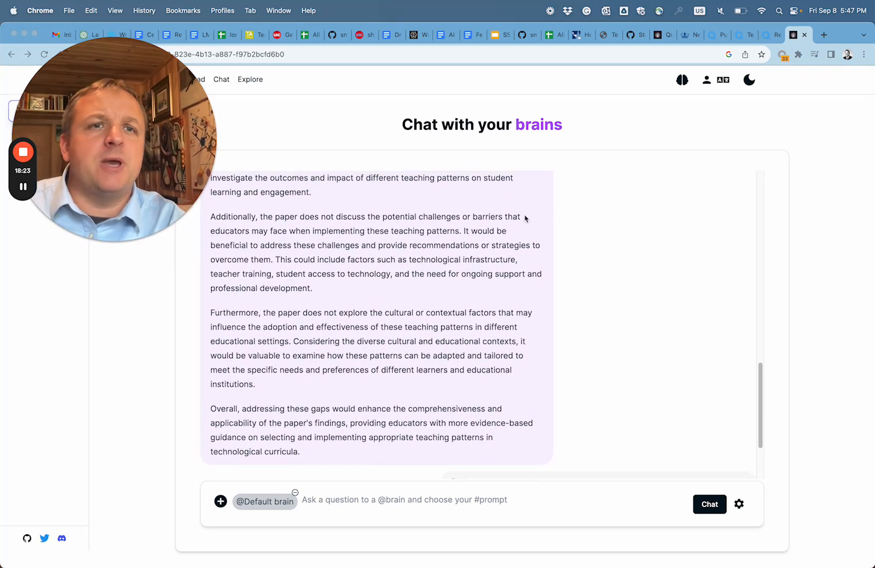
mouse_move(658, 60)
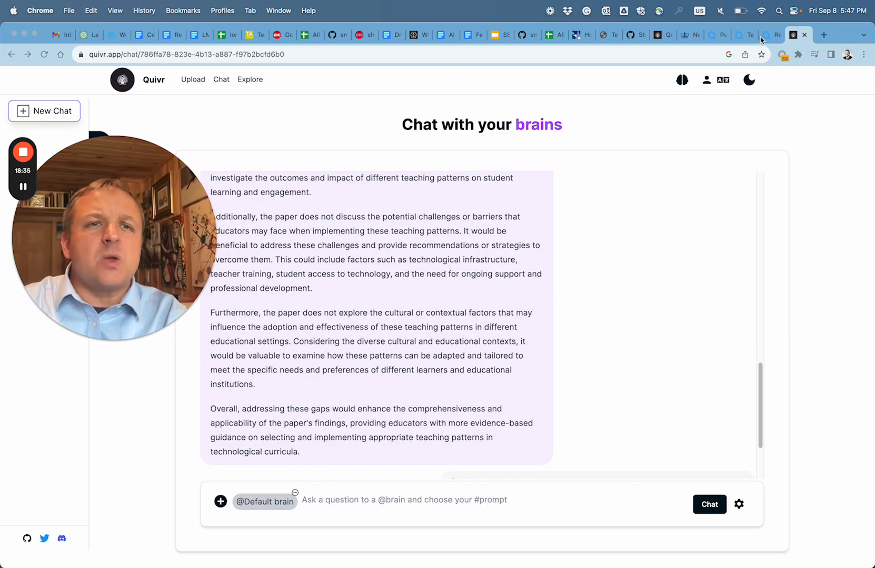
left_click(718, 35)
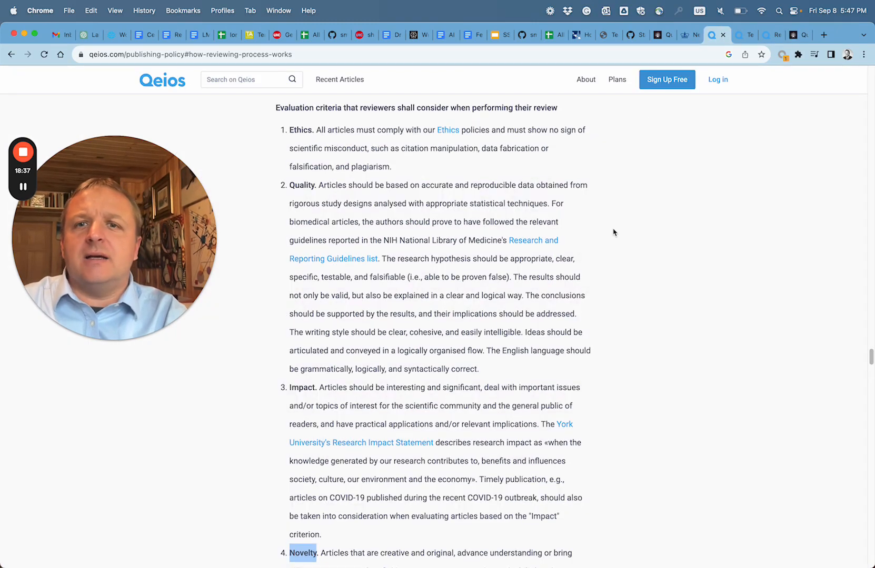
scroll("up", 3)
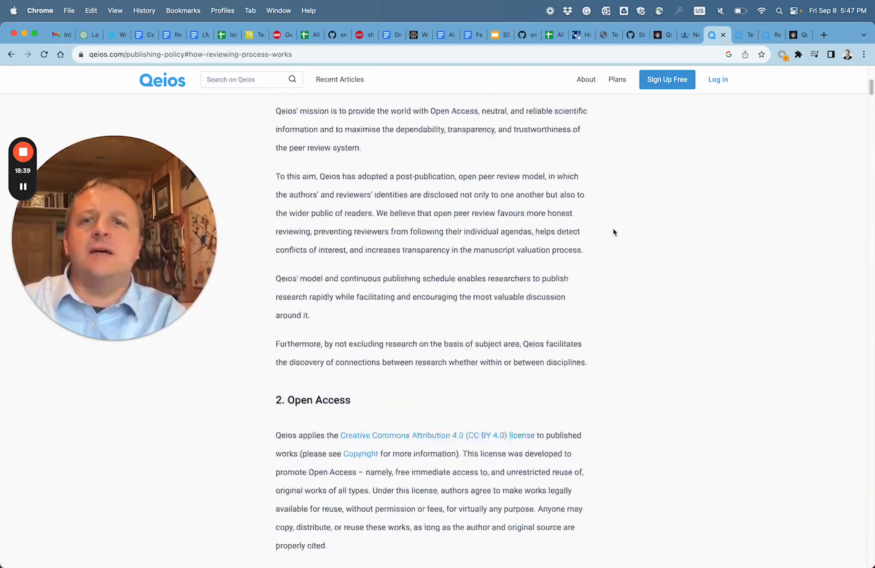
scroll("up", 3)
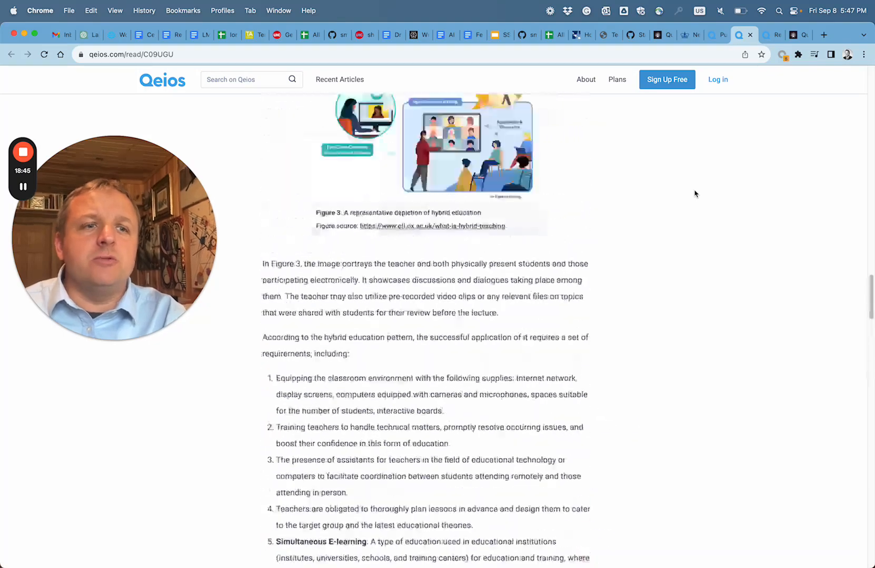
scroll("up", 3)
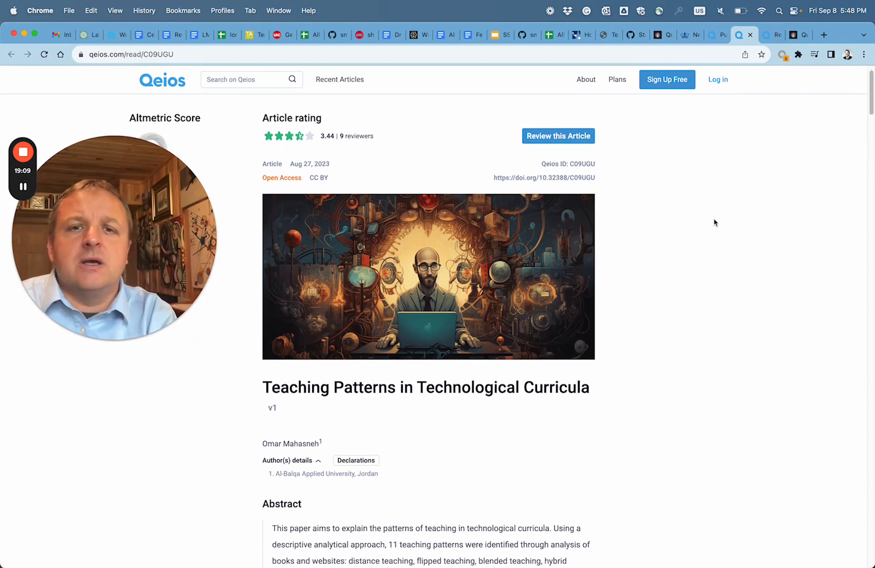
scroll("down", 3)
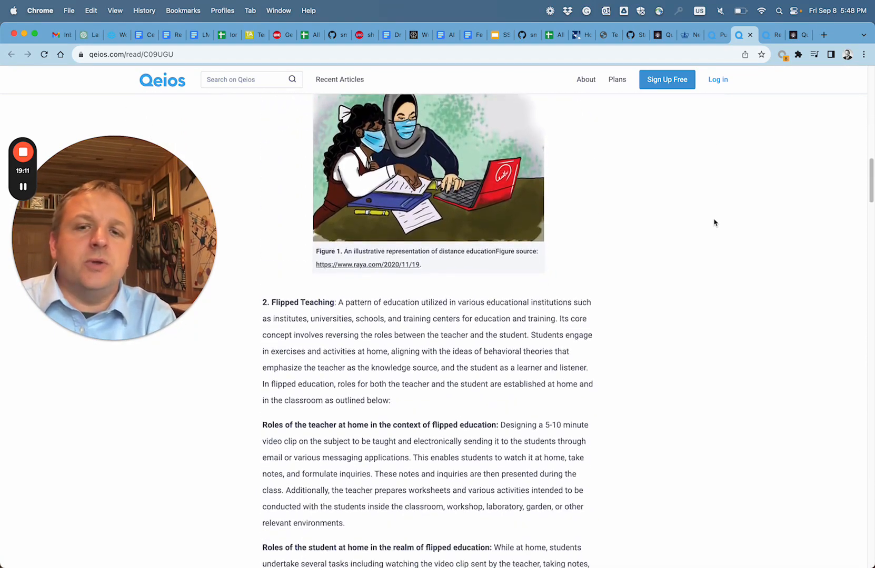
scroll("down", 3)
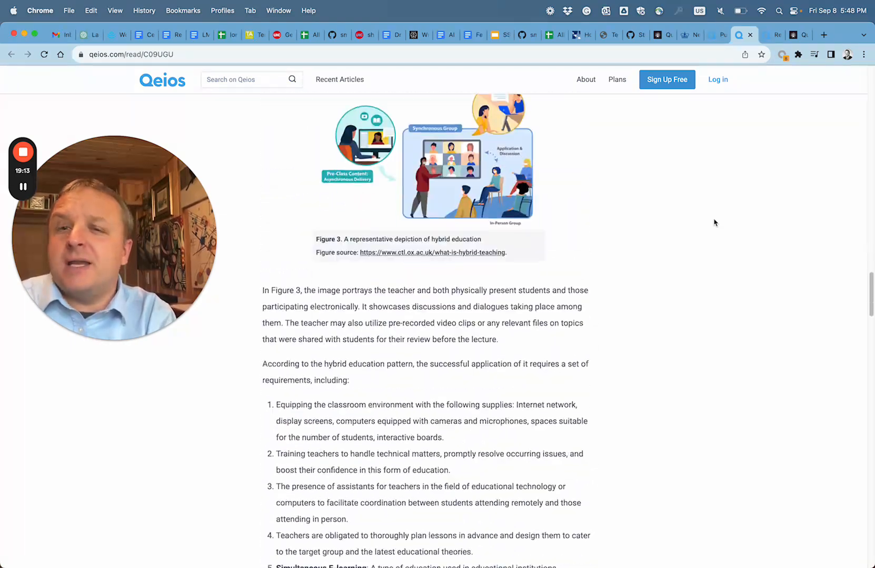
scroll("down", 3)
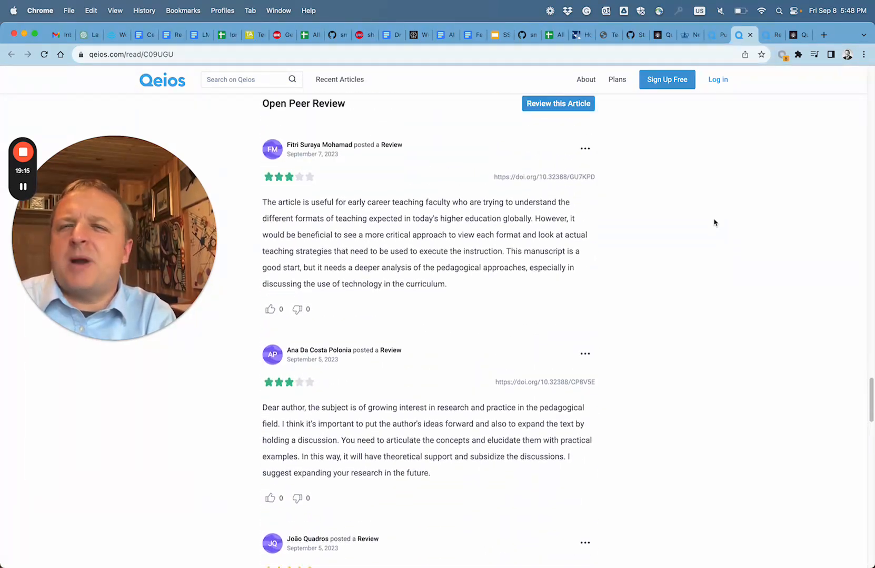
scroll("up", 3)
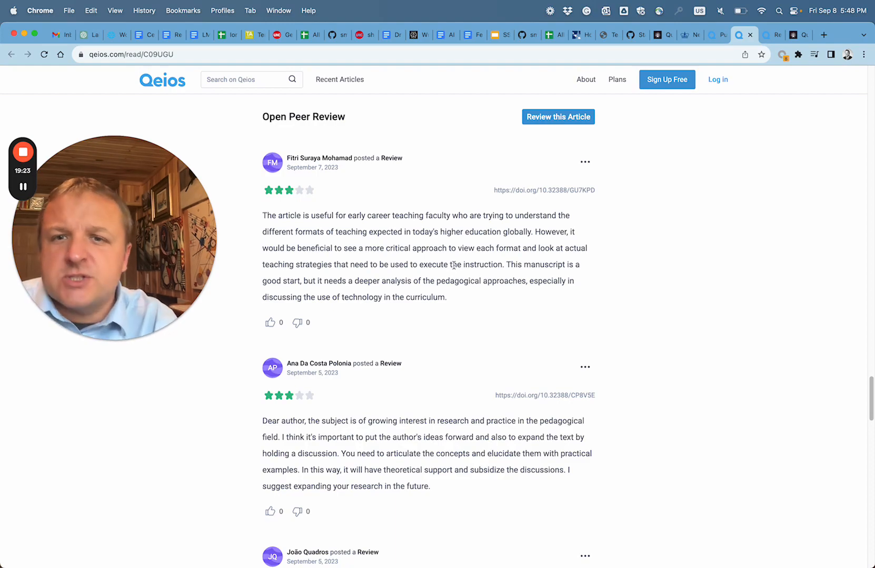
scroll("up", 3)
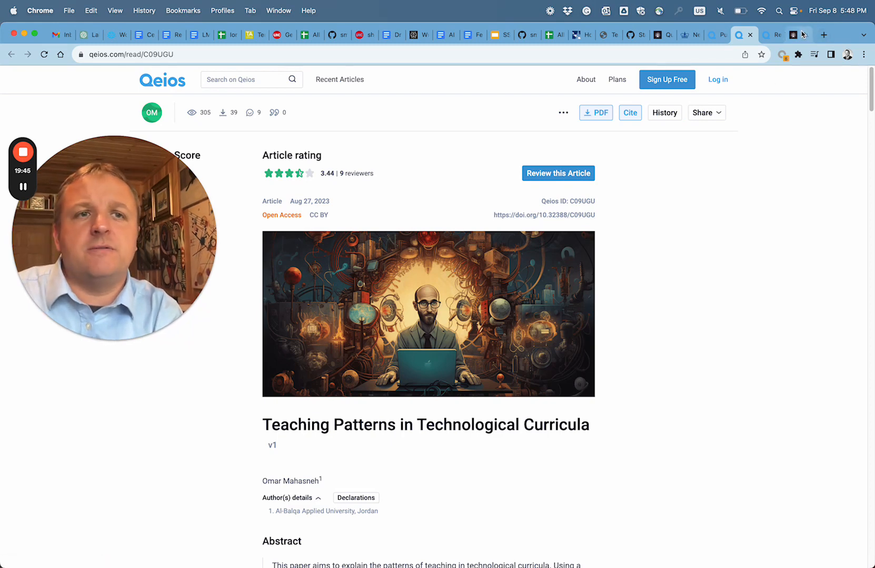
left_click(798, 35)
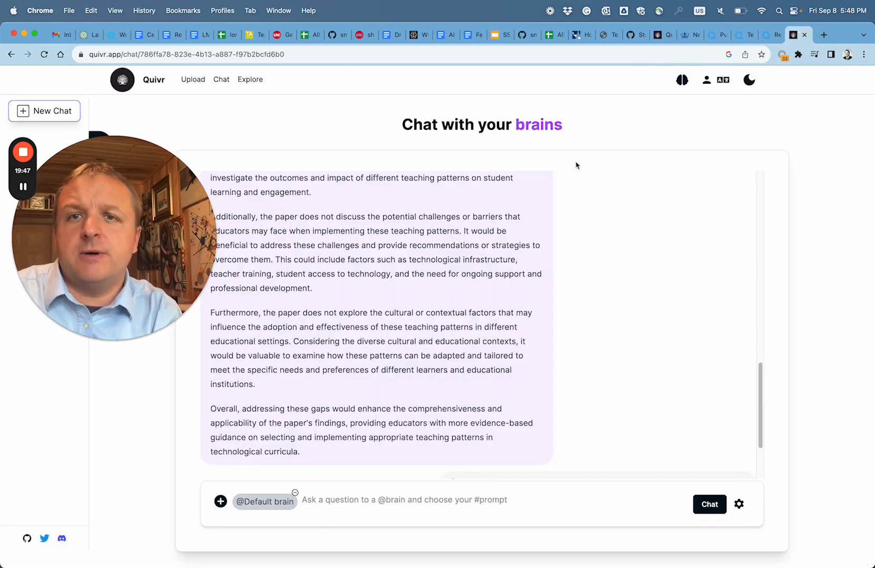